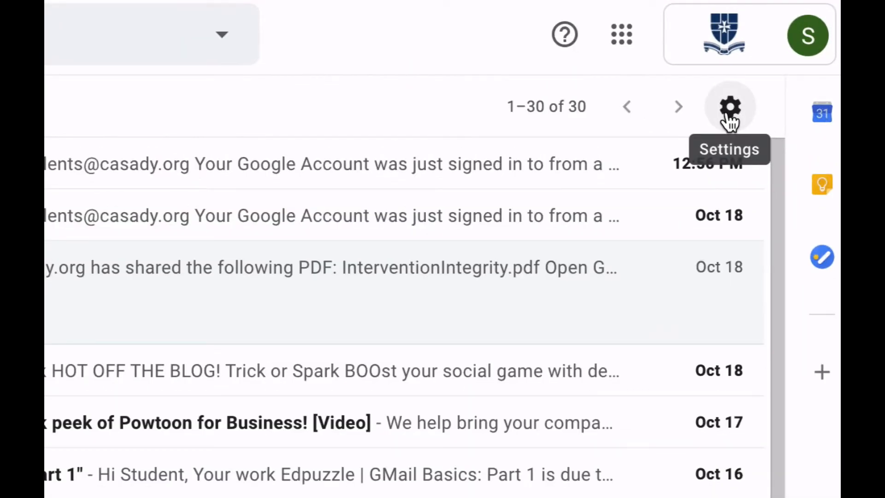
Select 'Keyboard shortcuts on' in Gmail's general settings and save.
{"action": "left_click", "coordinate": [732, 107]}
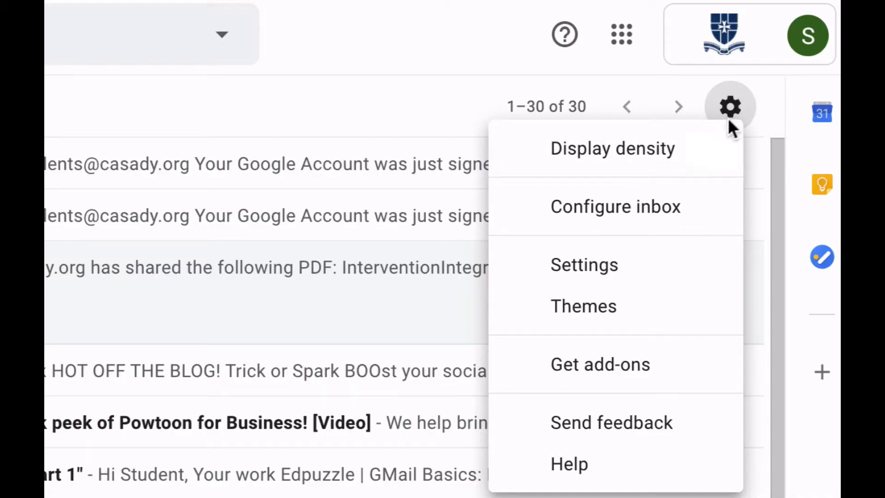
{"action": "left_click", "coordinate": [730, 106]}
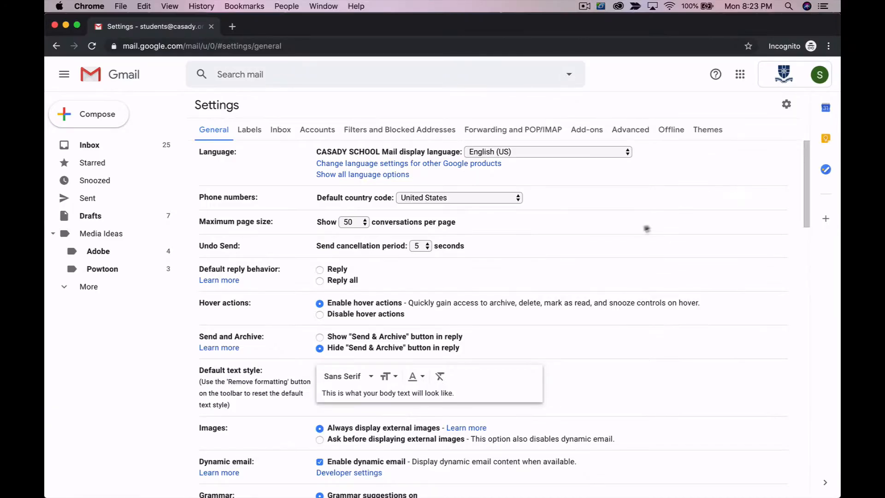
{"action": "scroll", "scroll_direction": "down", "scroll_amount": 3}
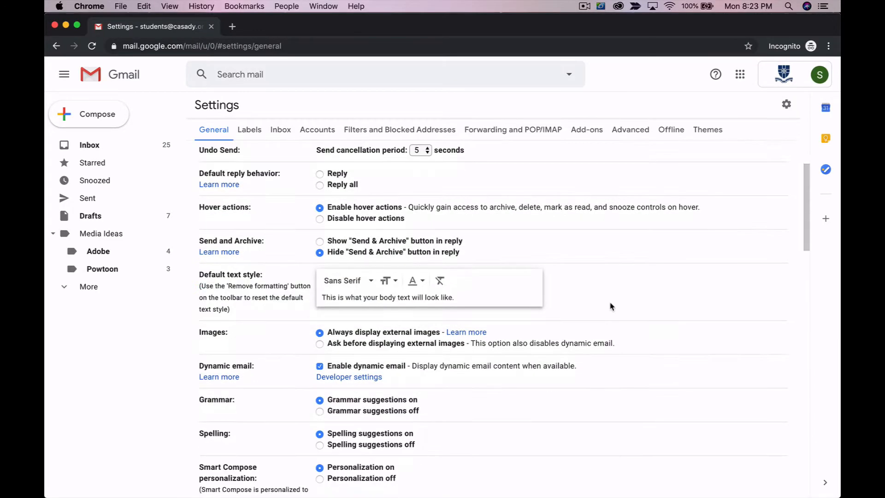
{"action": "scroll", "scroll_direction": "down", "scroll_amount": 3}
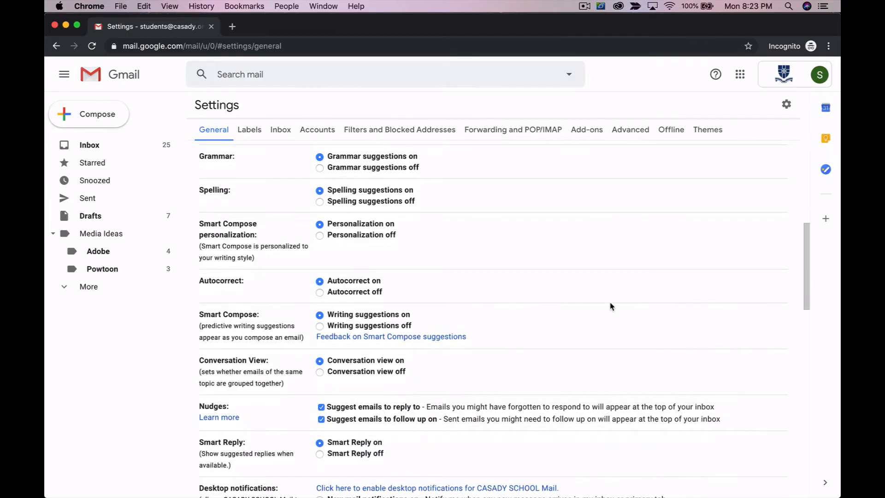
{"action": "scroll", "scroll_direction": "down", "scroll_amount": 3}
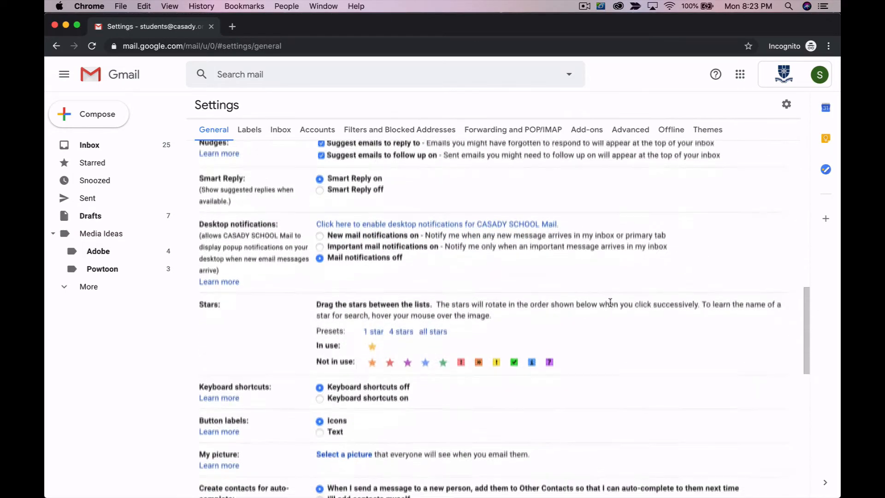
{"action": "scroll", "scroll_direction": "down", "scroll_amount": 3}
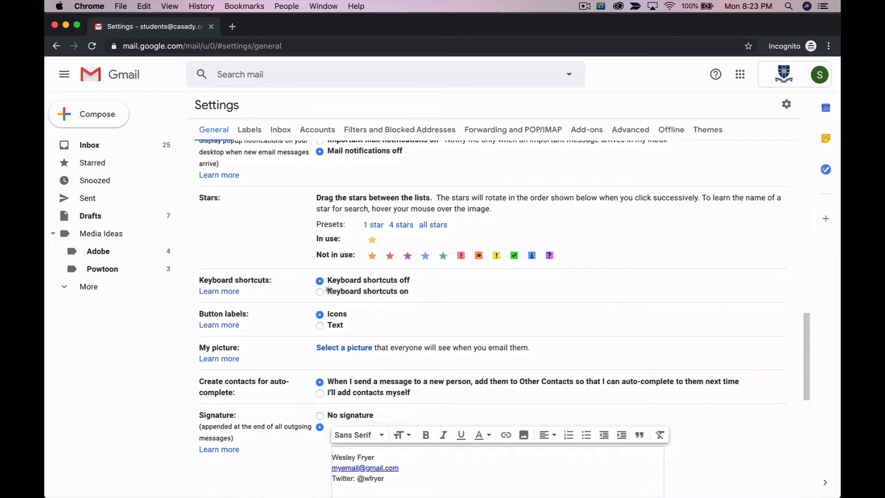
{"action": "key", "text": "cmd+plus"}
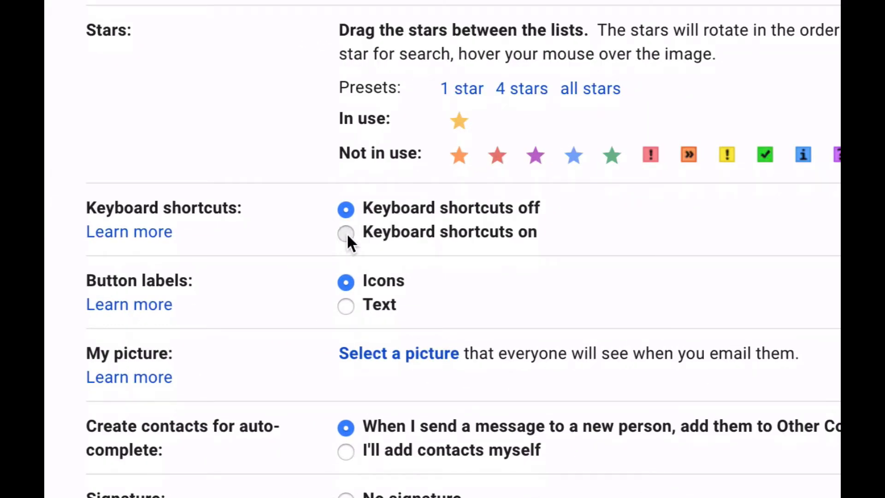
{"action": "left_click", "coordinate": [346, 232]}
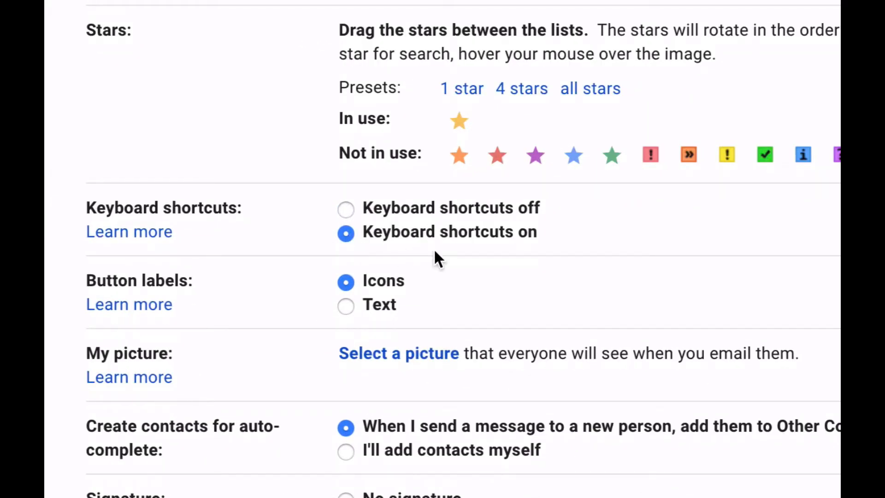
{"action": "mouse_move", "coordinate": [628, 332]}
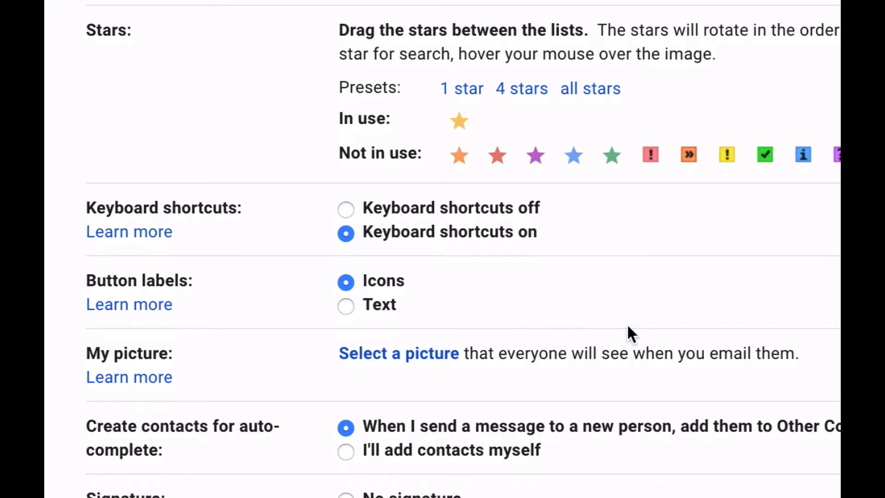
{"action": "scroll", "scroll_direction": "down", "scroll_amount": 3}
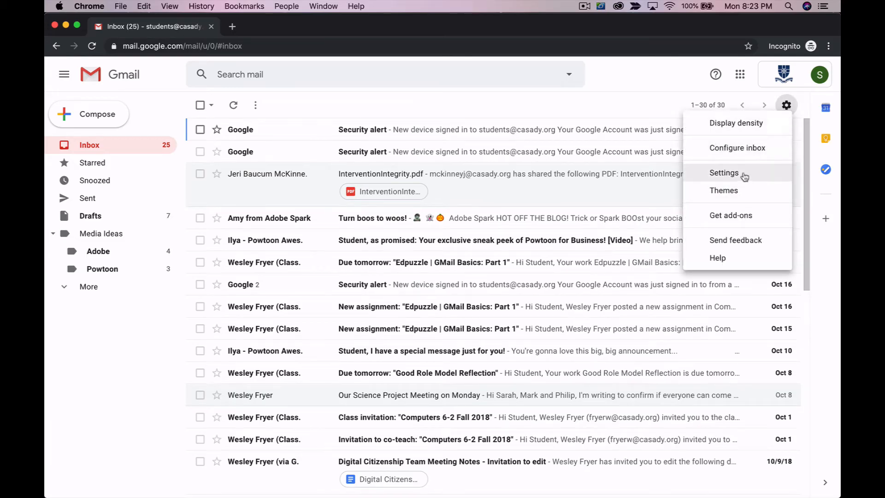
Open the Keyboard shortcuts 'Learn more' help article from the Settings page.
{"action": "left_click", "coordinate": [724, 172]}
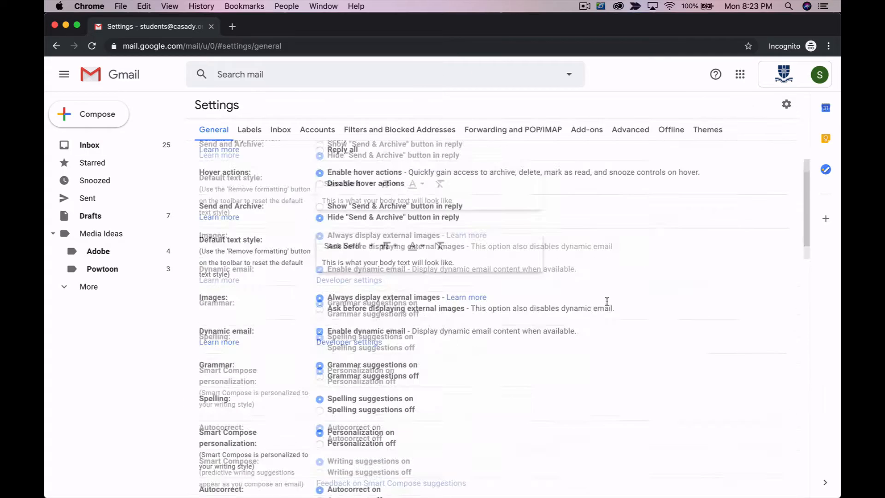
{"action": "scroll", "scroll_direction": "down", "scroll_amount": 3}
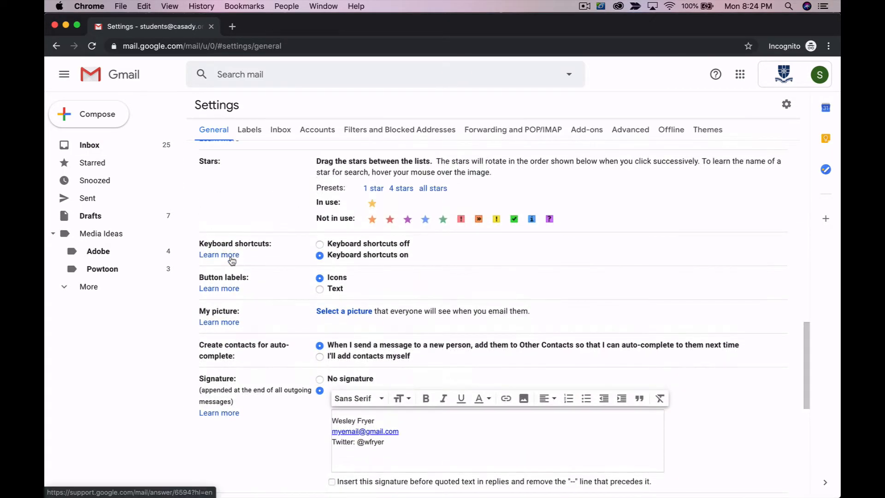
{"action": "left_click", "coordinate": [219, 255]}
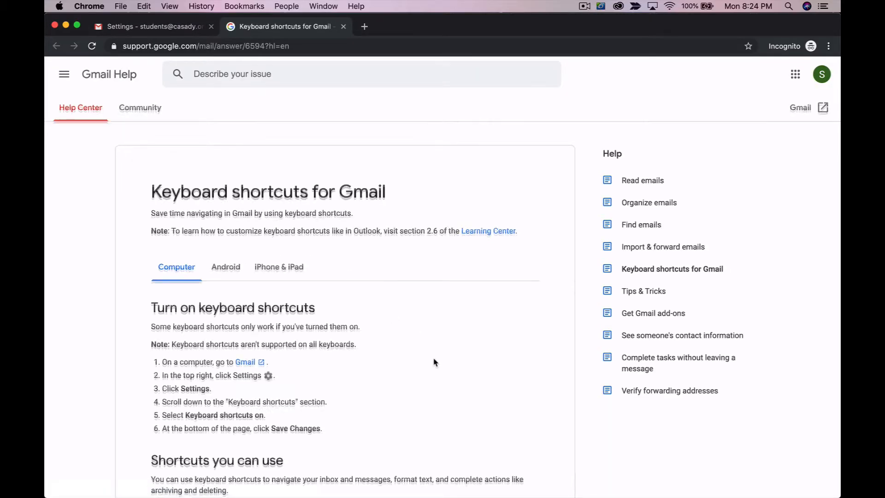
{"action": "scroll", "scroll_direction": "down", "scroll_amount": 3}
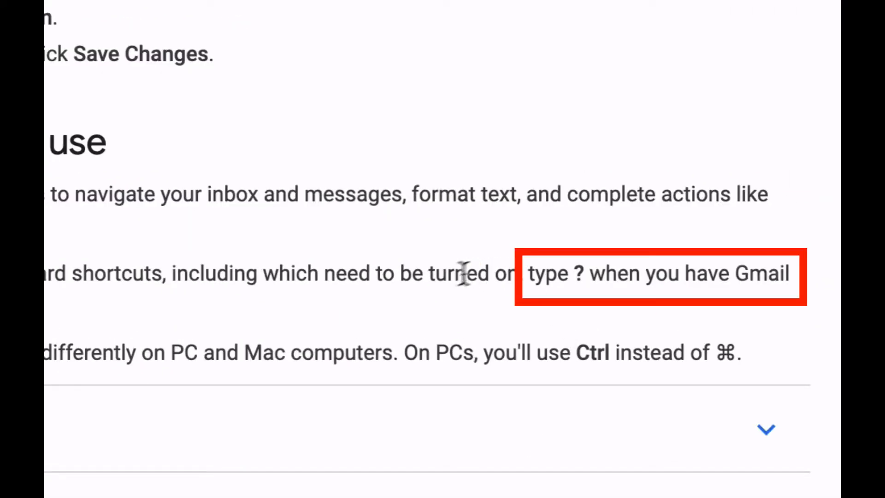
{"action": "mouse_move", "coordinate": [601, 298]}
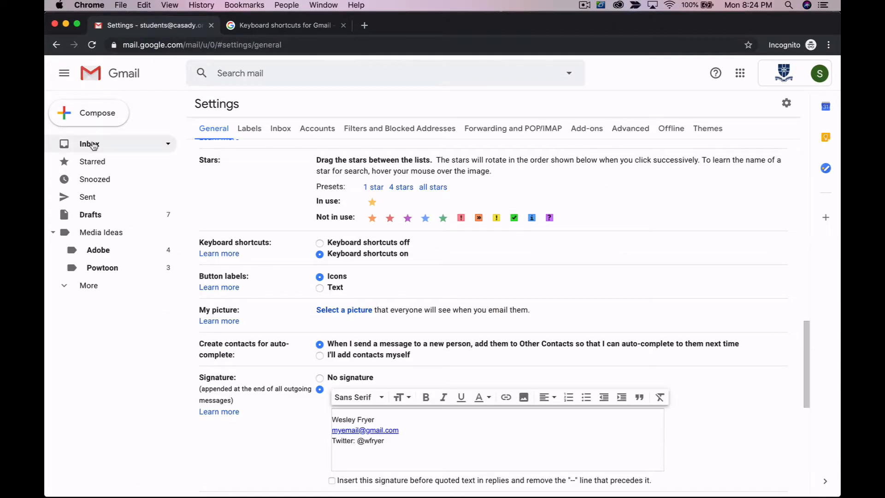
Go back to the inbox and scroll through the keyboard shortcuts reference list.
{"action": "left_click", "coordinate": [88, 144]}
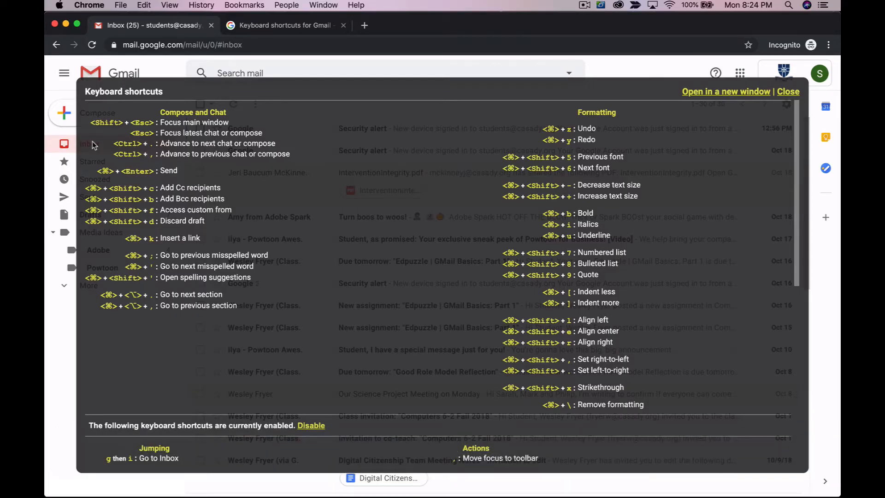
{"action": "scroll", "scroll_direction": "down", "scroll_amount": 3}
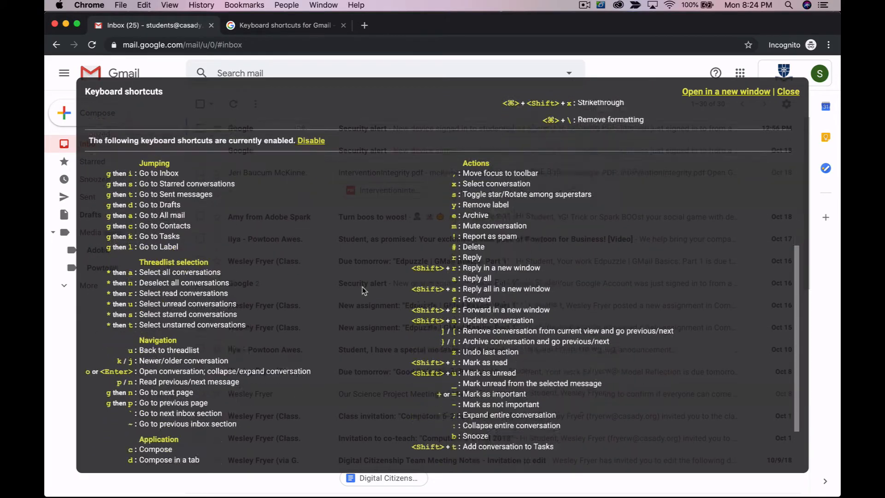
{"action": "scroll", "scroll_direction": "down", "scroll_amount": 3}
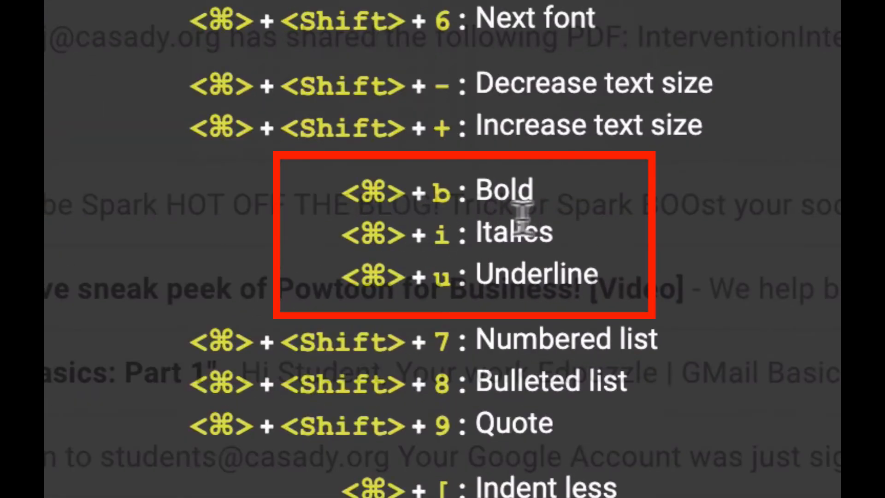
{"action": "mouse_move", "coordinate": [563, 269]}
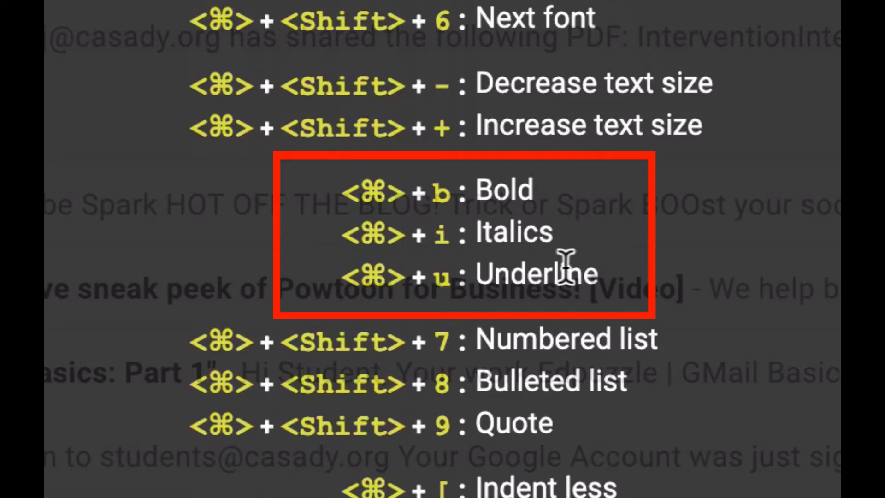
{"action": "mouse_move", "coordinate": [521, 257]}
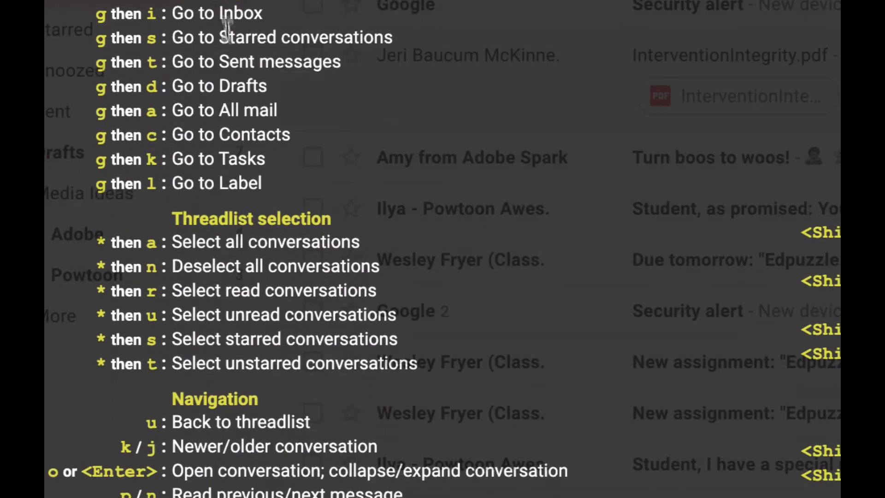
{"action": "mouse_move", "coordinate": [226, 26]}
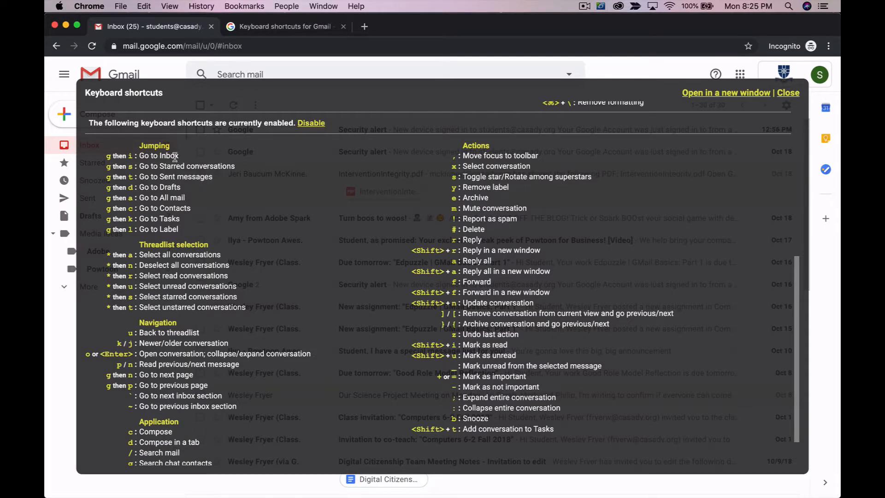
{"action": "mouse_move", "coordinate": [166, 164]}
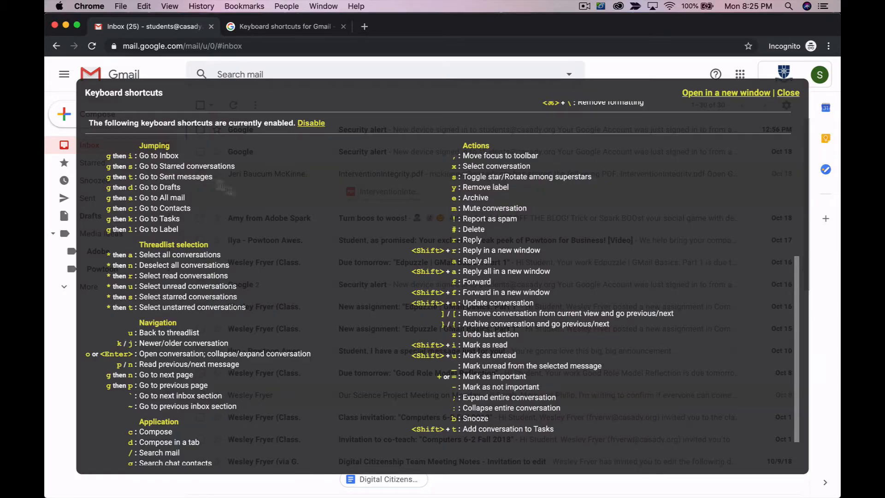
{"action": "mouse_move", "coordinate": [492, 195]}
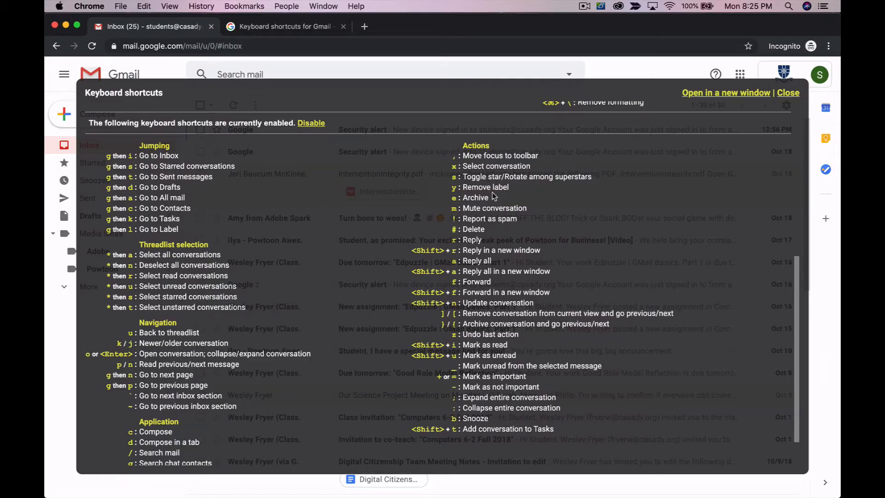
{"action": "mouse_move", "coordinate": [481, 176]}
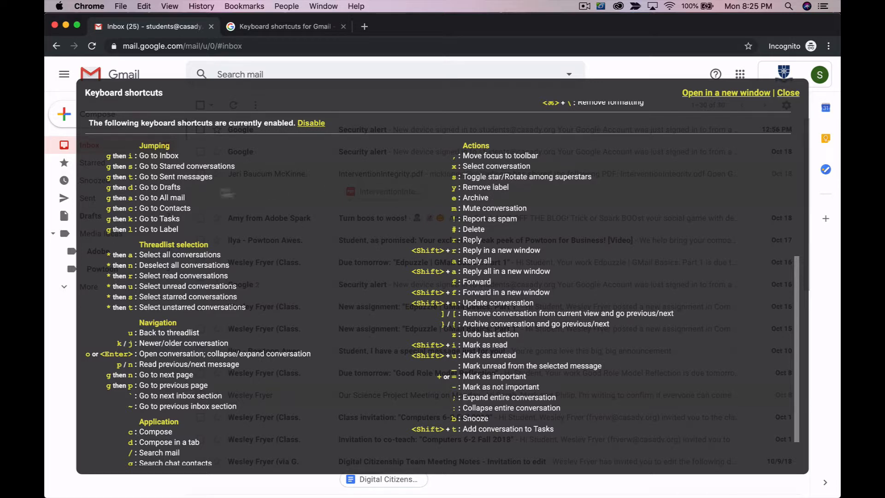
{"action": "mouse_move", "coordinate": [190, 196]}
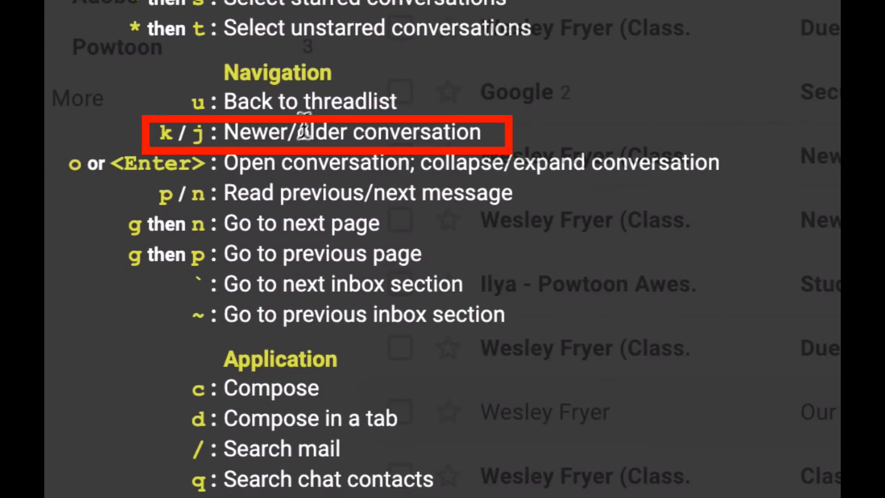
{"action": "mouse_move", "coordinate": [191, 161]}
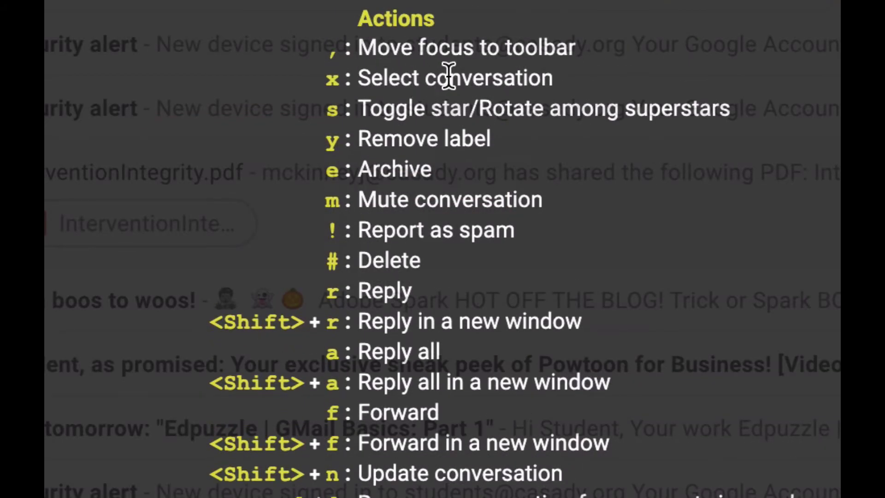
{"action": "mouse_move", "coordinate": [418, 138]}
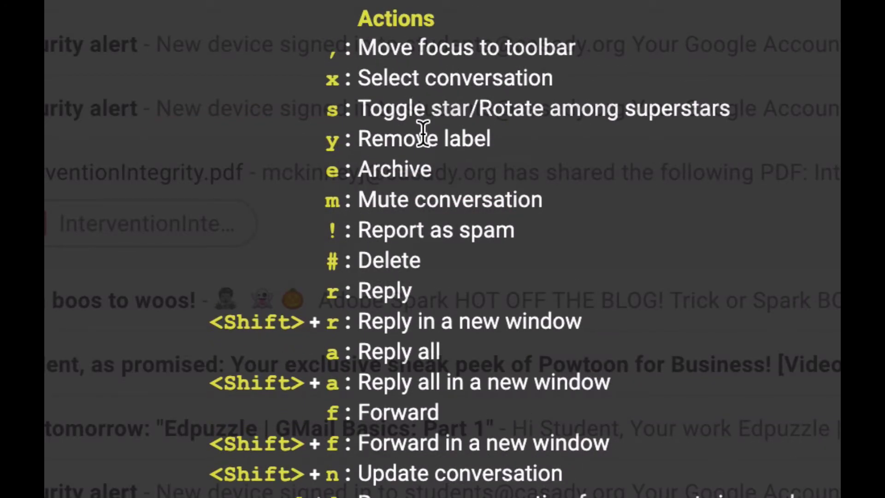
{"action": "mouse_move", "coordinate": [421, 164]}
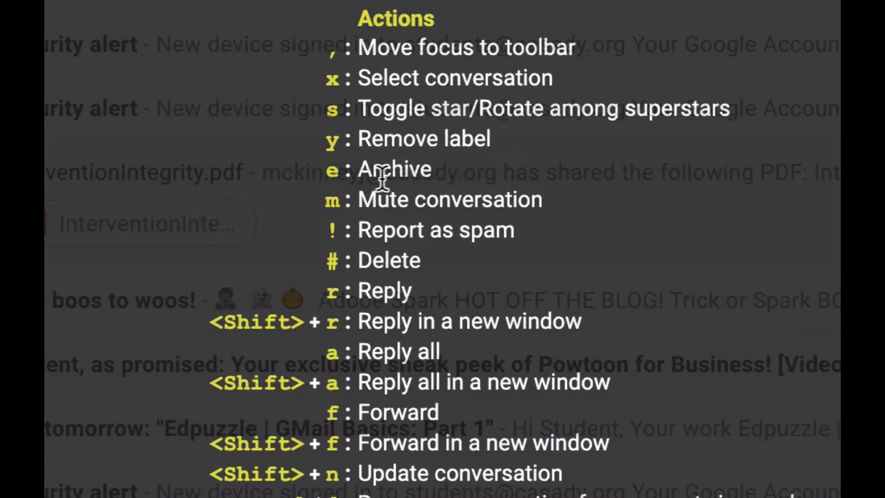
{"action": "mouse_move", "coordinate": [412, 170]}
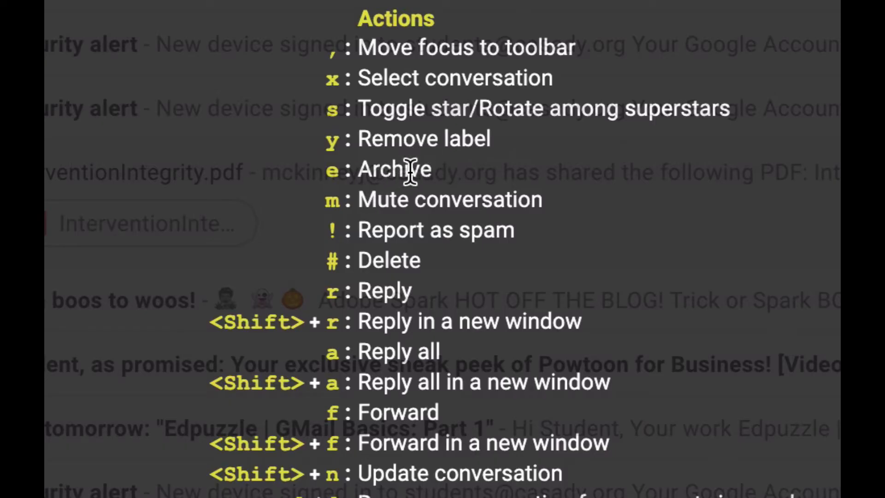
{"action": "mouse_move", "coordinate": [343, 286]}
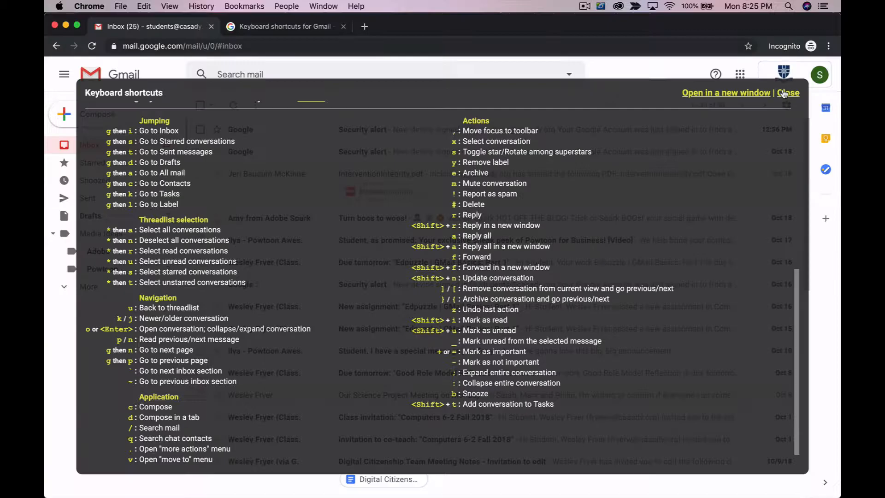
Back in the inbox, select several groups of messages for clearing, leaving 17 conversations.
{"action": "left_click", "coordinate": [788, 92]}
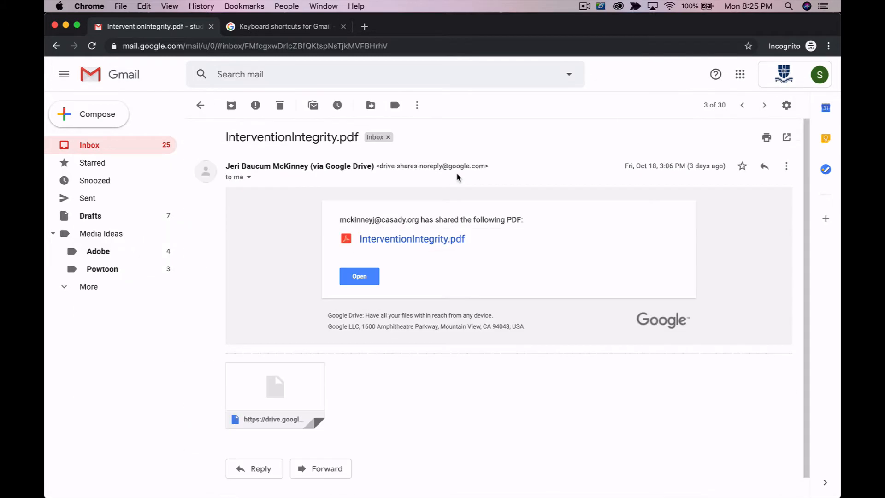
{"action": "scroll", "scroll_direction": "down", "scroll_amount": 3}
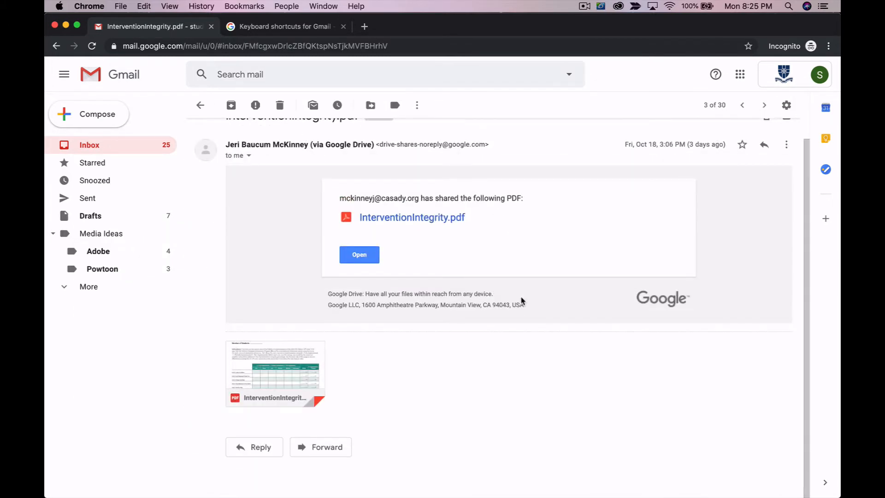
{"action": "left_click", "coordinate": [201, 106]}
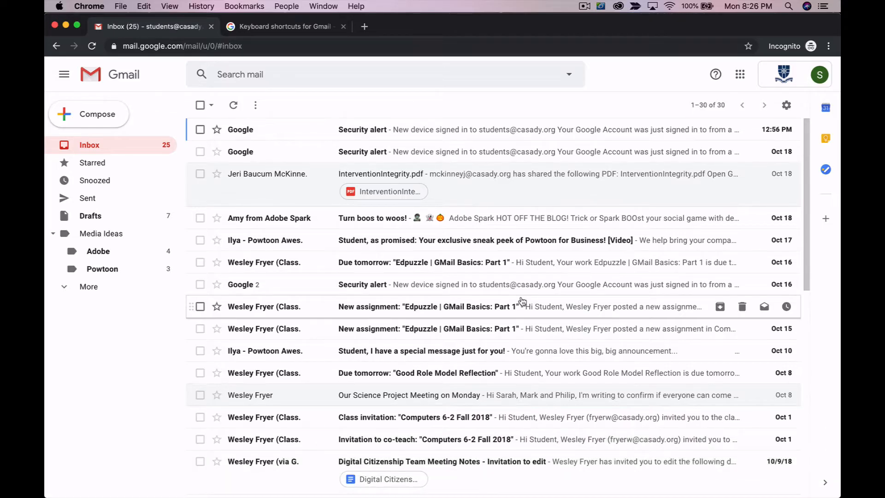
{"action": "mouse_move", "coordinate": [220, 188]}
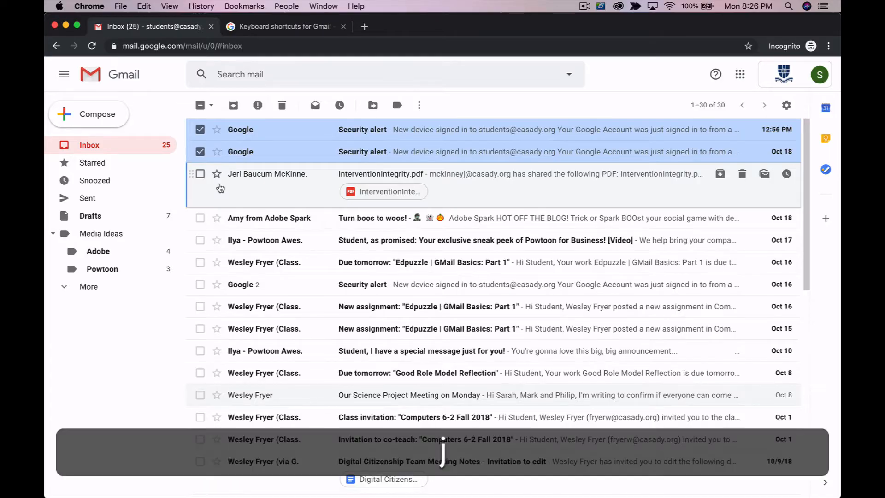
{"action": "left_click", "coordinate": [200, 174]}
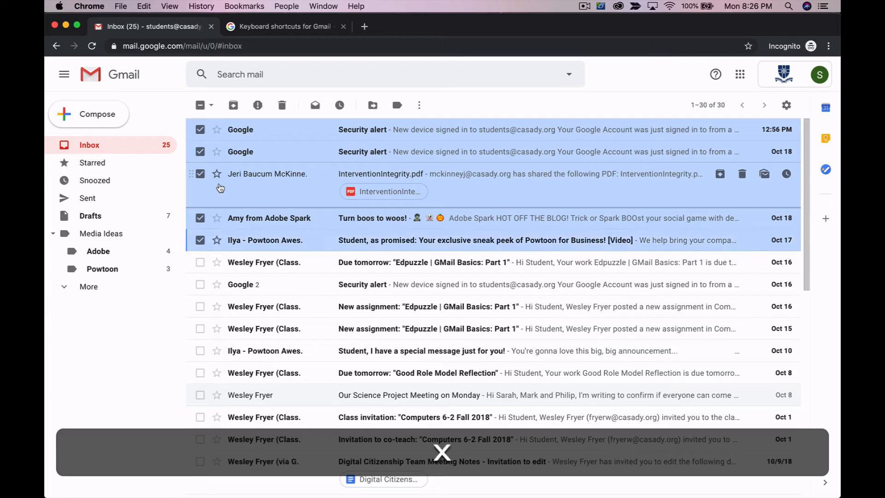
{"action": "left_click", "coordinate": [200, 285]}
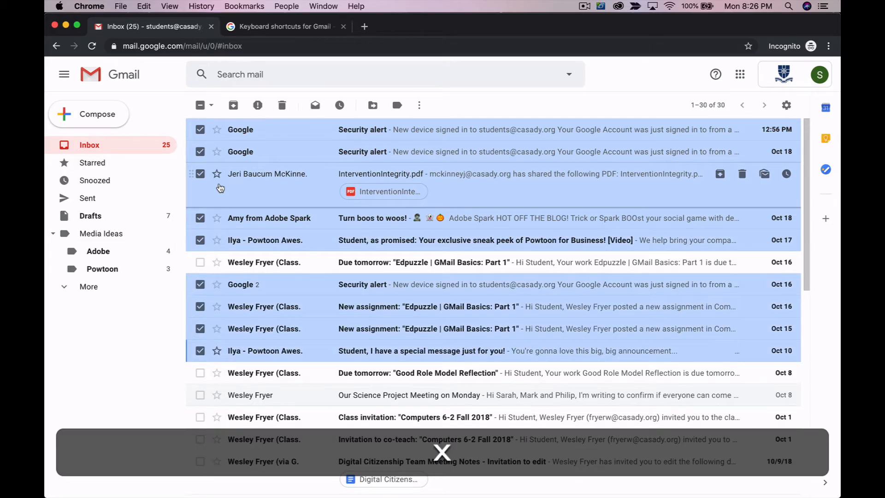
{"action": "left_click", "coordinate": [200, 372]}
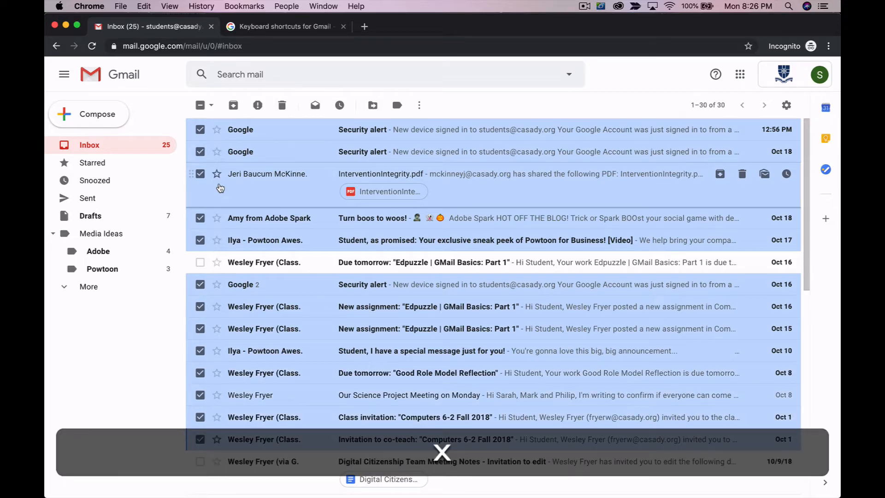
{"action": "left_click", "coordinate": [455, 449]}
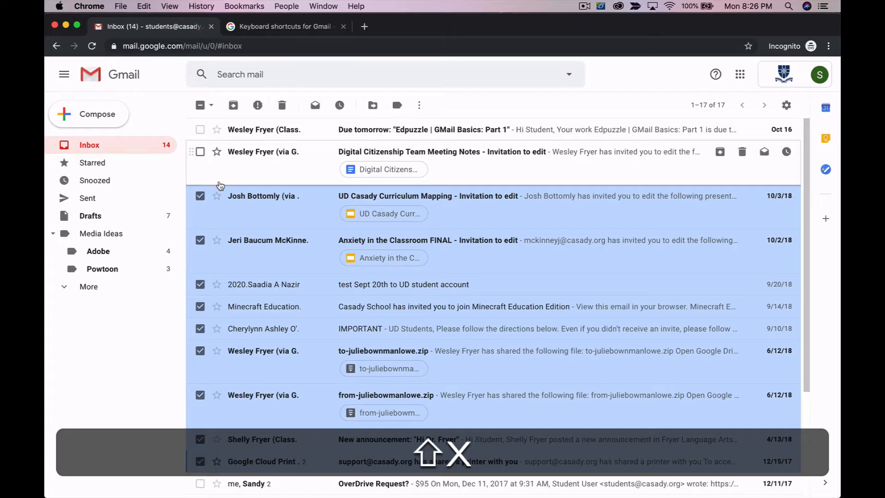
Archive the selected messages down to 8 conversations, then dismiss the shortcuts overlay and blank draft.
{"action": "left_click", "coordinate": [281, 105]}
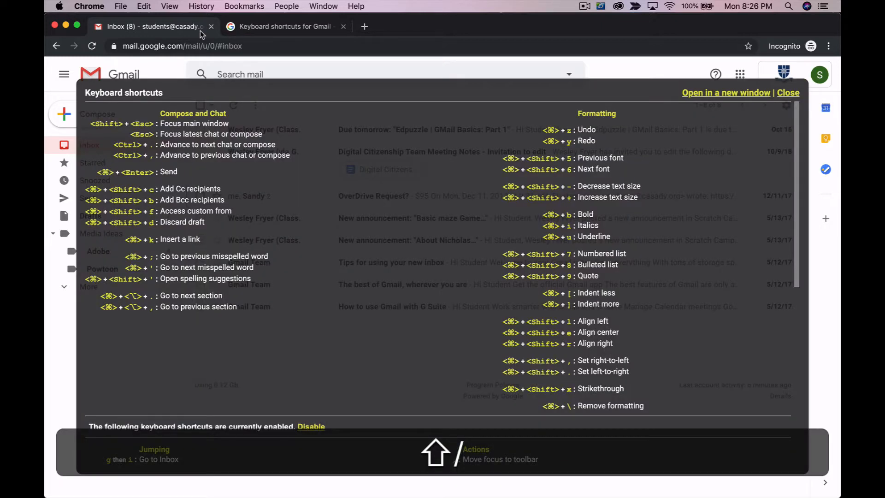
{"action": "scroll", "scroll_direction": "down", "scroll_amount": 3}
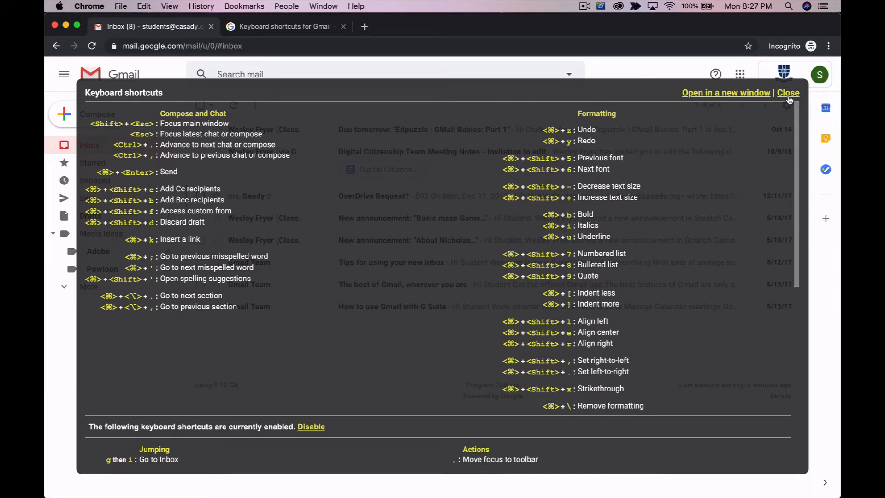
{"action": "left_click", "coordinate": [788, 92]}
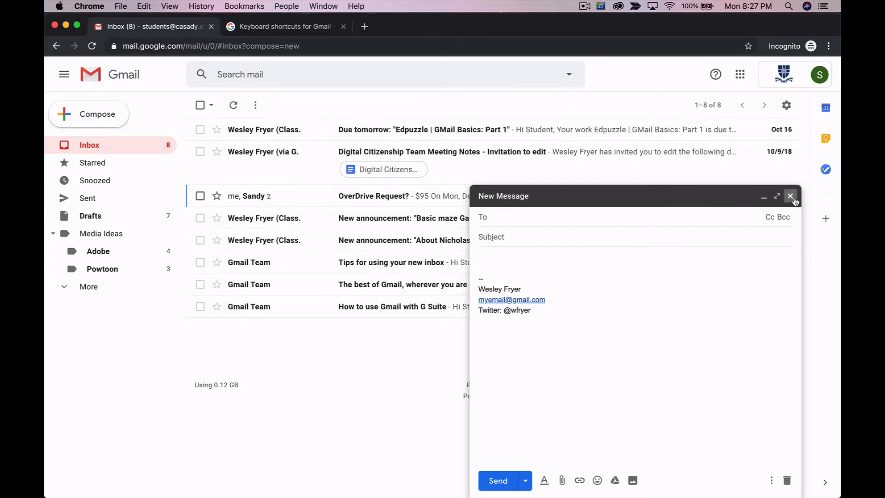
{"action": "left_click", "coordinate": [790, 196]}
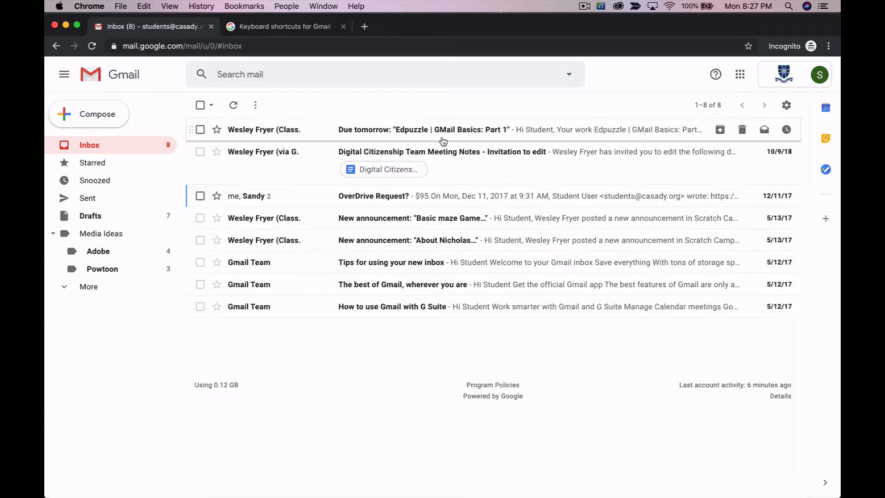
{"action": "left_click", "coordinate": [286, 26]}
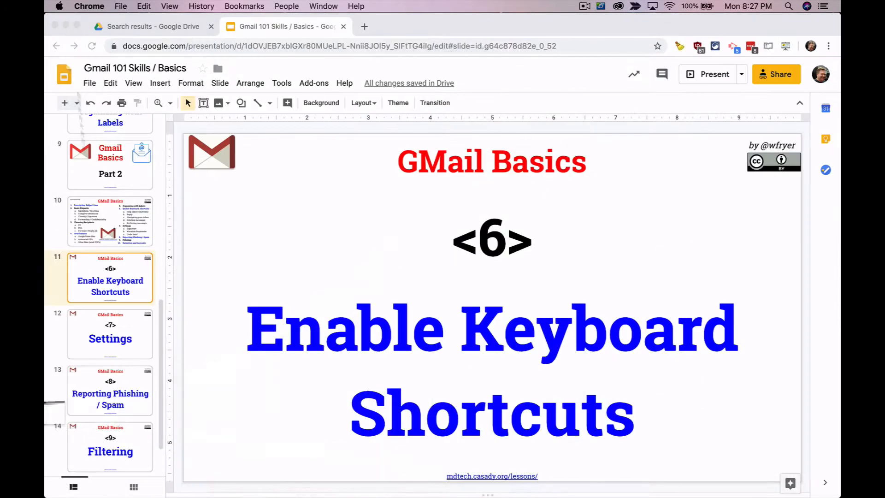
Show slide 12 'Settings' in the Gmail 101 deck and open Gmail's gear menu.
{"action": "left_click", "coordinate": [111, 333]}
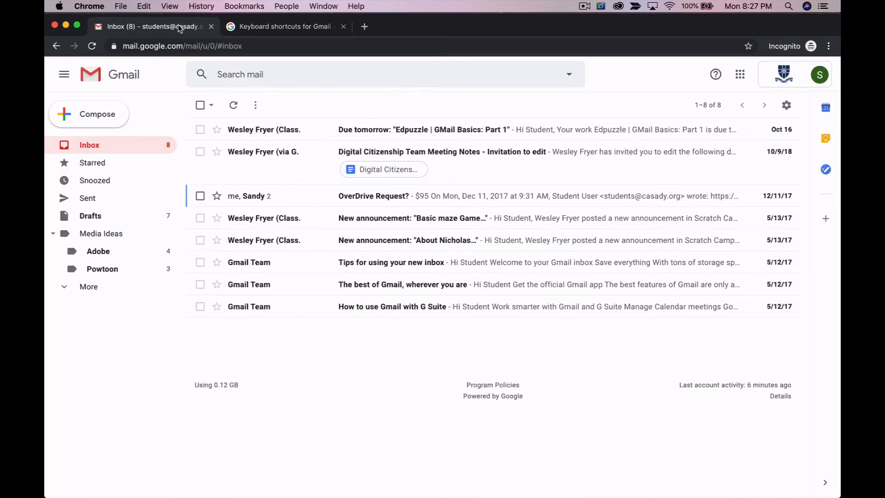
{"action": "mouse_move", "coordinate": [787, 106]}
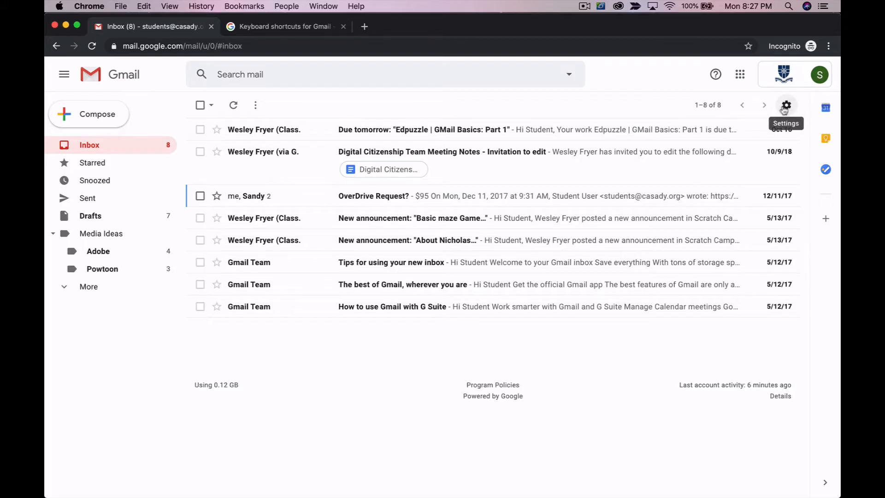
{"action": "mouse_move", "coordinate": [119, 30]}
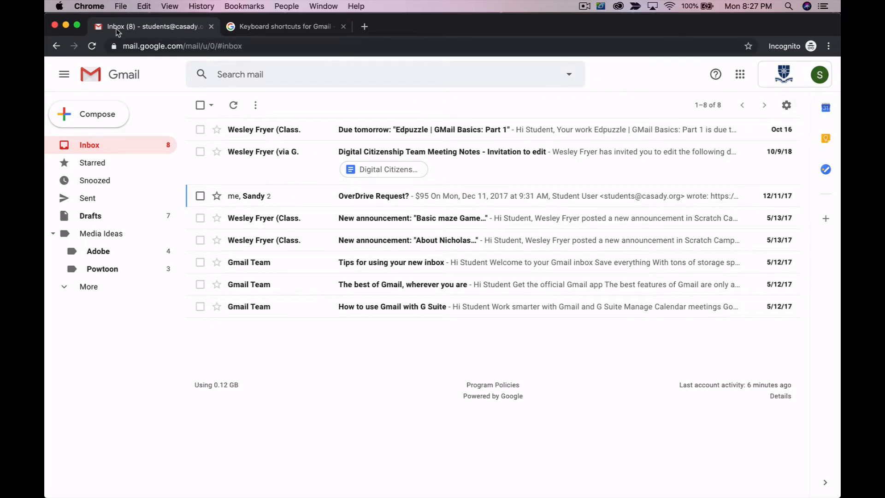
{"action": "left_click", "coordinate": [285, 26]}
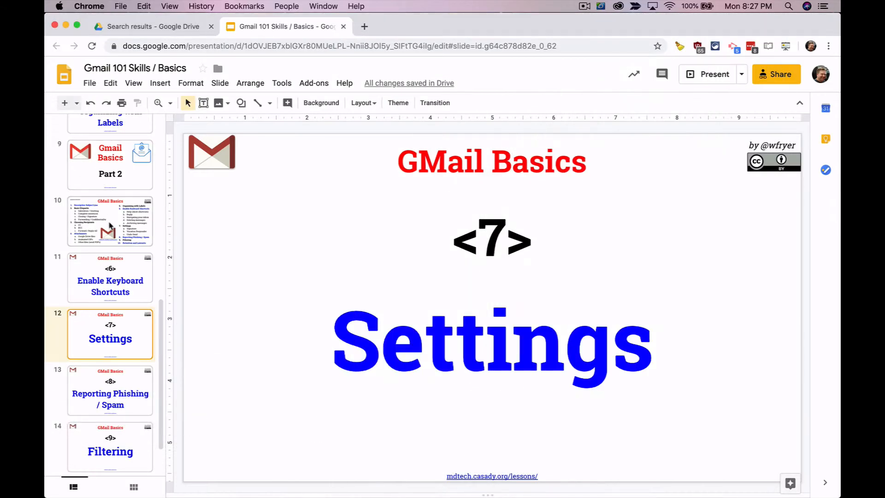
{"action": "left_click", "coordinate": [110, 221]}
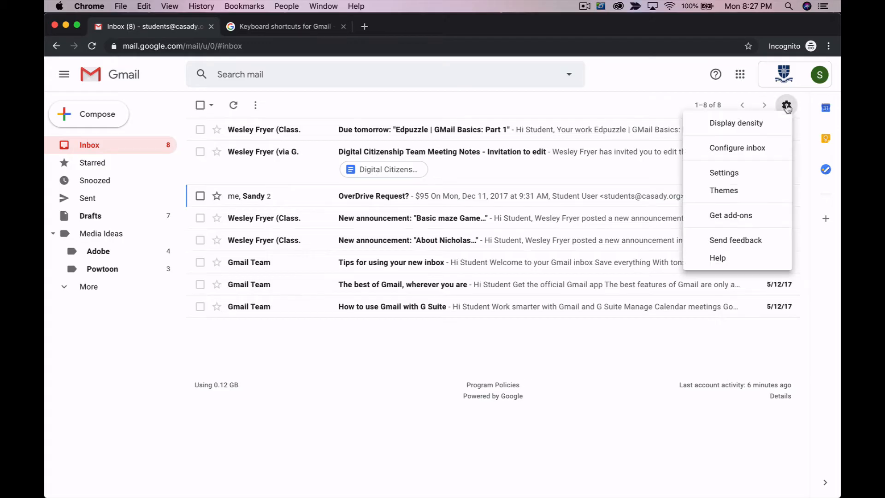
{"action": "mouse_move", "coordinate": [735, 174]}
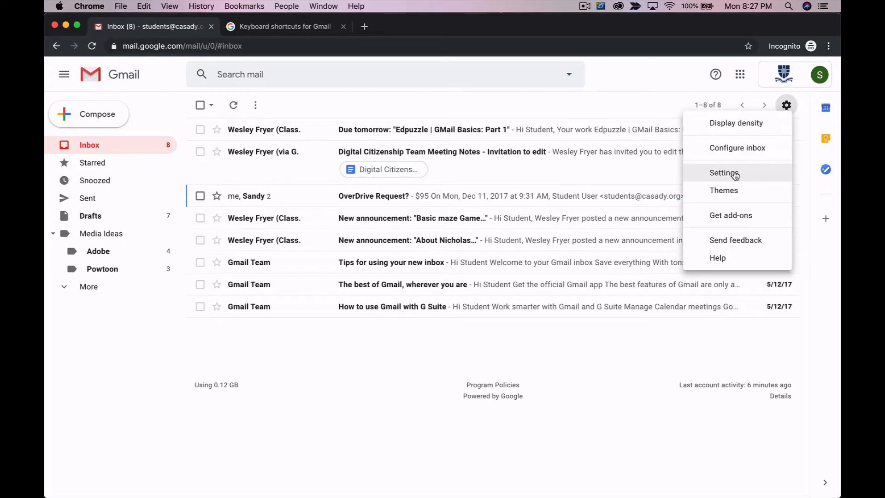
Select 'Vacation responder on' on the General settings page.
{"action": "left_click", "coordinate": [725, 172]}
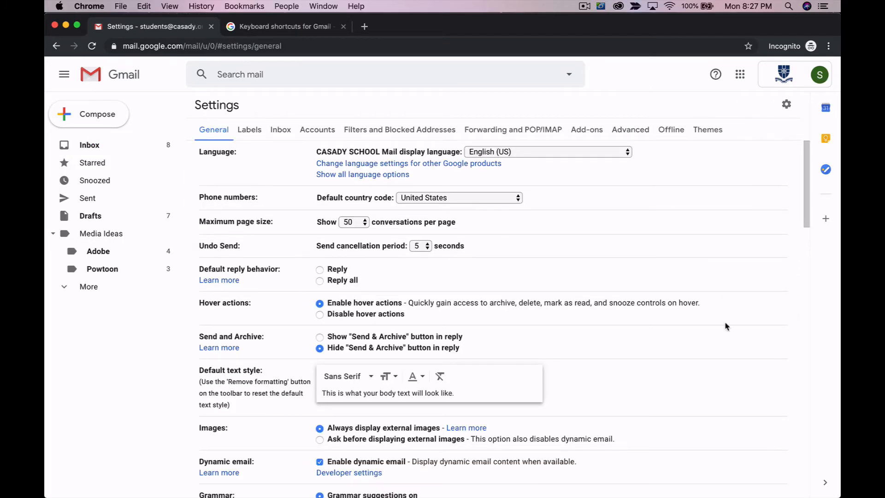
{"action": "scroll", "scroll_direction": "down", "scroll_amount": 3}
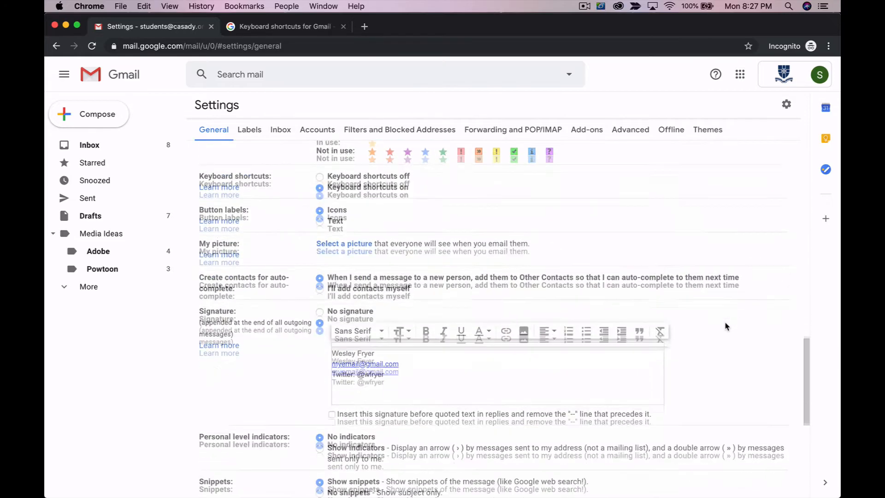
{"action": "scroll", "scroll_direction": "down", "scroll_amount": 3}
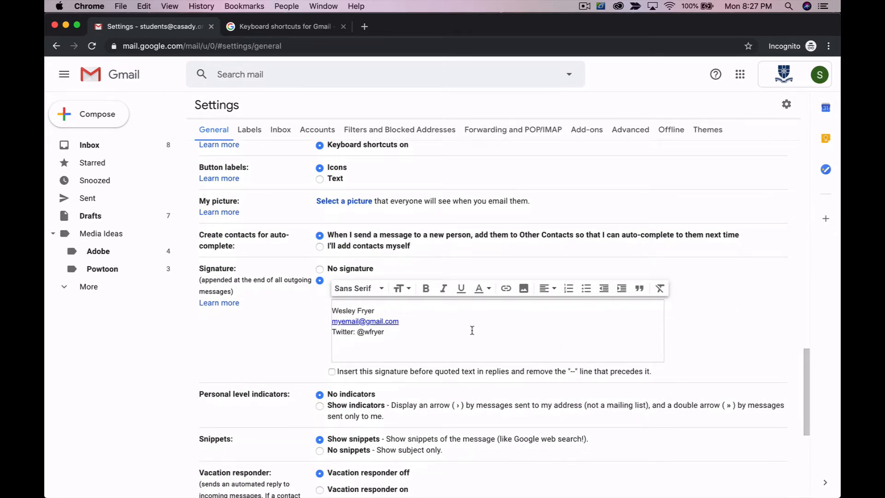
{"action": "mouse_move", "coordinate": [467, 327]}
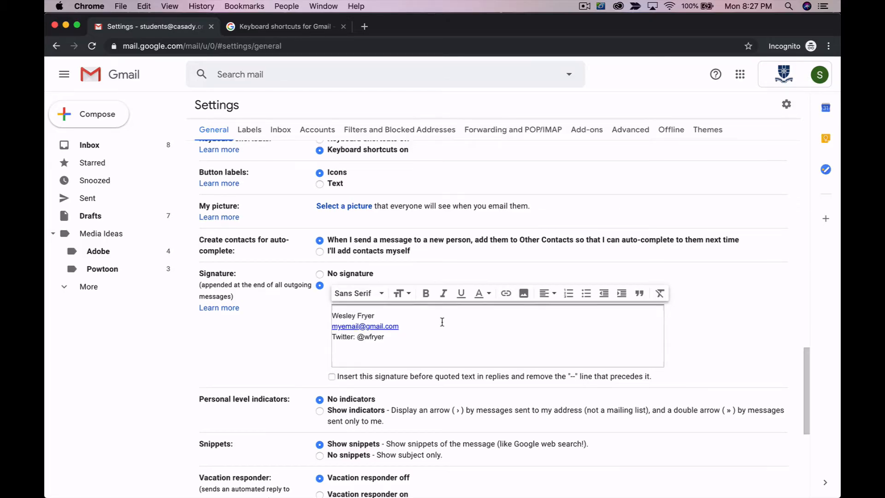
{"action": "scroll", "scroll_direction": "down", "scroll_amount": 3}
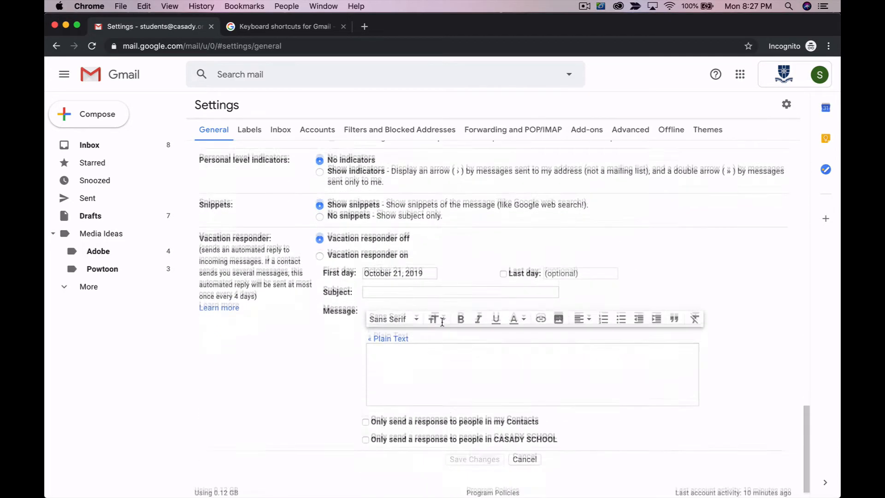
{"action": "scroll", "scroll_direction": "down", "scroll_amount": 3}
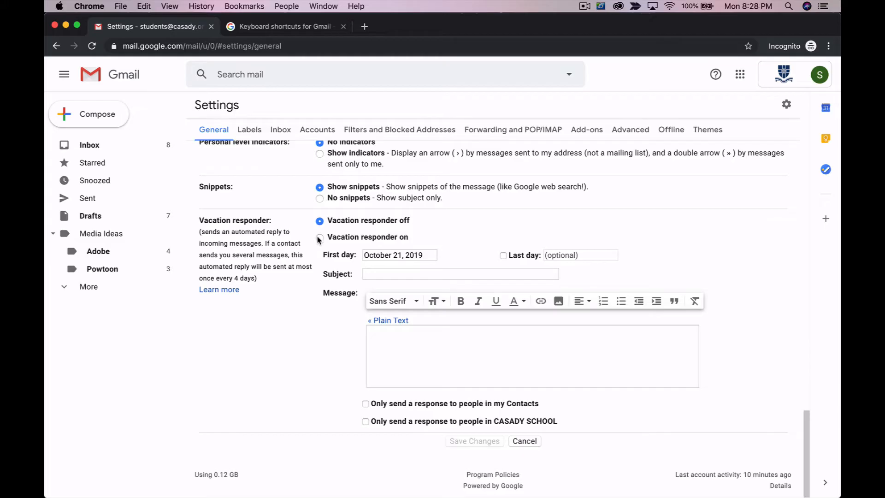
{"action": "left_click", "coordinate": [320, 237]}
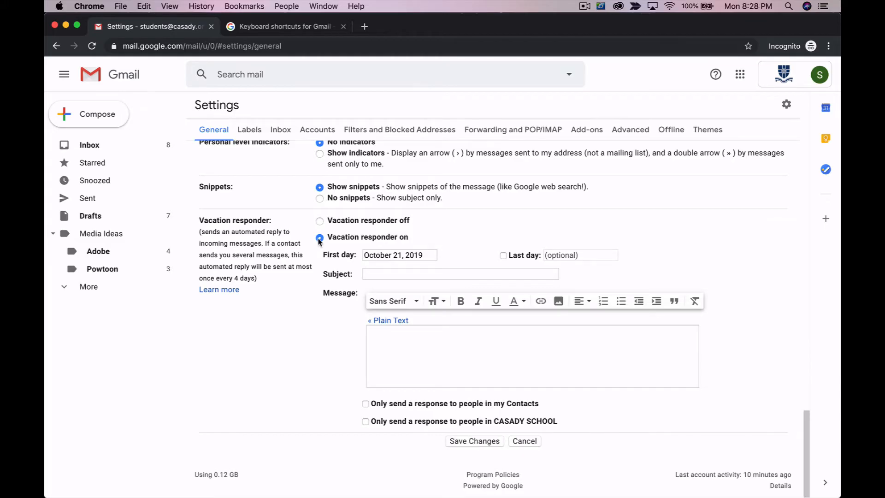
Enter the vacation subject 'I'm in Colorado until December 31, 2019!'.
{"action": "left_click", "coordinate": [460, 274]}
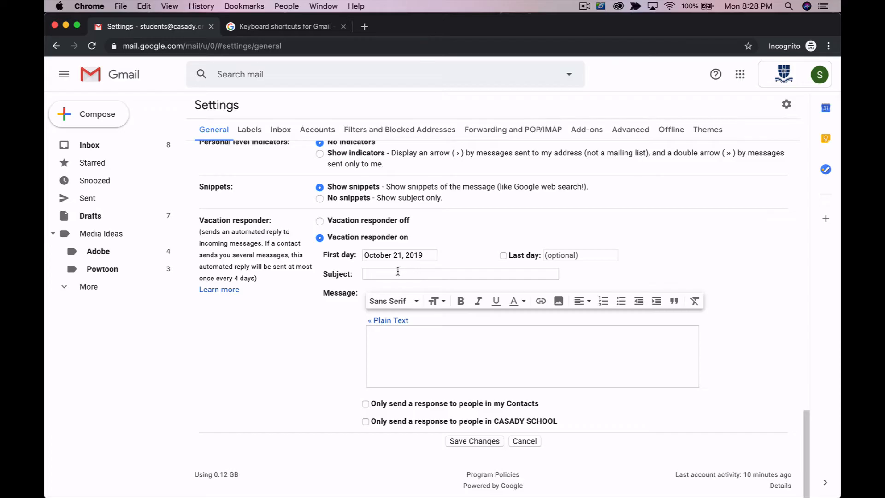
{"action": "type", "text": "I'm"}
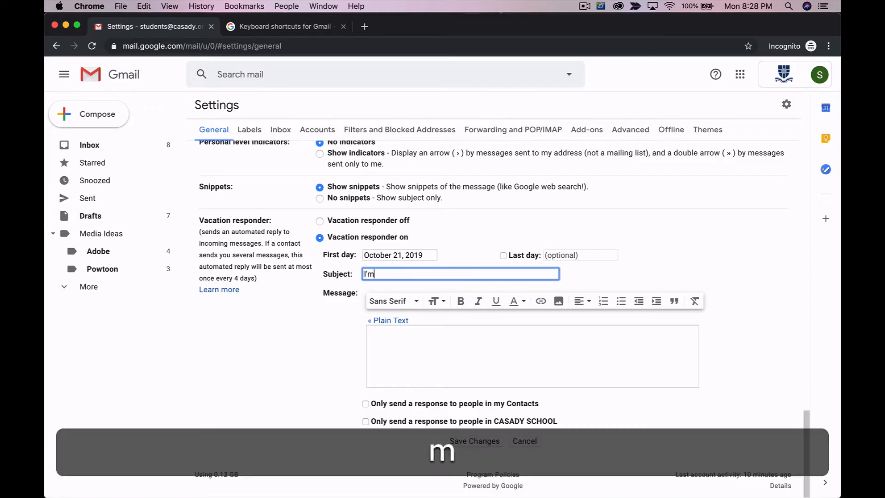
{"action": "type", "text": "in Colorado u"}
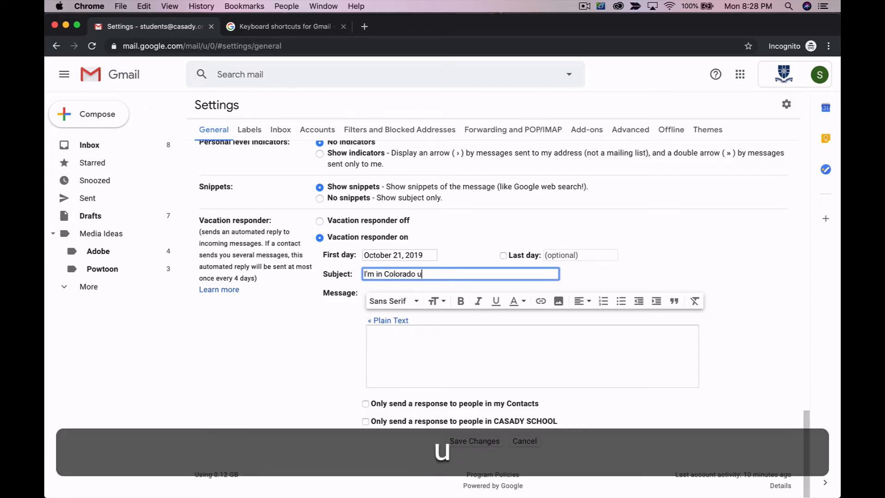
{"action": "type", "text": "ntil Dece"}
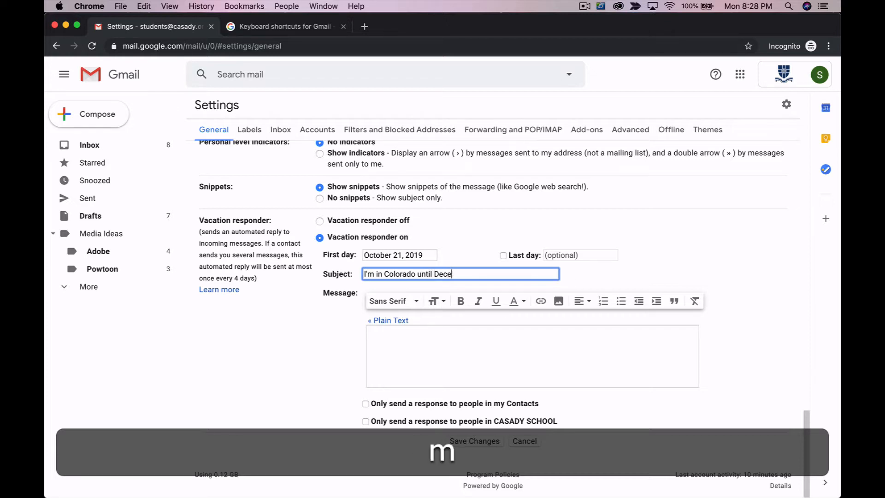
{"action": "type", "text": "mber 31,"}
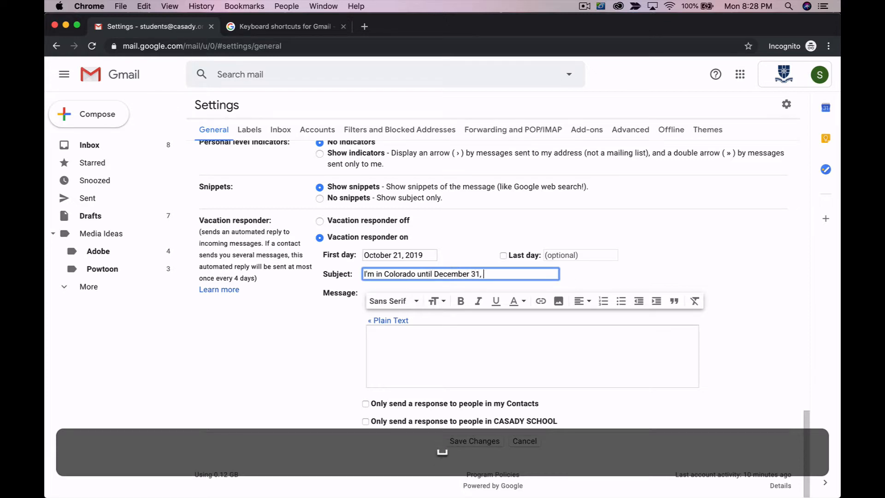
{"action": "type", "text": "2019!"}
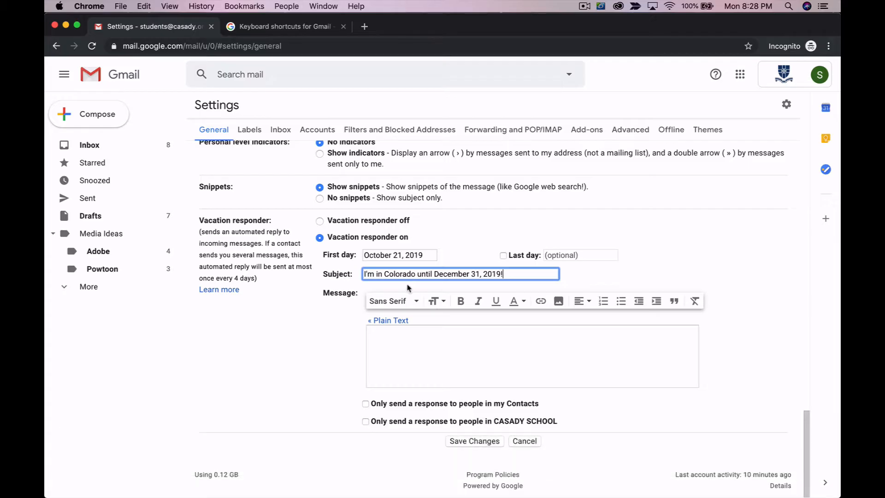
Set the responder's first day to October 26 and last day to December 31, 2019.
{"action": "left_click", "coordinate": [399, 255]}
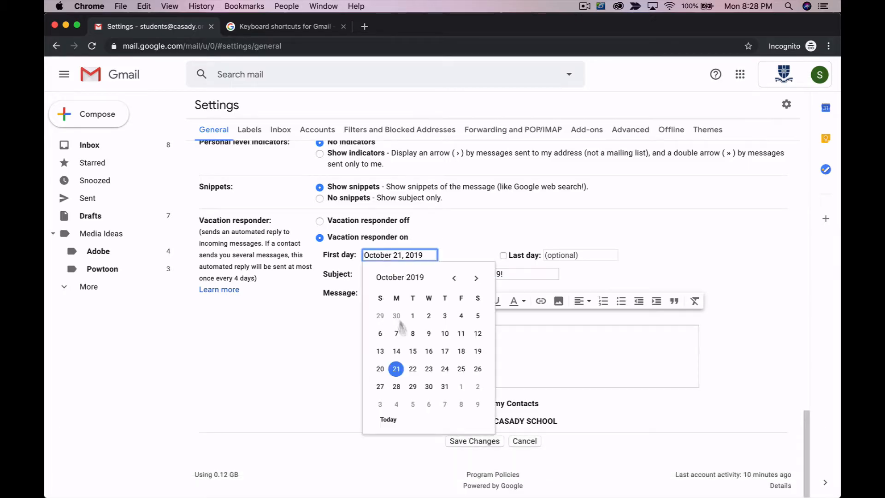
{"action": "left_click", "coordinate": [461, 369]}
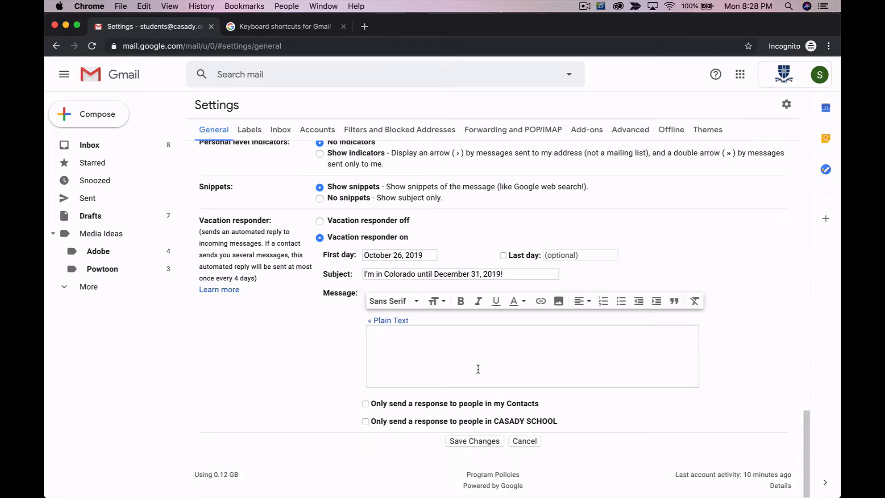
{"action": "left_click", "coordinate": [503, 255]}
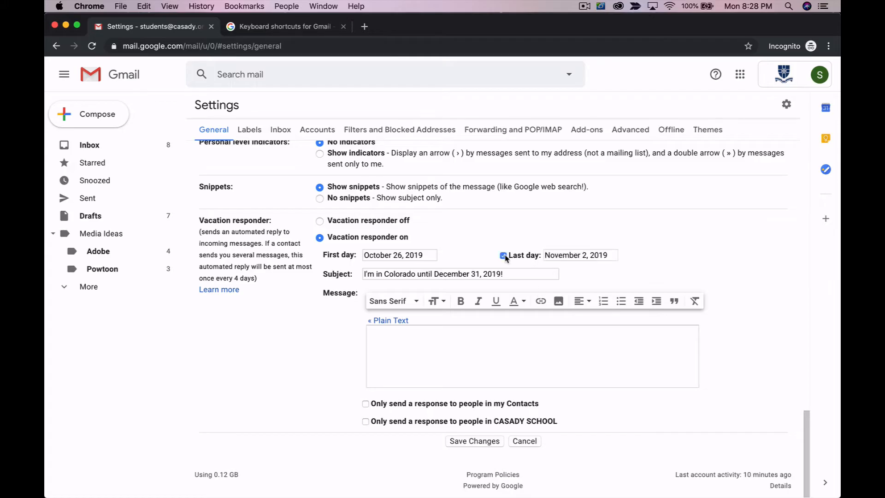
{"action": "left_click", "coordinate": [580, 255]}
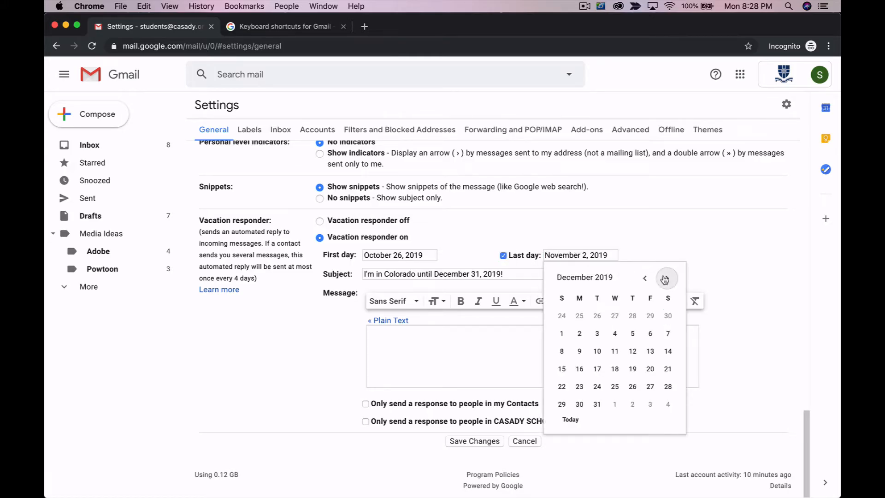
{"action": "left_click", "coordinate": [597, 404]}
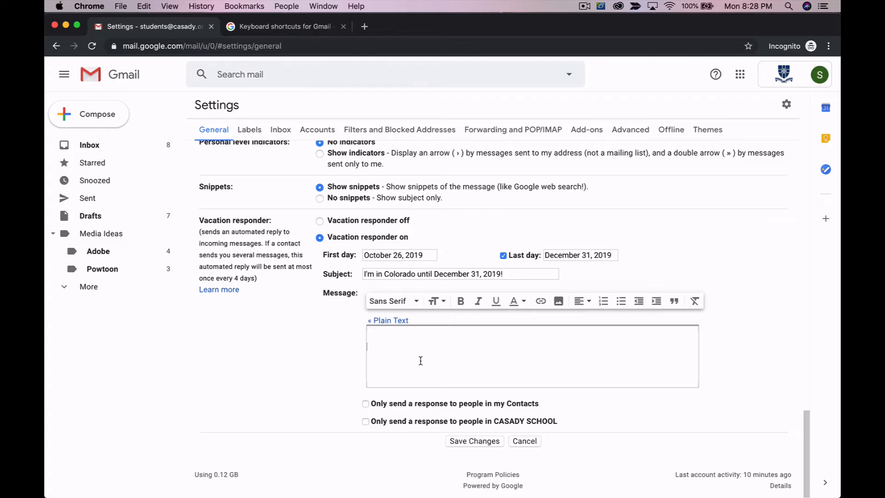
Type the away message saying you'll check back on January 1, 2020.
{"action": "type", "text": "I a"}
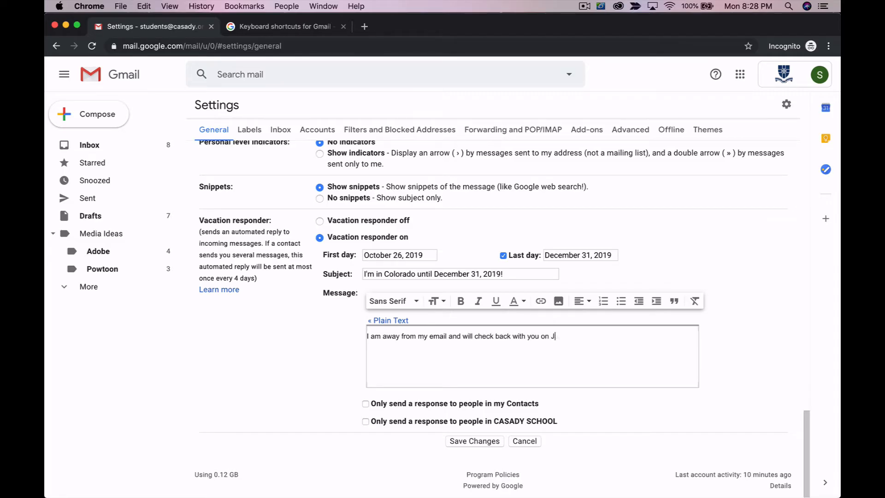
{"action": "type", "text": "anuary 1, 201"}
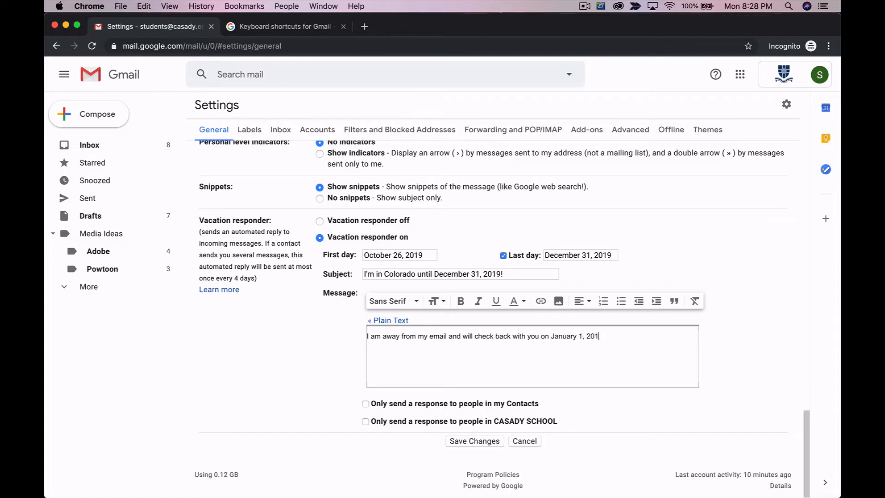
{"action": "type", "text": "0!"}
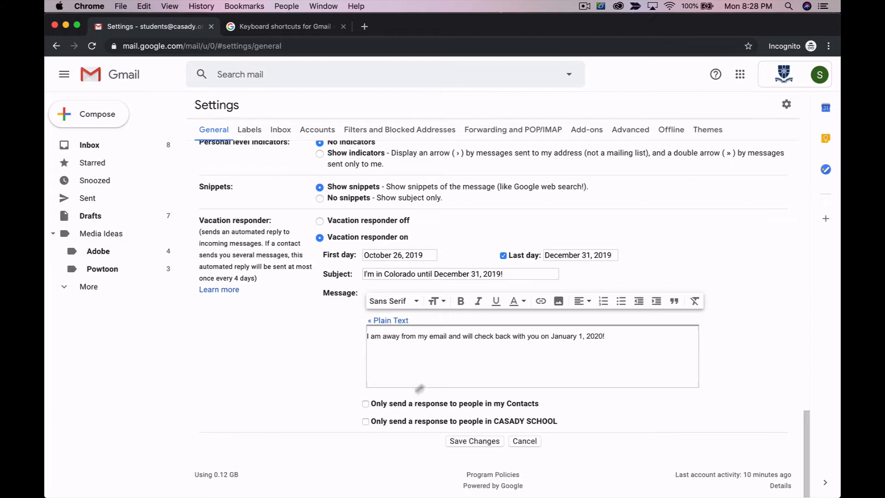
{"action": "mouse_move", "coordinate": [505, 326]}
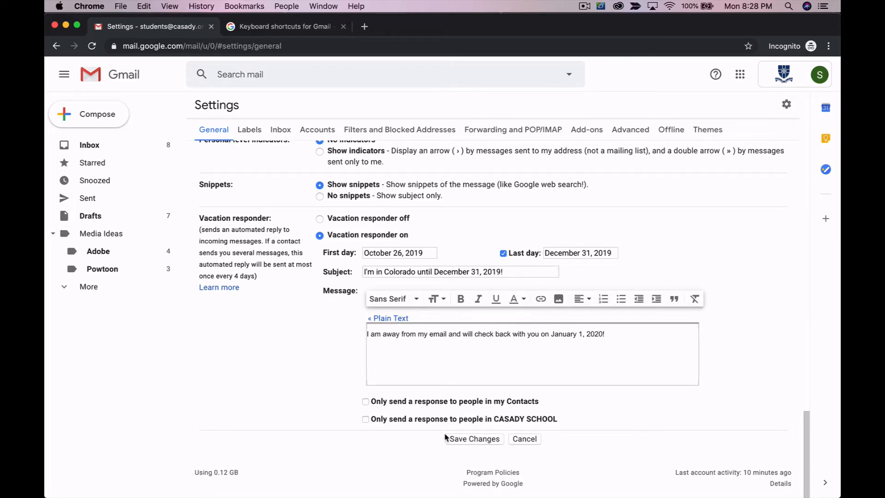
Tick then untick the CASADY SCHOOL and contacts-only restrictions so replies go to everyone.
{"action": "left_click", "coordinate": [366, 419]}
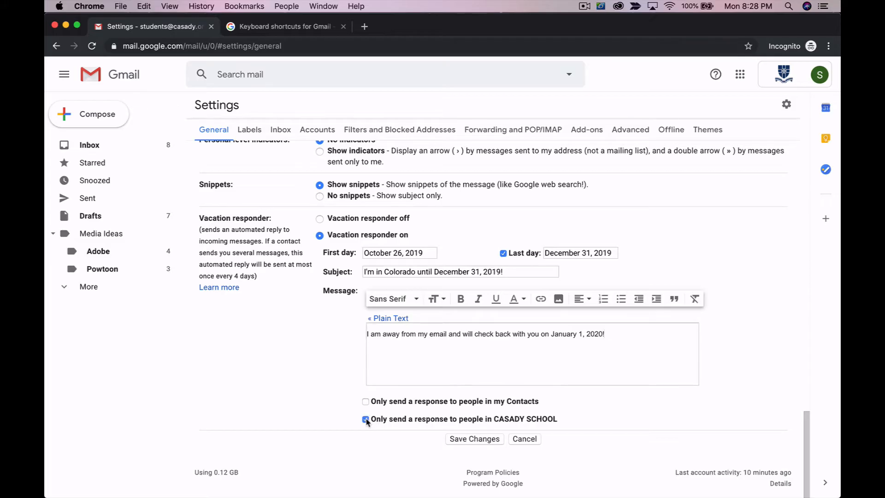
{"action": "left_click", "coordinate": [366, 401]}
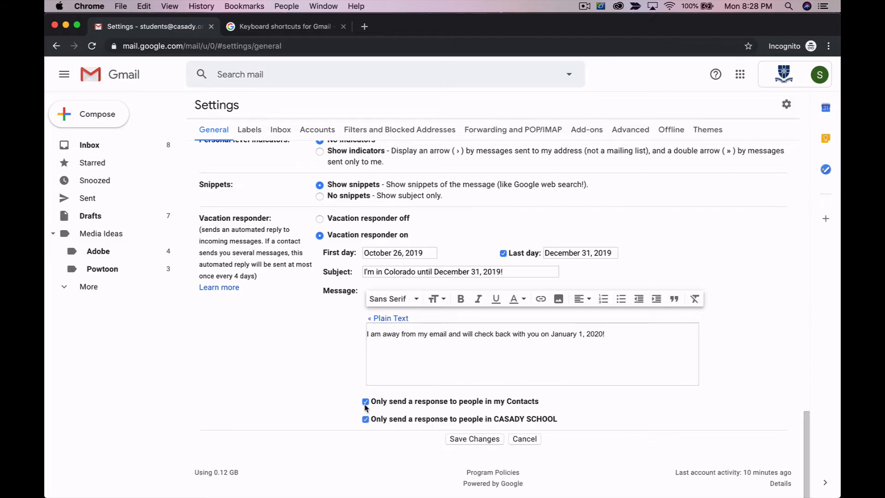
{"action": "left_click", "coordinate": [366, 401]}
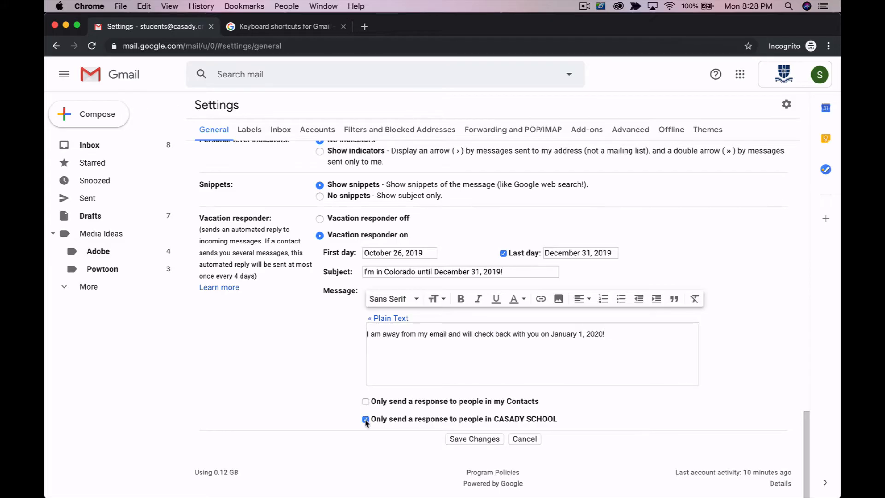
{"action": "left_click", "coordinate": [366, 419]}
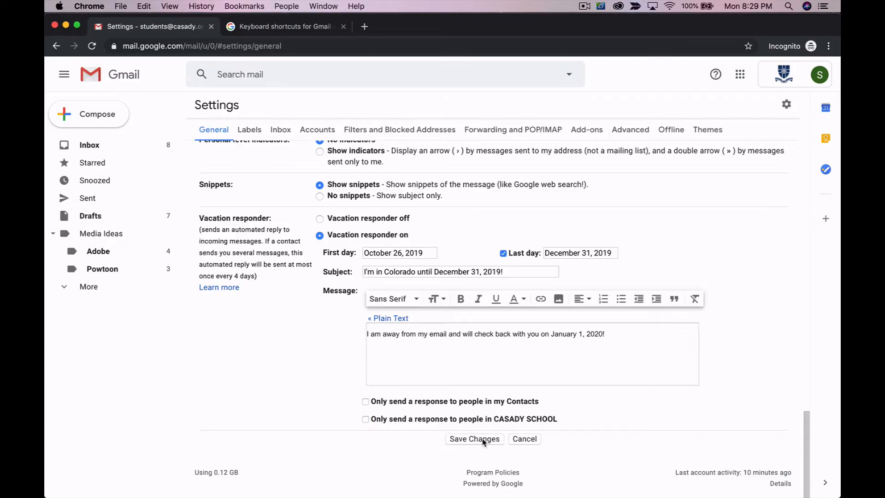
Save the vacation responder, then change its first day to October 21.
{"action": "left_click", "coordinate": [474, 438]}
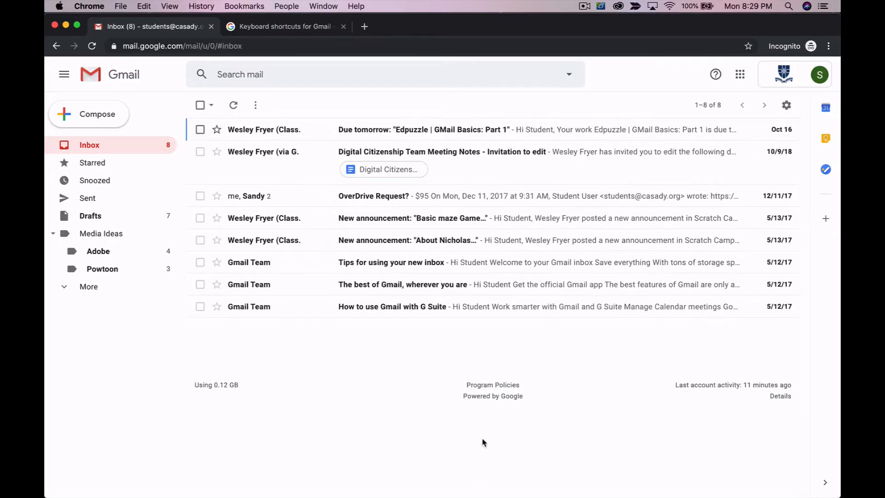
{"action": "mouse_move", "coordinate": [766, 120]}
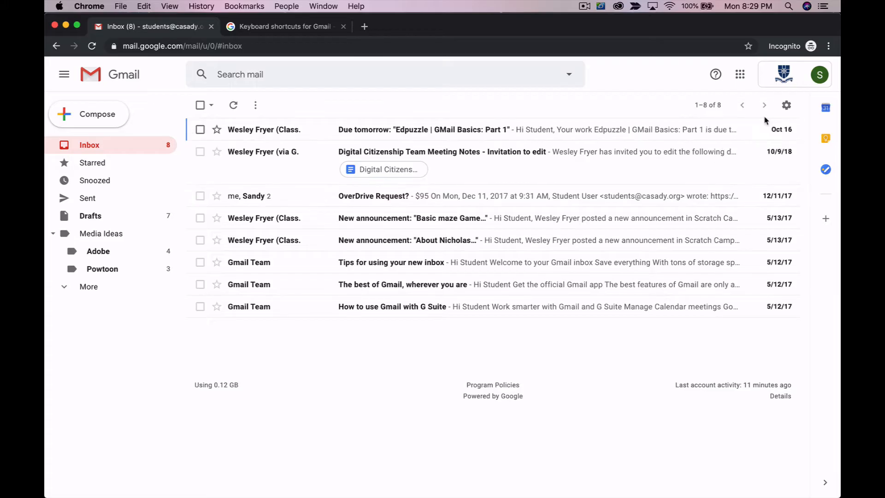
{"action": "mouse_move", "coordinate": [798, 86]}
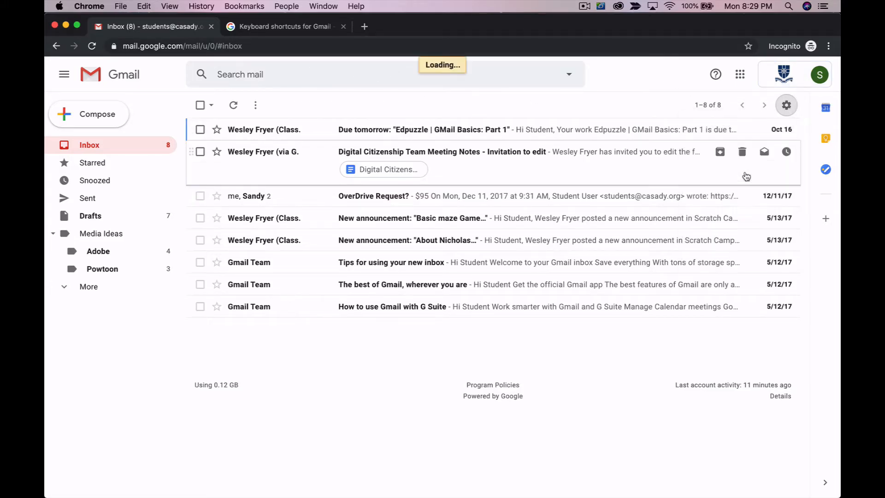
{"action": "left_click", "coordinate": [786, 106]}
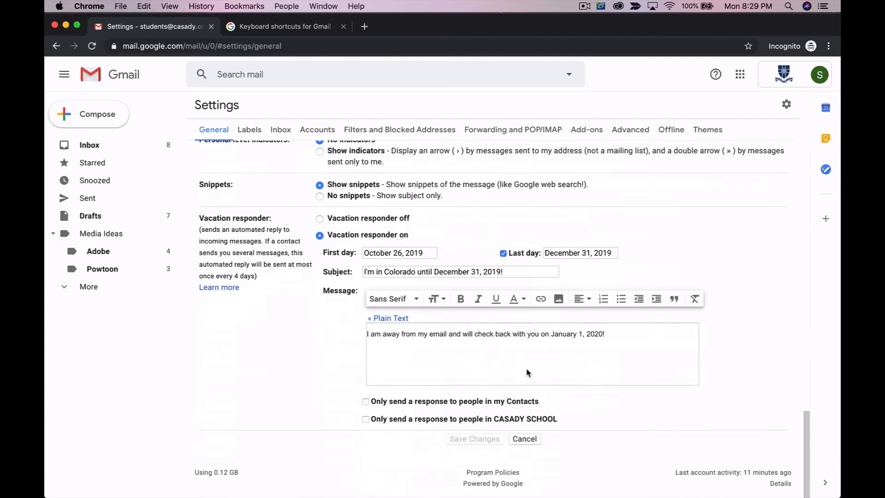
{"action": "left_click", "coordinate": [400, 253]}
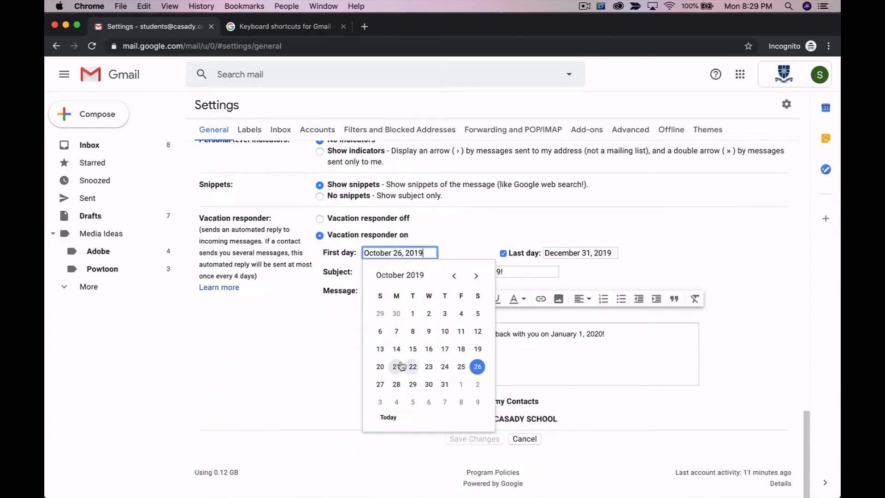
{"action": "left_click", "coordinate": [396, 366]}
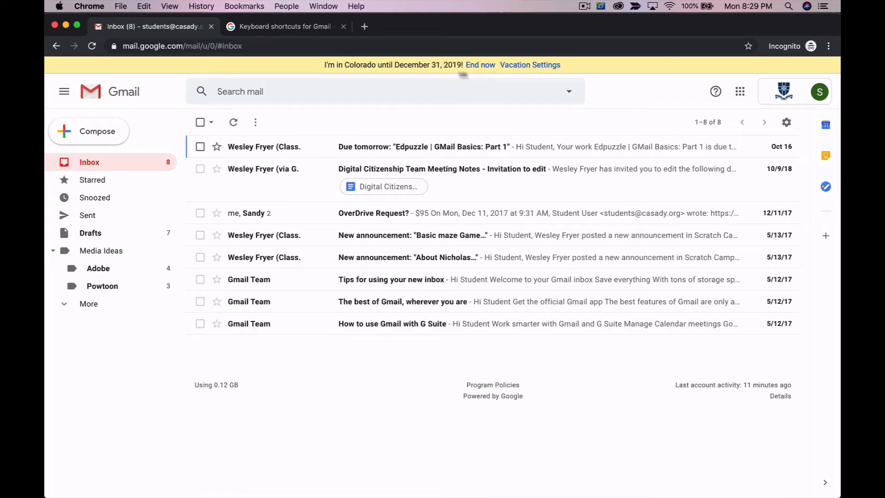
End the October 21–December 31 vacation auto-reply and view it switched off in Settings.
{"action": "left_click", "coordinate": [480, 65]}
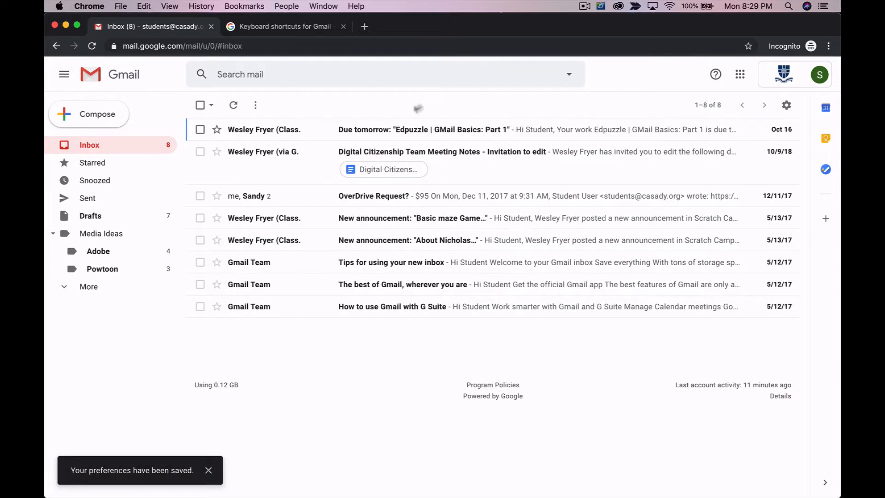
{"action": "left_click", "coordinate": [787, 105]}
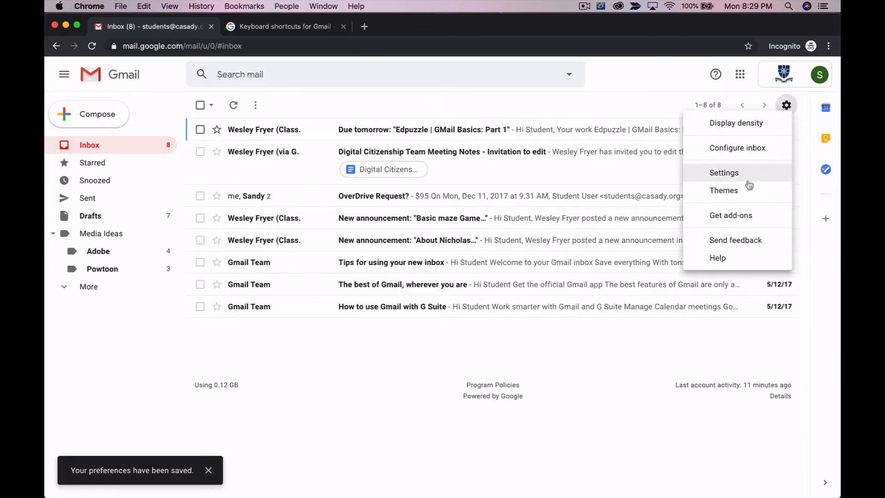
{"action": "left_click", "coordinate": [724, 173]}
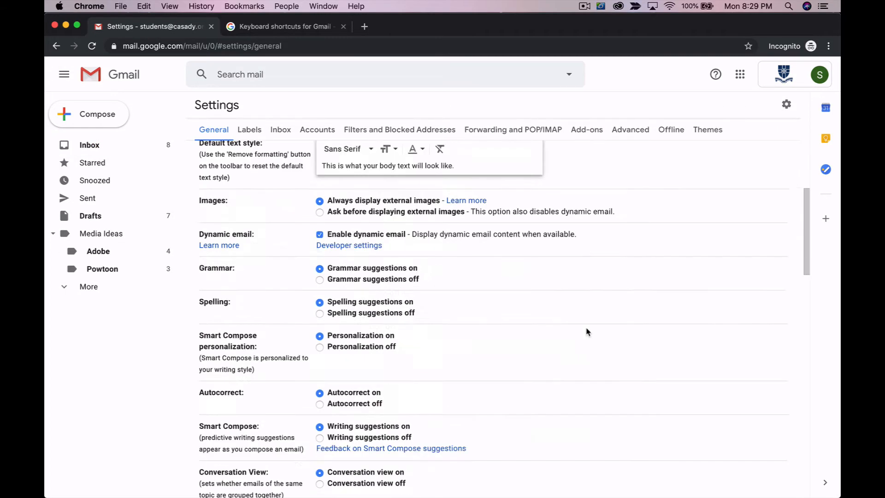
{"action": "scroll", "scroll_direction": "down", "scroll_amount": 3}
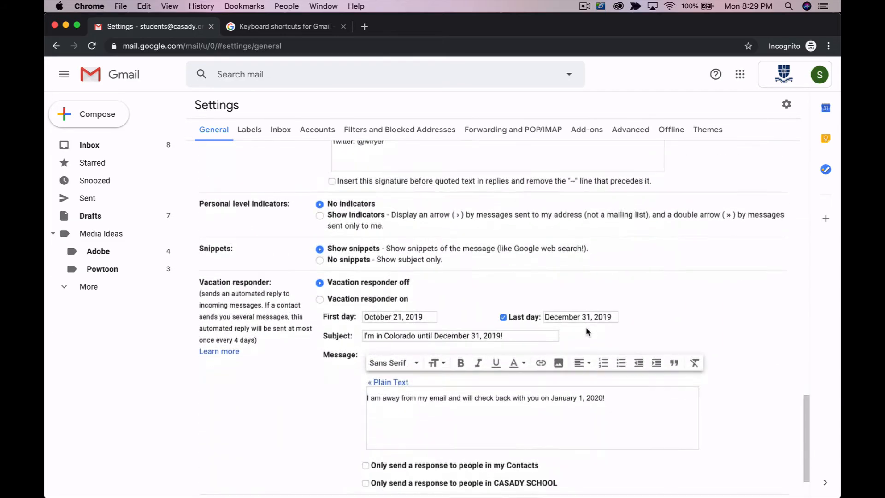
{"action": "scroll", "scroll_direction": "up", "scroll_amount": 3}
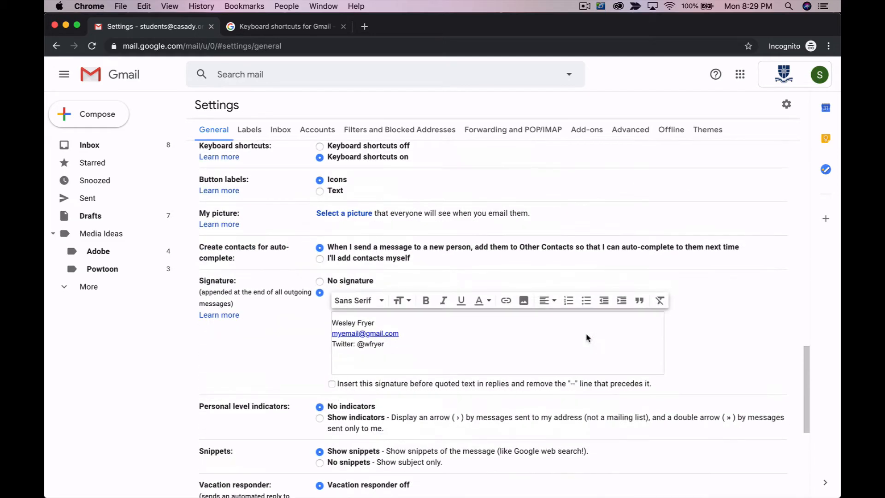
{"action": "scroll", "scroll_direction": "down", "scroll_amount": 3}
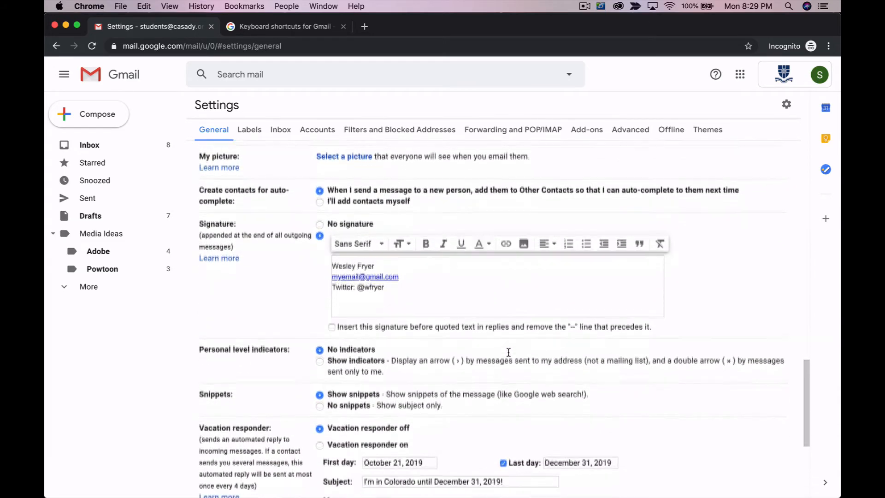
{"action": "scroll", "scroll_direction": "down", "scroll_amount": 3}
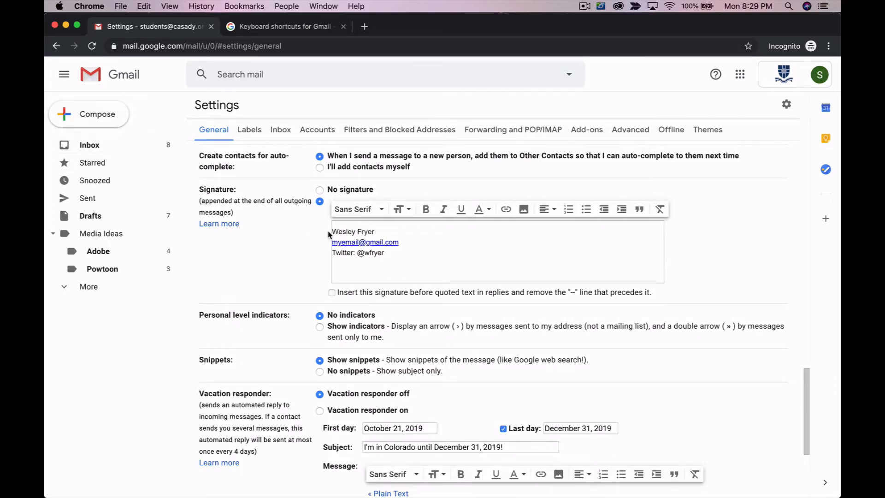
{"action": "mouse_move", "coordinate": [107, 128]}
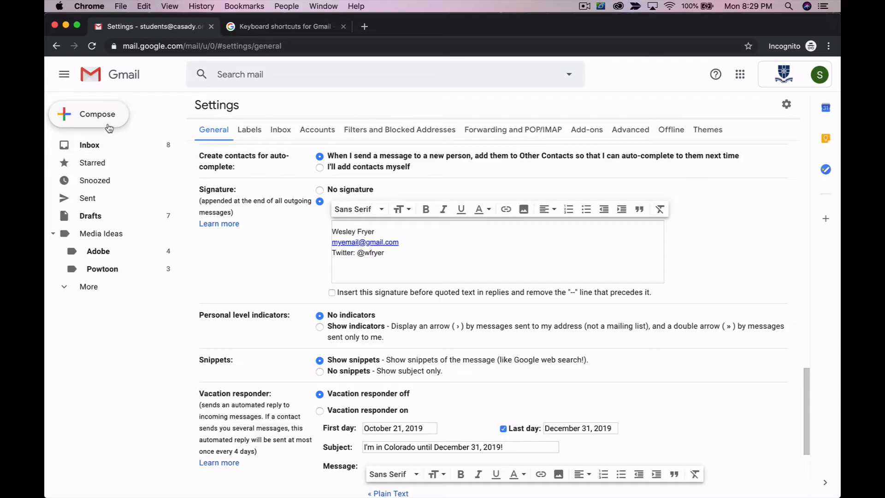
{"action": "left_click", "coordinate": [88, 114]}
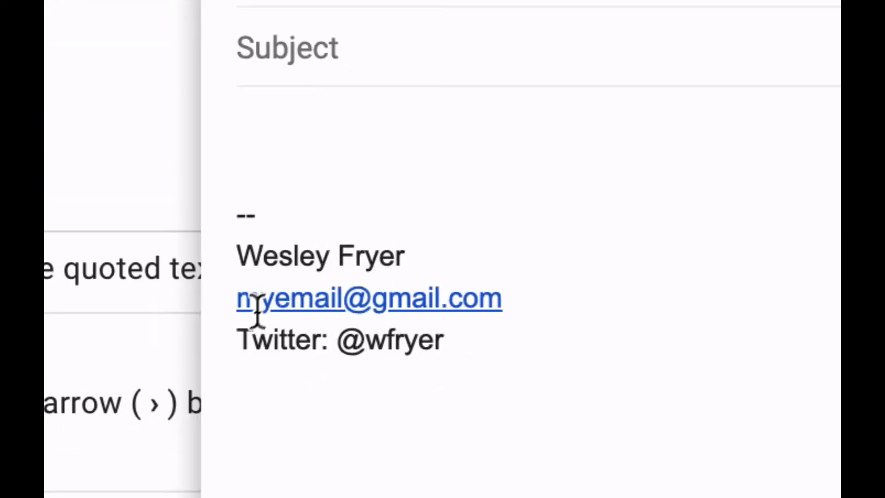
{"action": "mouse_move", "coordinate": [256, 362]}
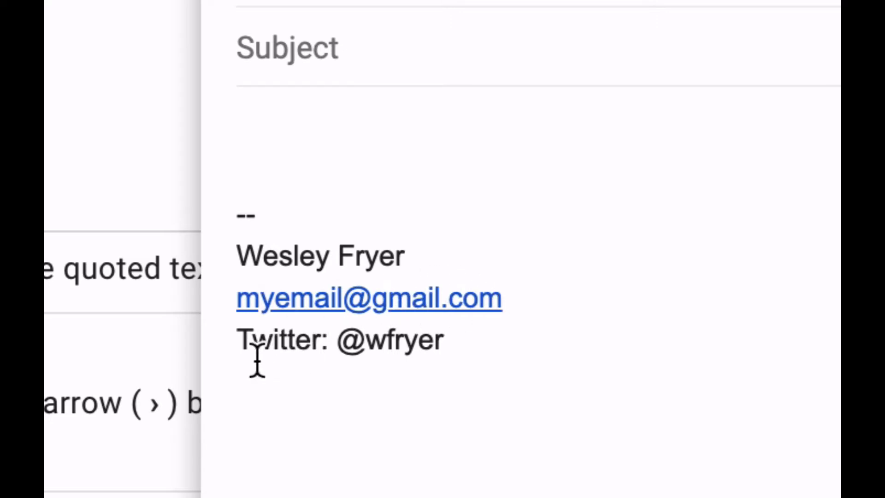
{"action": "mouse_move", "coordinate": [384, 391]}
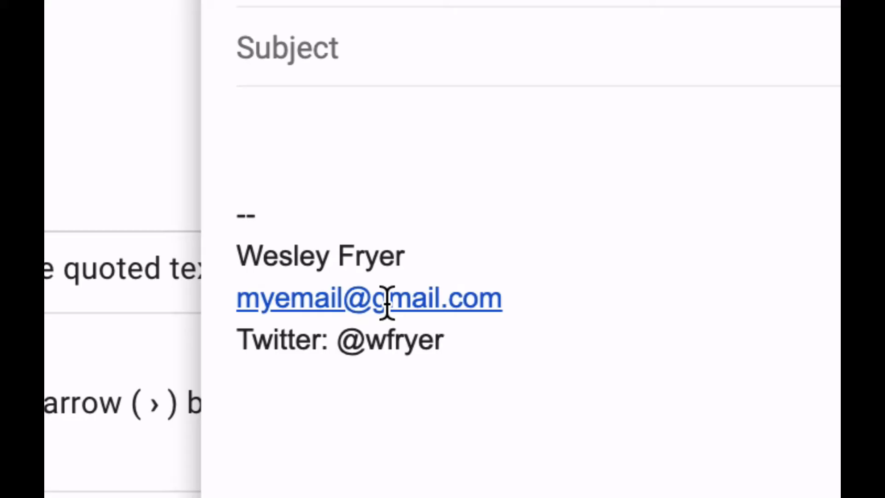
{"action": "mouse_move", "coordinate": [400, 293]}
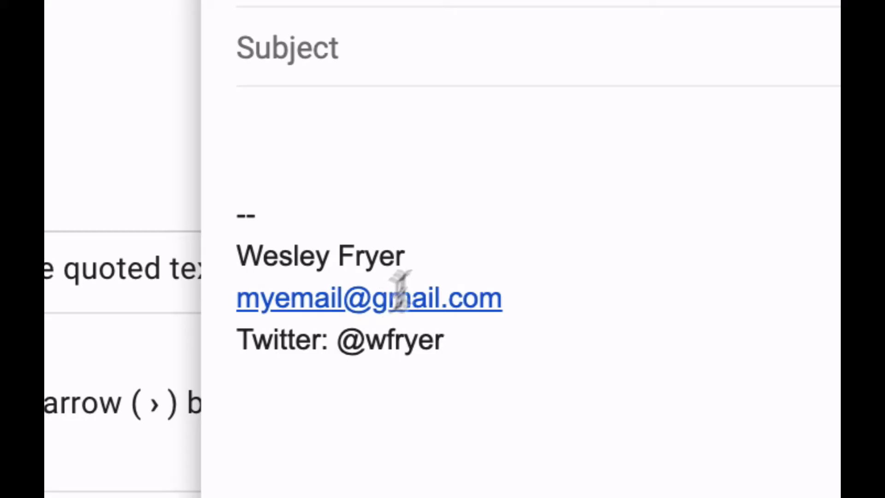
{"action": "mouse_move", "coordinate": [401, 211]}
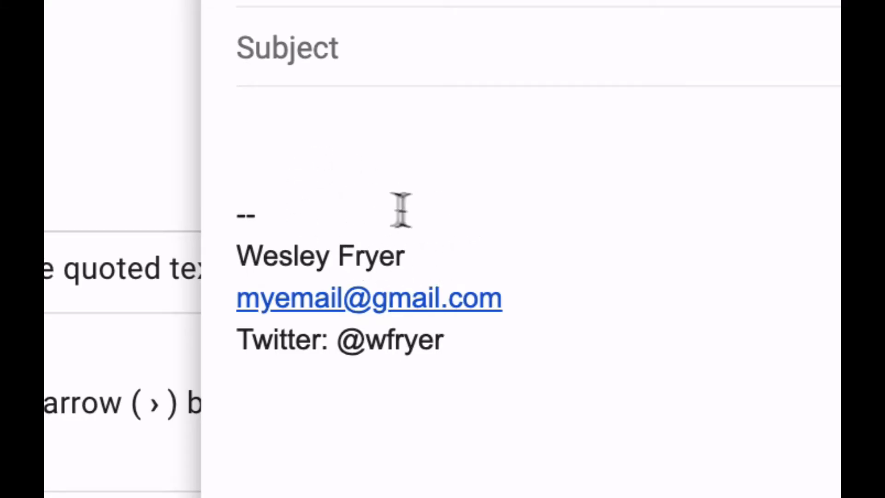
{"action": "mouse_move", "coordinate": [321, 272]}
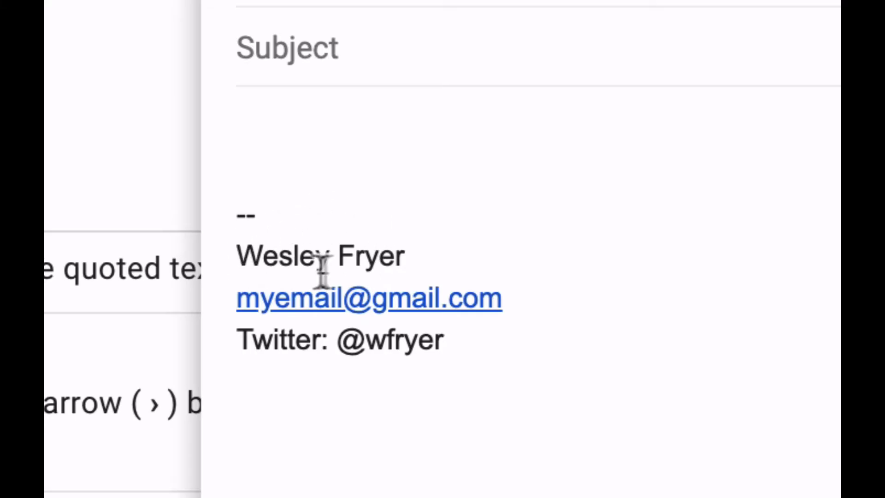
{"action": "mouse_move", "coordinate": [386, 392]}
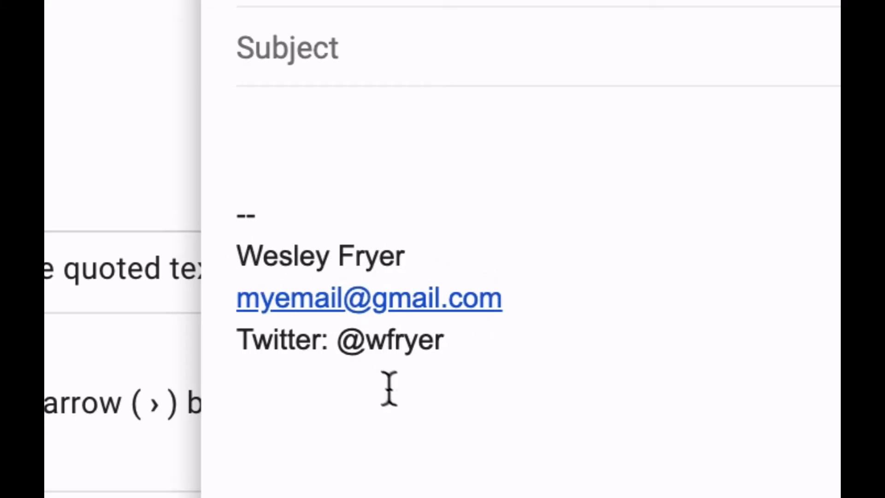
{"action": "mouse_move", "coordinate": [245, 305]}
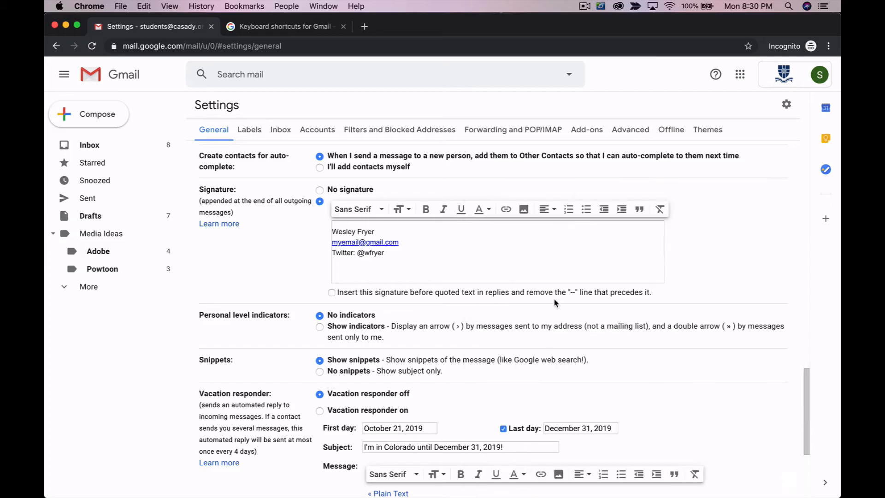
{"action": "left_click", "coordinate": [320, 190]}
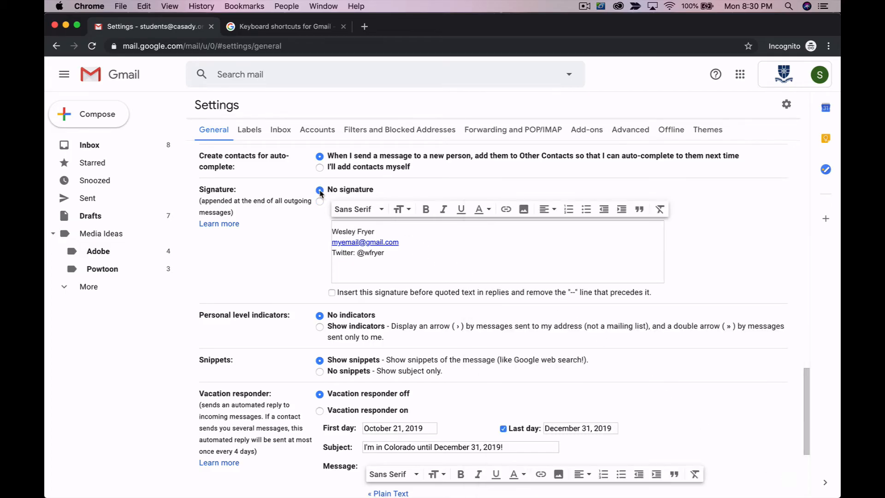
{"action": "scroll", "scroll_direction": "down", "scroll_amount": 3}
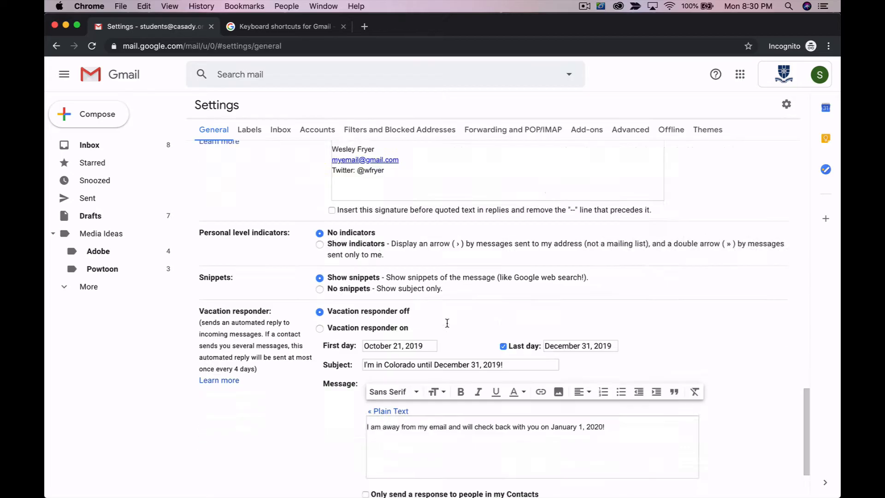
{"action": "scroll", "scroll_direction": "down", "scroll_amount": 3}
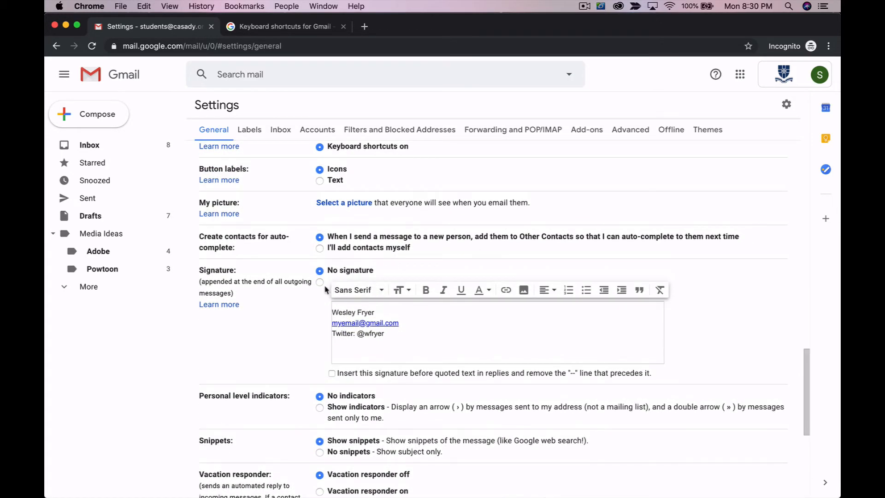
{"action": "left_click", "coordinate": [319, 282]}
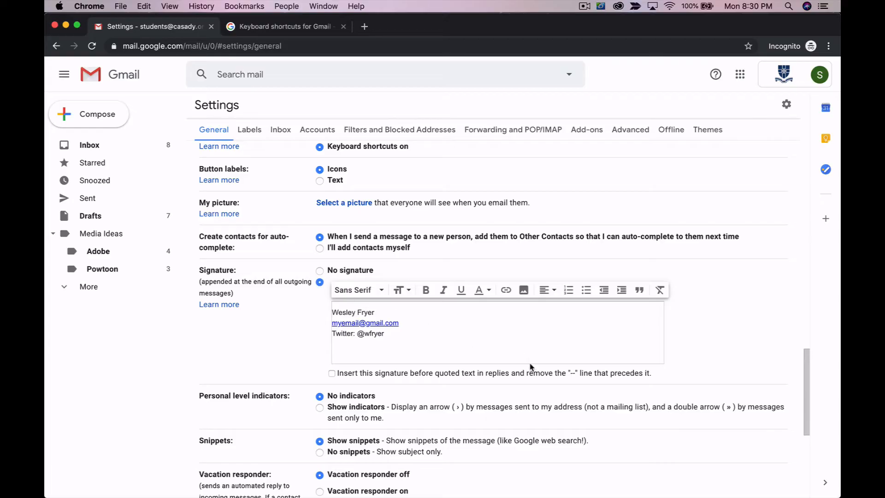
{"action": "scroll", "scroll_direction": "up", "scroll_amount": 3}
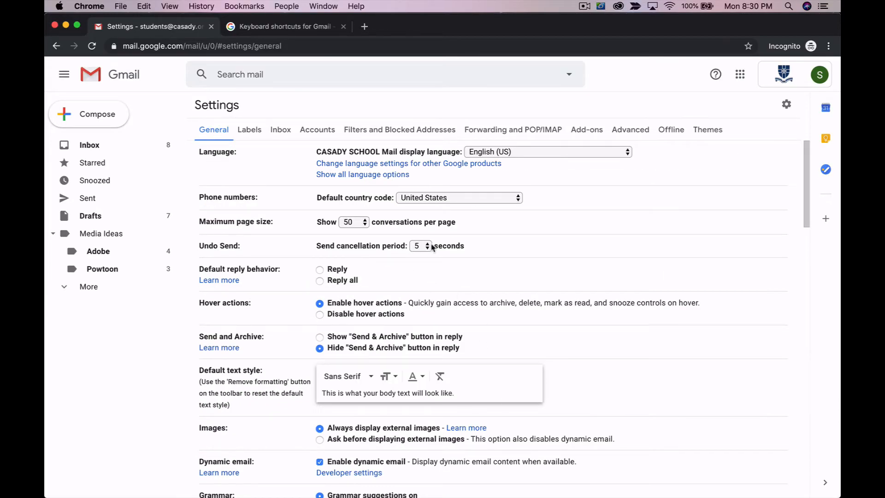
Check the Send cancellation period choices, leave it at 5 seconds, and return to the inbox.
{"action": "left_click", "coordinate": [419, 246]}
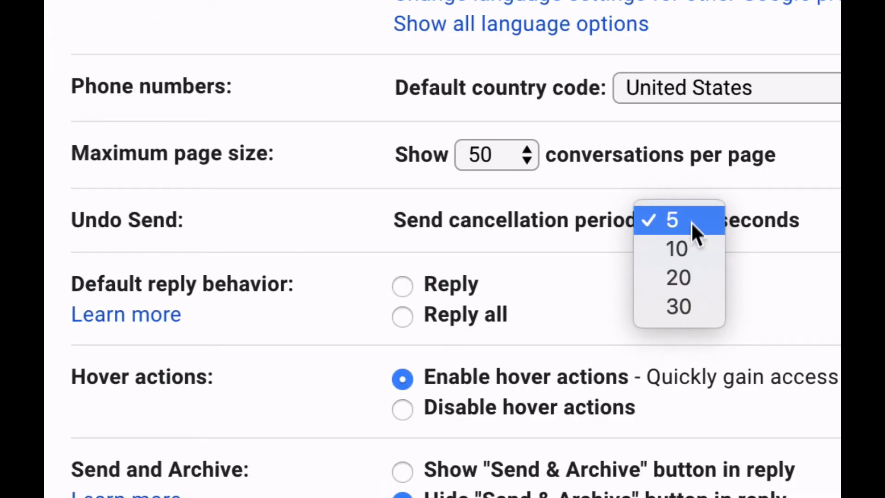
{"action": "mouse_move", "coordinate": [690, 252]}
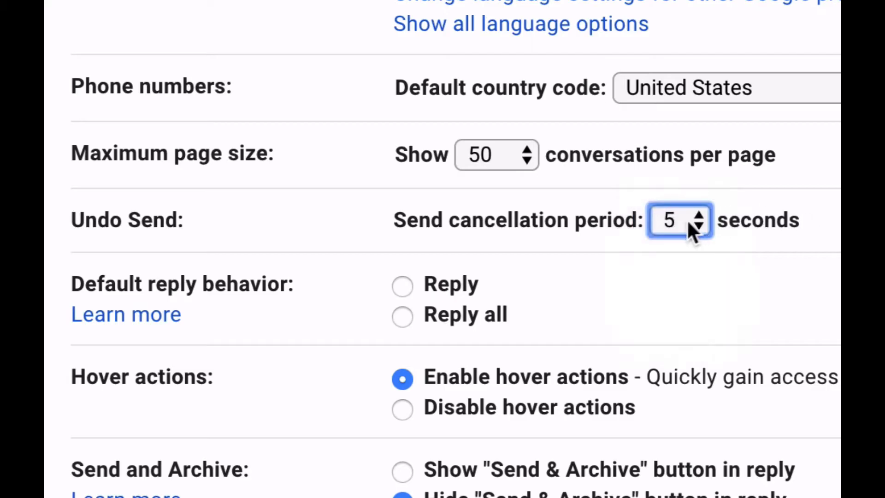
{"action": "left_click", "coordinate": [679, 220]}
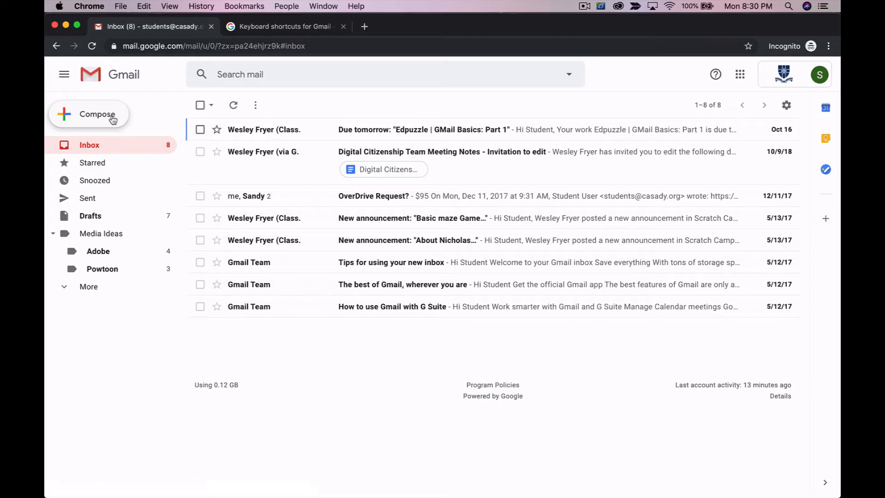
Send a test email to Student User, then undo the send to reopen the draft.
{"action": "left_click", "coordinate": [102, 116]}
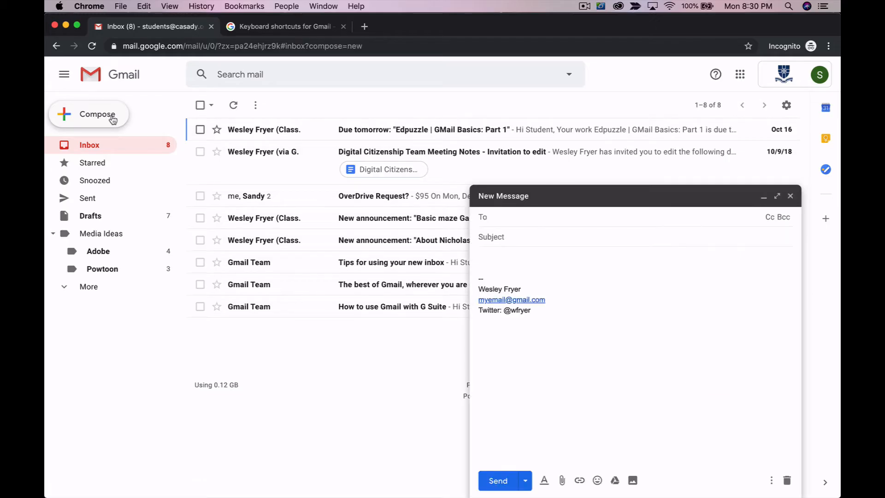
{"action": "type", "text": "students"}
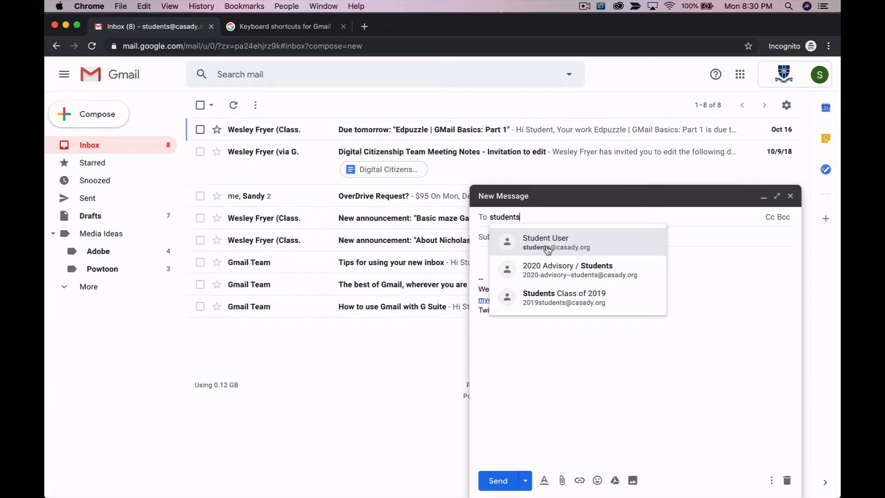
{"action": "left_click", "coordinate": [545, 242]}
{"action": "type", "text": "This is a test"}
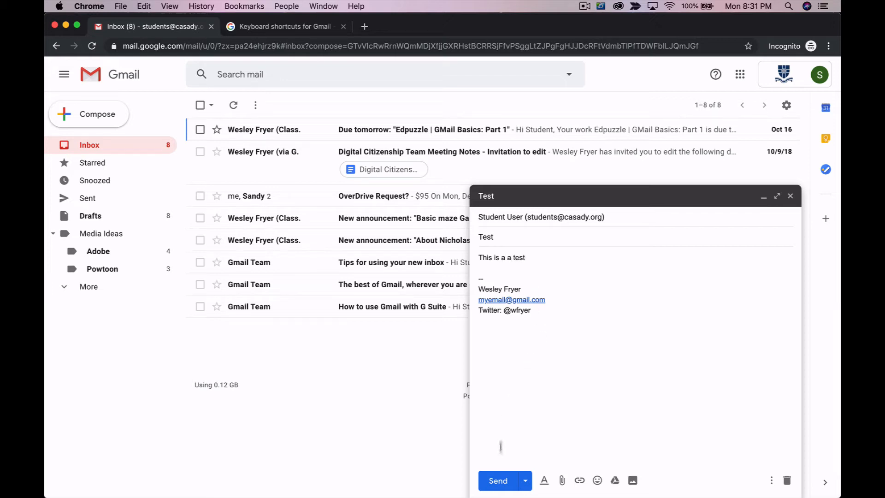
{"action": "left_click", "coordinate": [498, 480]}
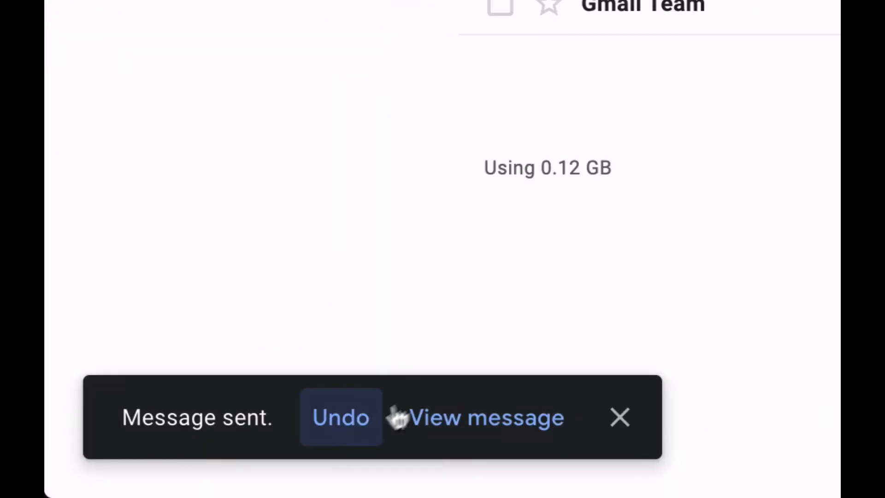
{"action": "mouse_move", "coordinate": [409, 382]}
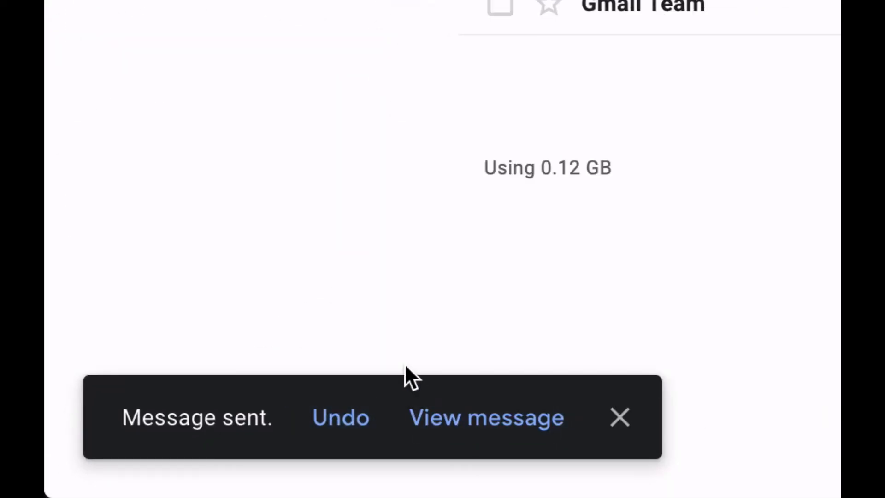
{"action": "mouse_move", "coordinate": [340, 432]}
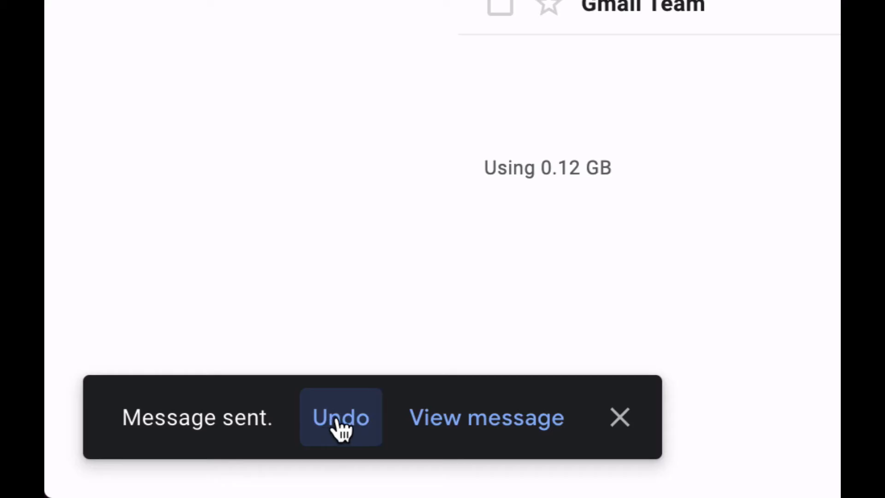
{"action": "left_click", "coordinate": [340, 418]}
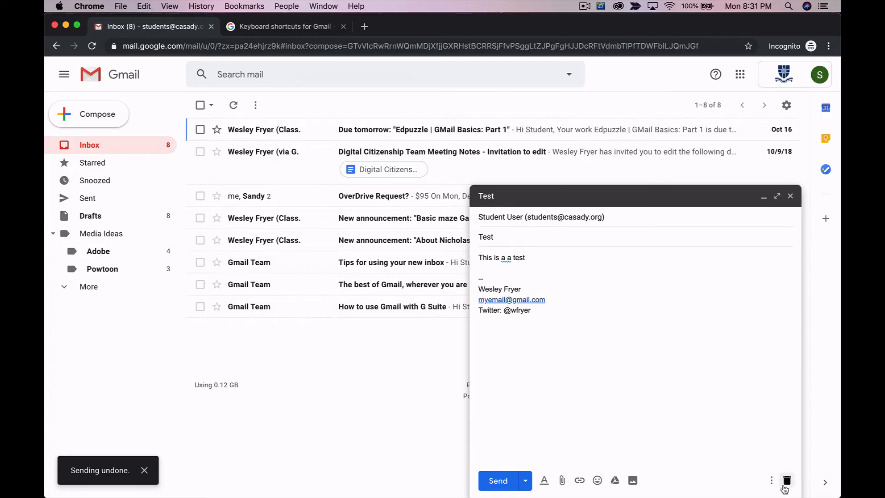
Discard the Test draft and set the Undo Send cancellation period to 5 seconds.
{"action": "left_click", "coordinate": [786, 105]}
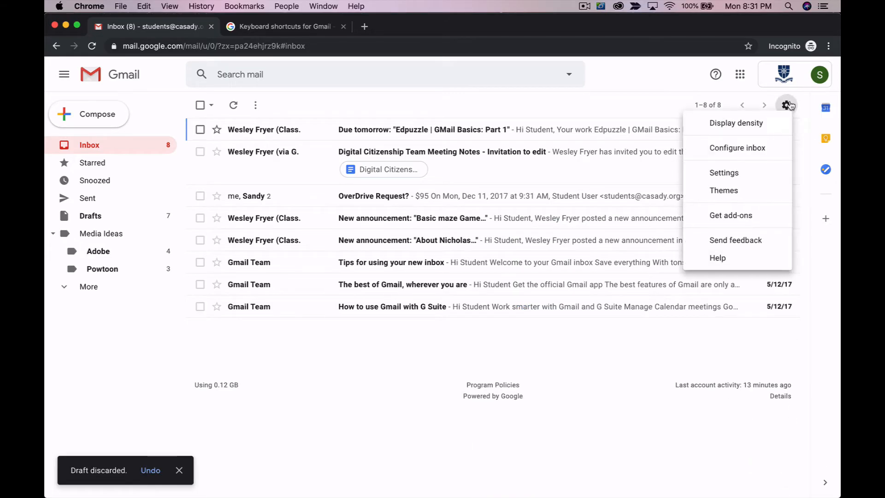
{"action": "left_click", "coordinate": [724, 172]}
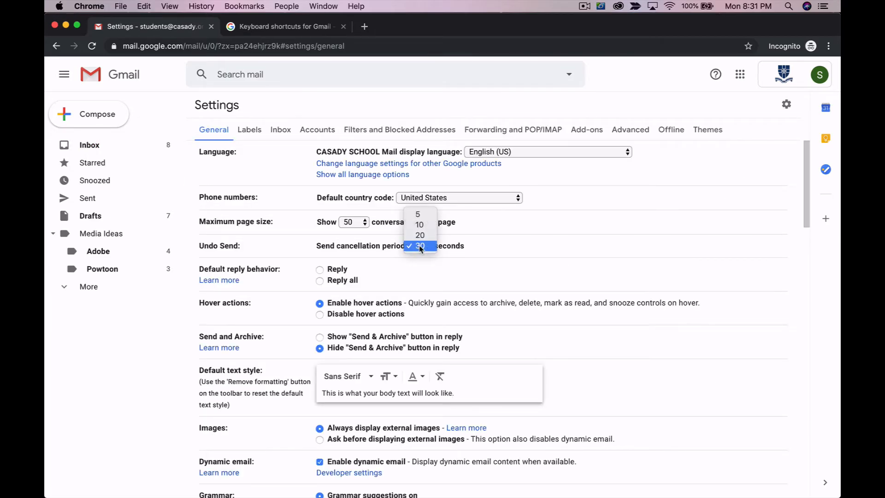
{"action": "mouse_move", "coordinate": [420, 214]}
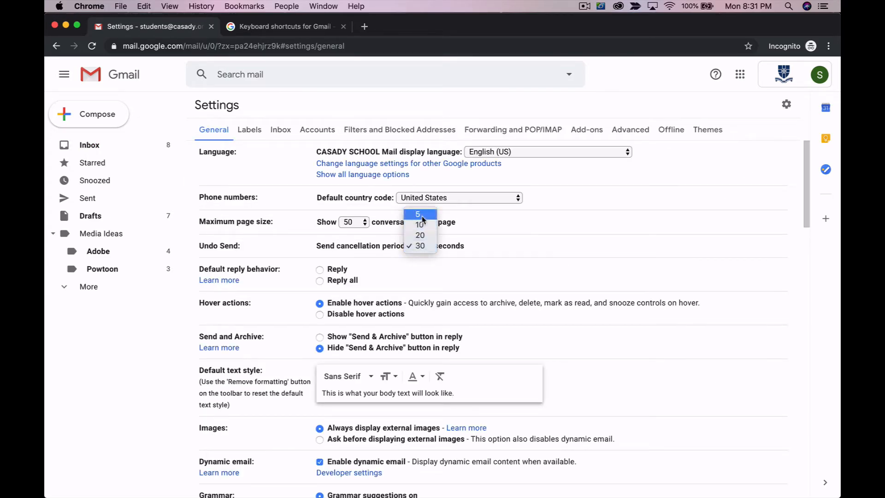
{"action": "mouse_move", "coordinate": [420, 235]}
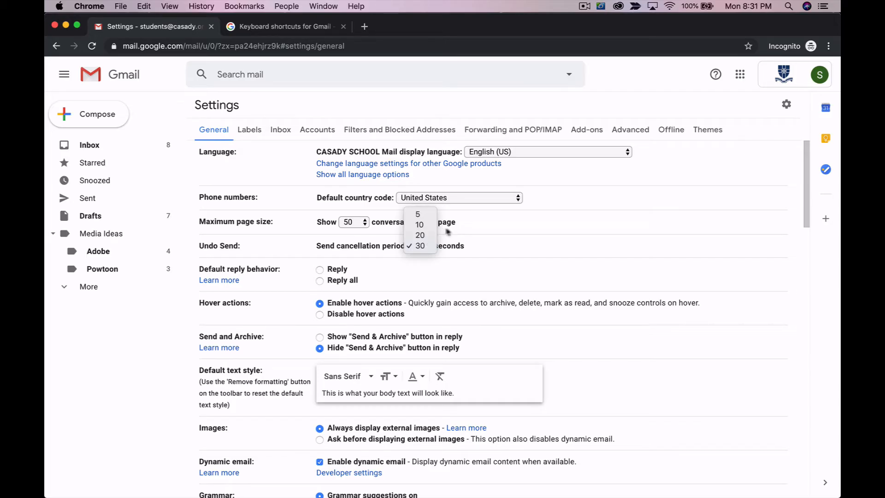
{"action": "mouse_move", "coordinate": [419, 217]}
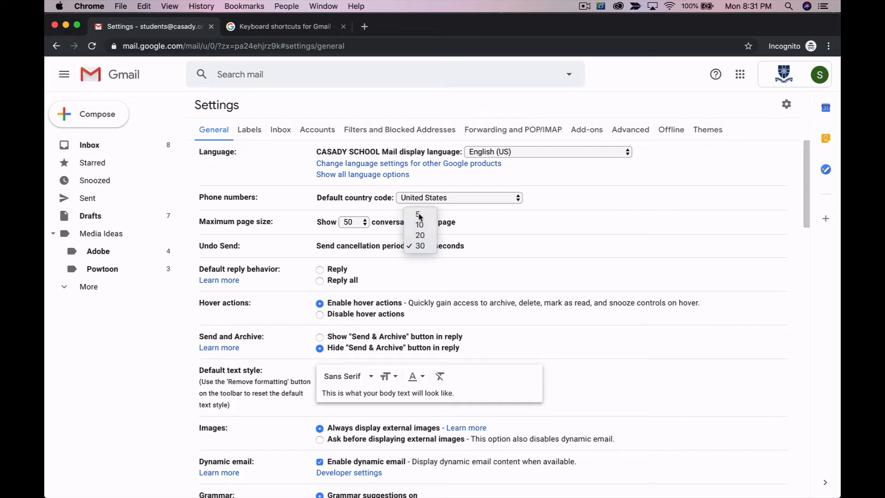
{"action": "left_click", "coordinate": [418, 214]}
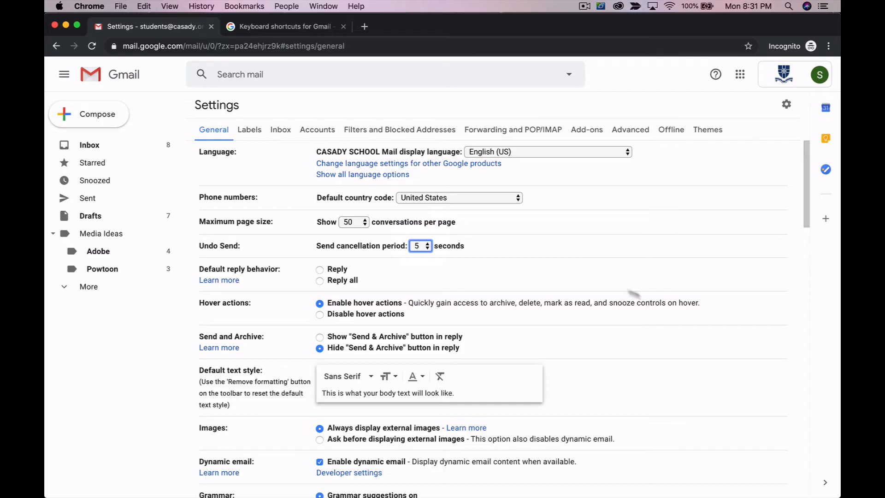
Switch Stars to the 4-star preset and save the settings.
{"action": "scroll", "scroll_direction": "down", "scroll_amount": 3}
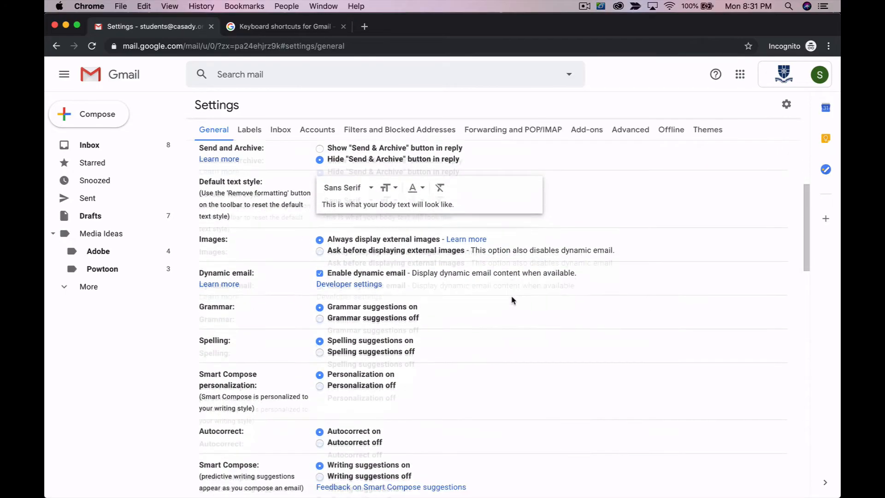
{"action": "scroll", "scroll_direction": "down", "scroll_amount": 3}
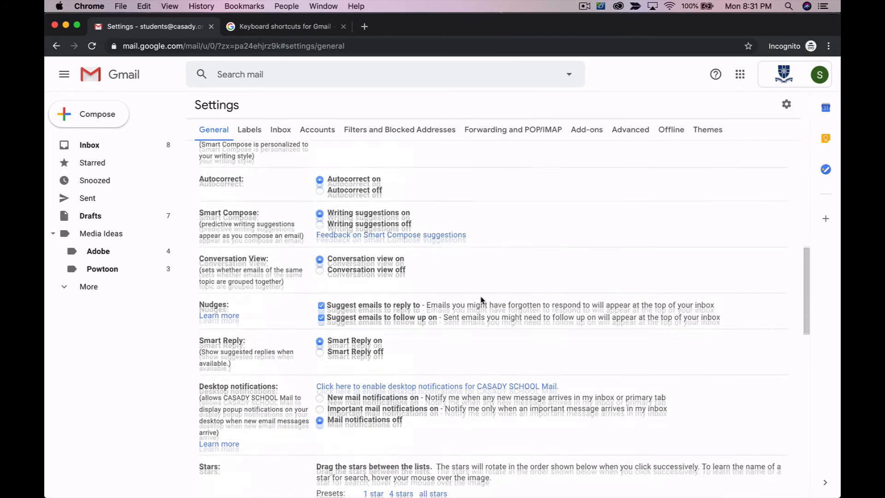
{"action": "scroll", "scroll_direction": "down", "scroll_amount": 3}
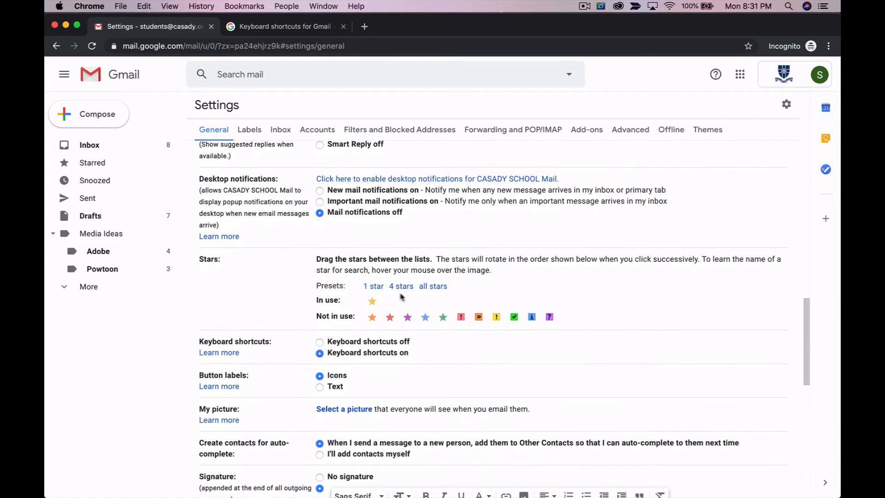
{"action": "left_click", "coordinate": [401, 286]}
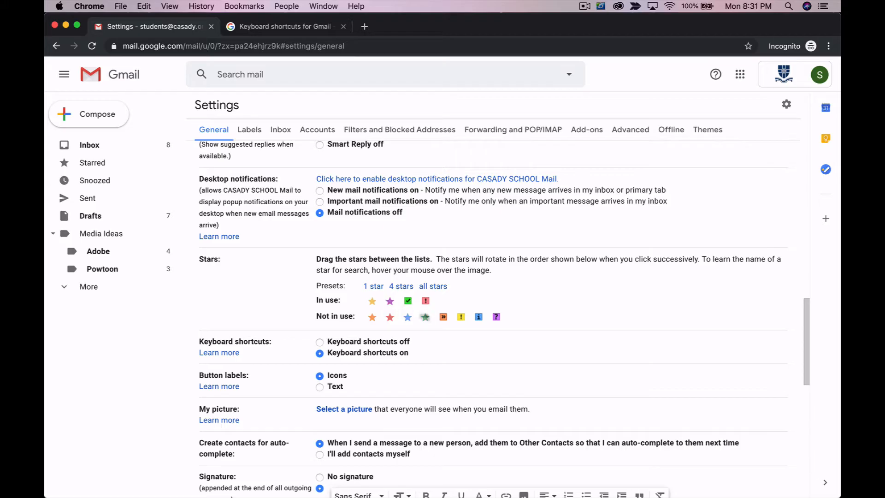
{"action": "scroll", "scroll_direction": "down", "scroll_amount": 3}
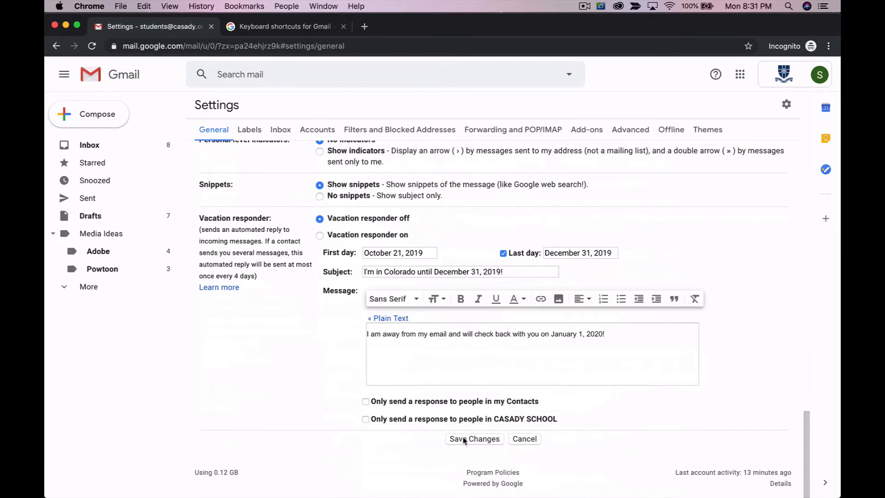
{"action": "left_click", "coordinate": [474, 439]}
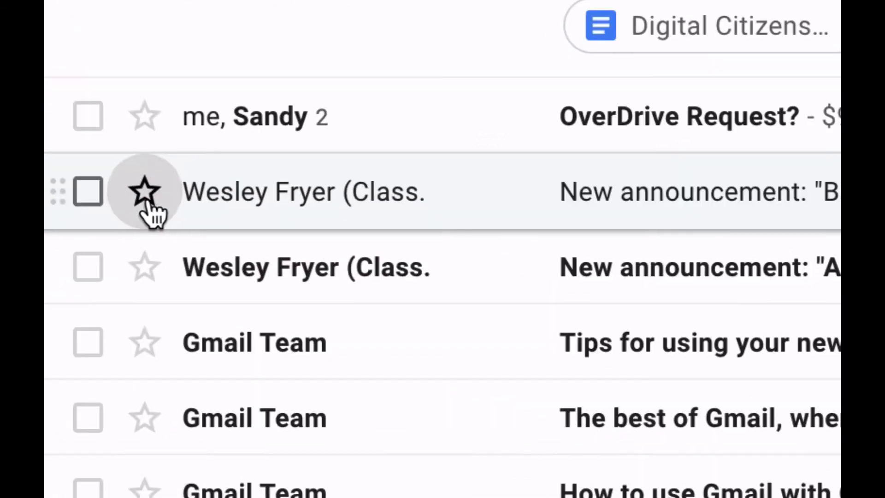
{"action": "left_click", "coordinate": [143, 192]}
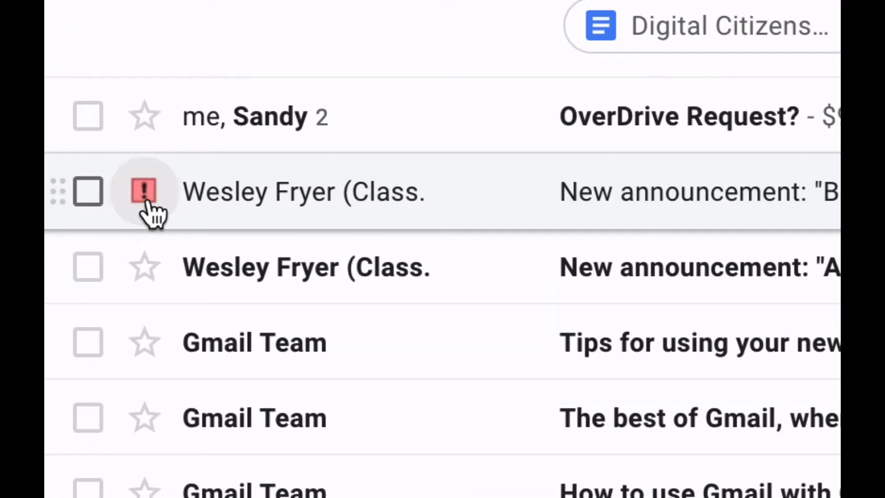
{"action": "left_click", "coordinate": [144, 191]}
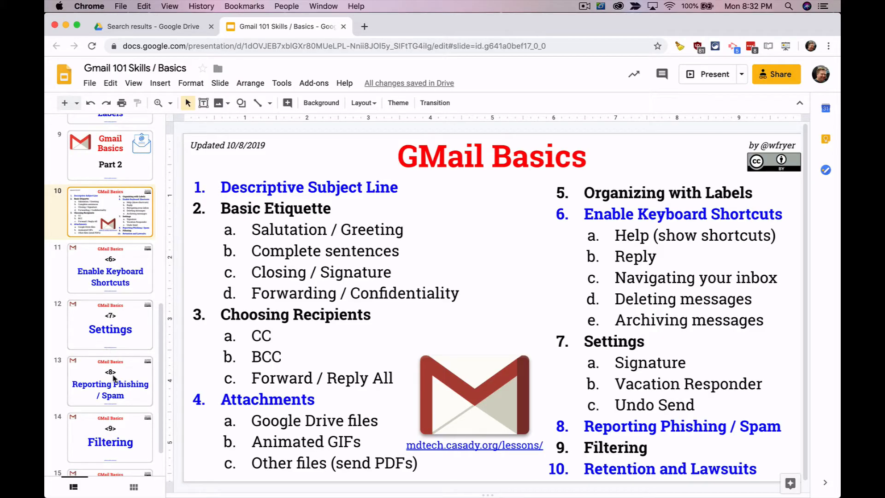
Show slide 13 'Reporting Phishing / Spam', then switch back to the Gmail inbox.
{"action": "left_click", "coordinate": [110, 380]}
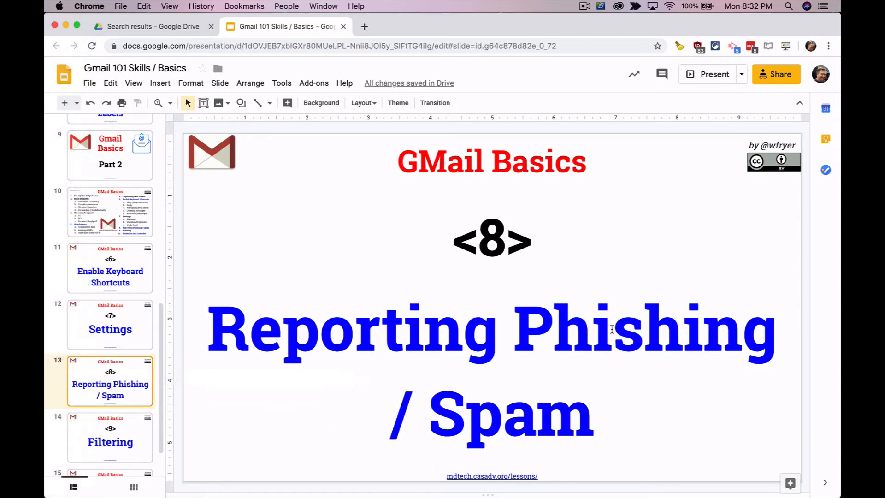
{"action": "double_click", "coordinate": [611, 329]}
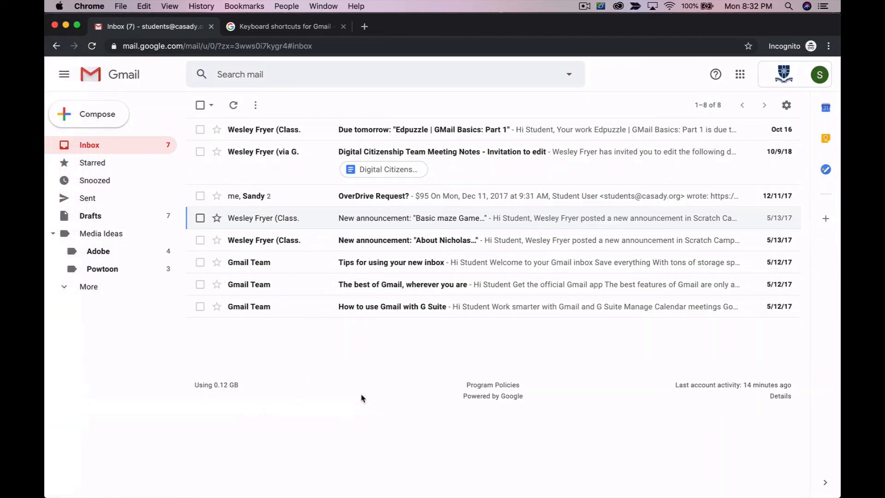
{"action": "mouse_move", "coordinate": [513, 347]}
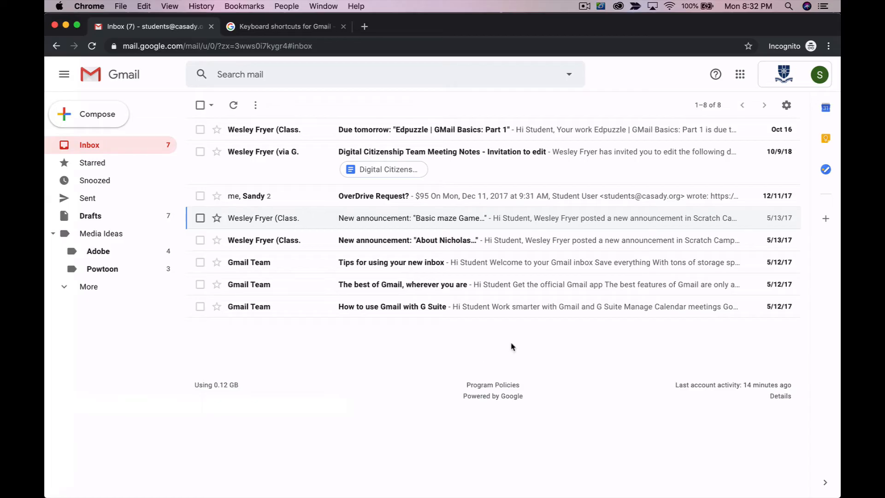
{"action": "mouse_move", "coordinate": [253, 133]}
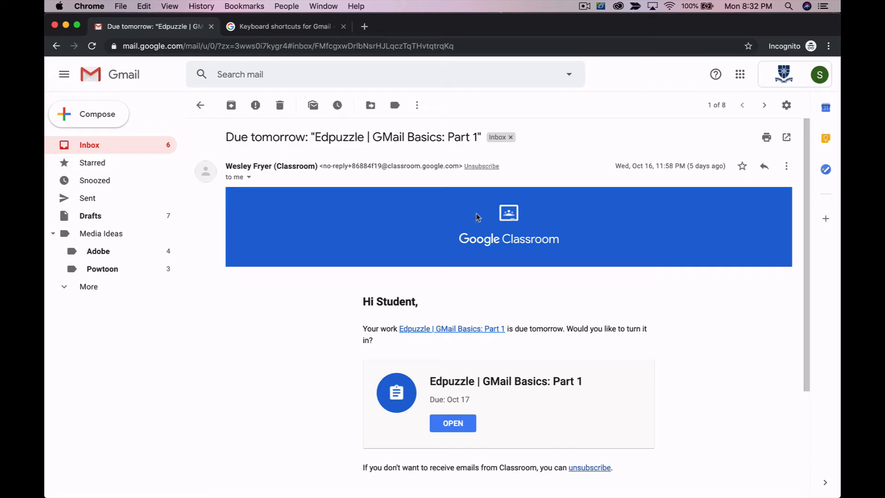
Scroll through the 'Due tomorrow: Edpuzzle | GMail Basics: Part 1' email.
{"action": "scroll", "scroll_direction": "down", "scroll_amount": 3}
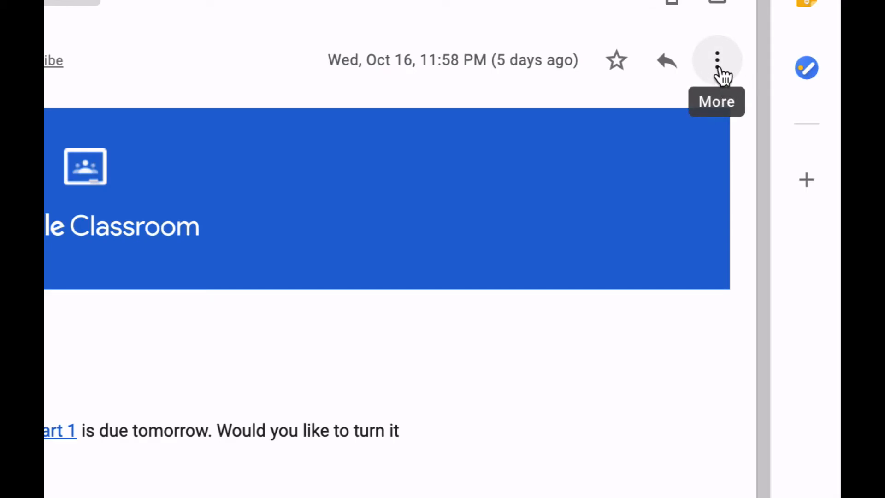
{"action": "left_click", "coordinate": [717, 58]}
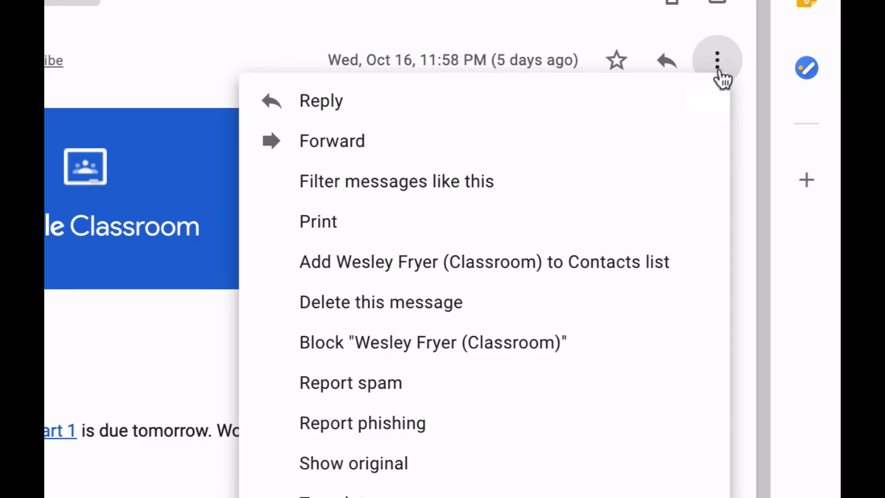
{"action": "mouse_move", "coordinate": [498, 431]}
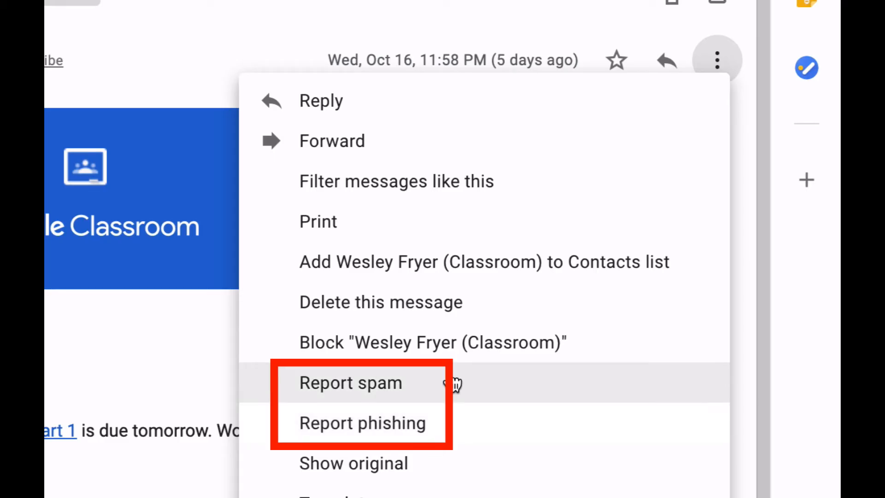
{"action": "mouse_move", "coordinate": [519, 356]}
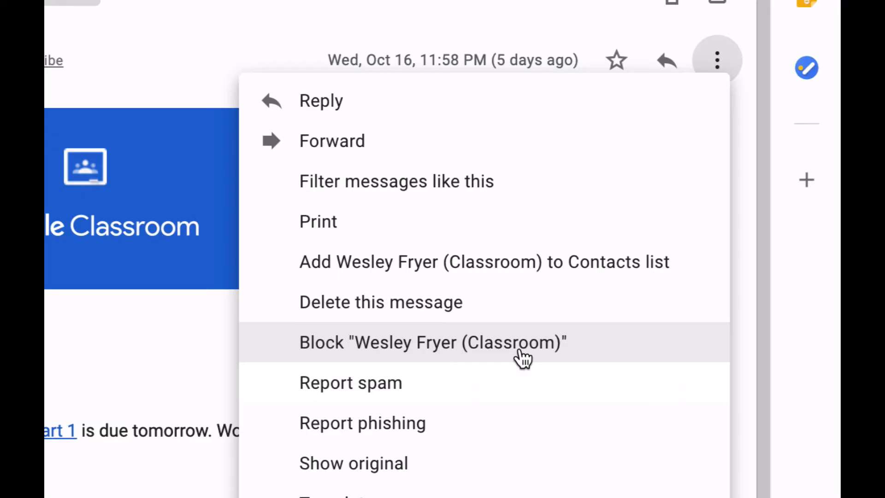
{"action": "mouse_move", "coordinate": [460, 389]}
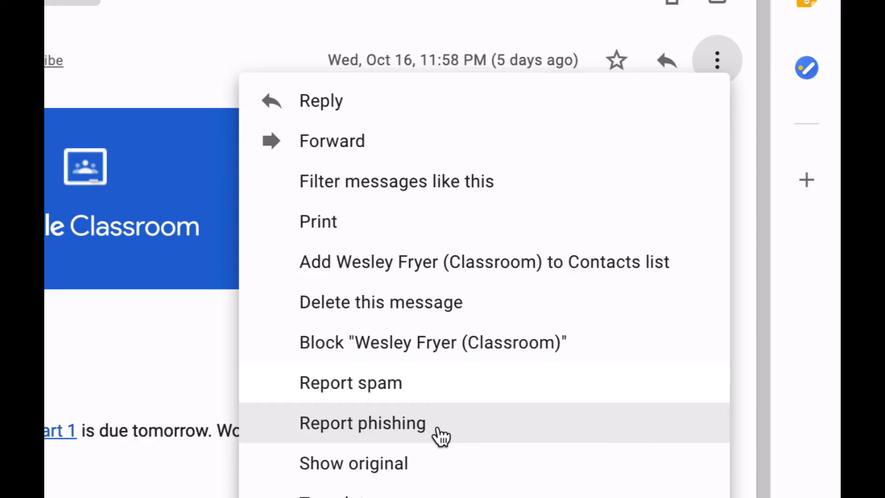
{"action": "mouse_move", "coordinate": [405, 393]}
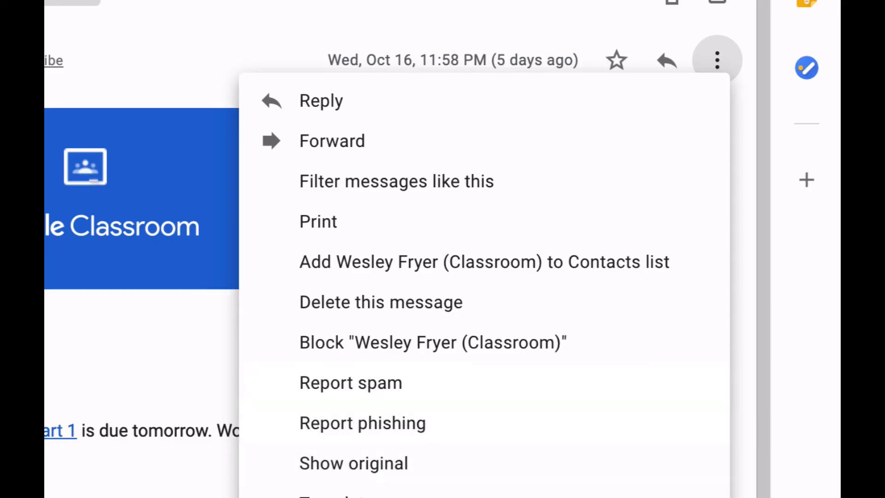
{"action": "mouse_move", "coordinate": [337, 437]}
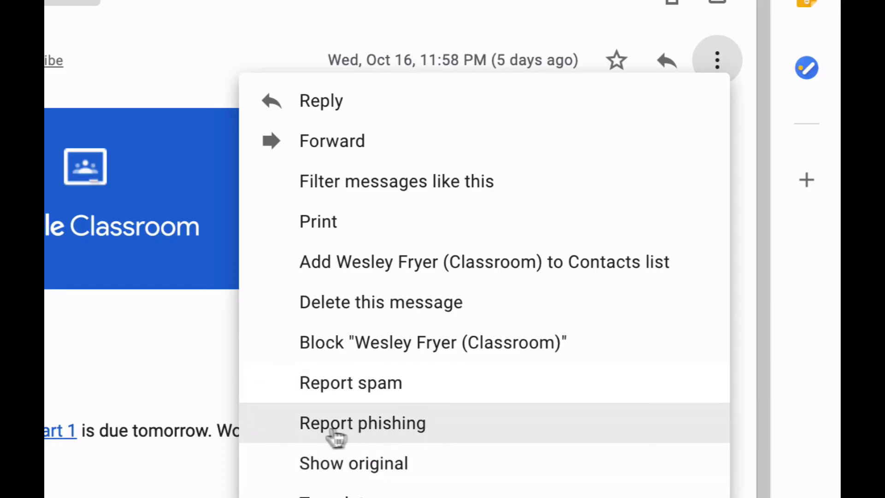
{"action": "mouse_move", "coordinate": [412, 458]}
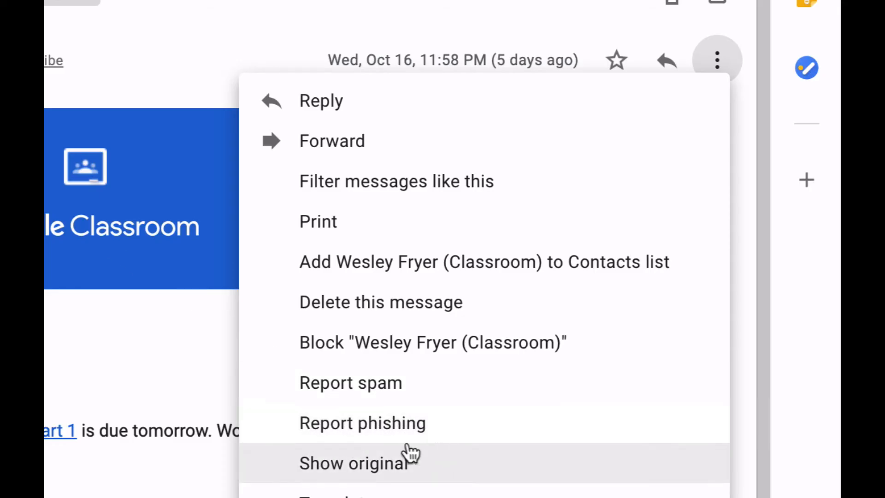
{"action": "mouse_move", "coordinate": [409, 393]}
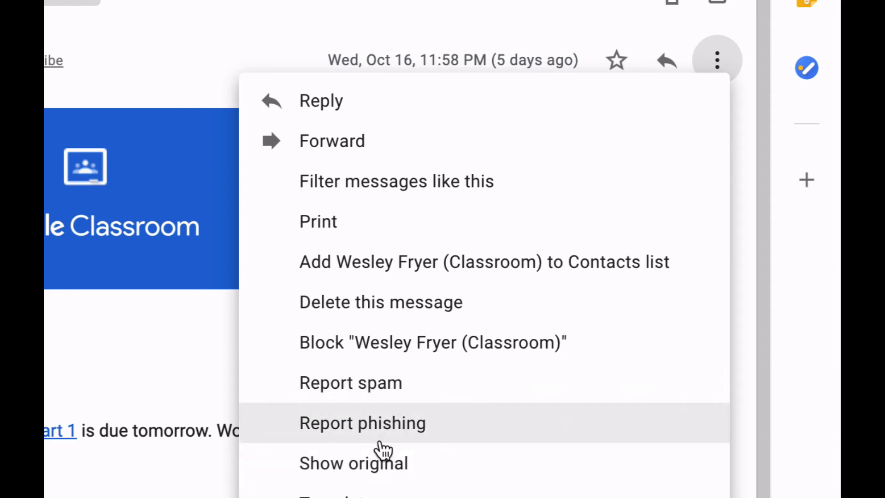
{"action": "left_click", "coordinate": [189, 390]}
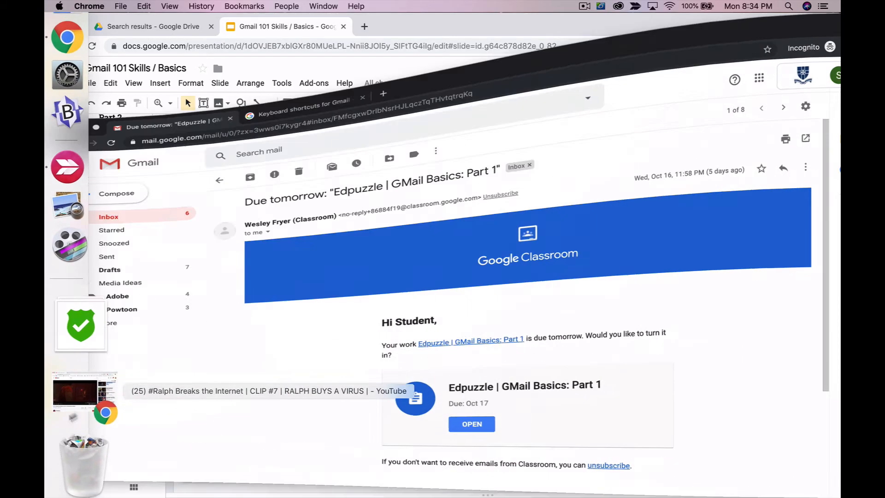
Return to the 8-conversation inbox with the Edpuzzle email still listed.
{"action": "left_click", "coordinate": [207, 167]}
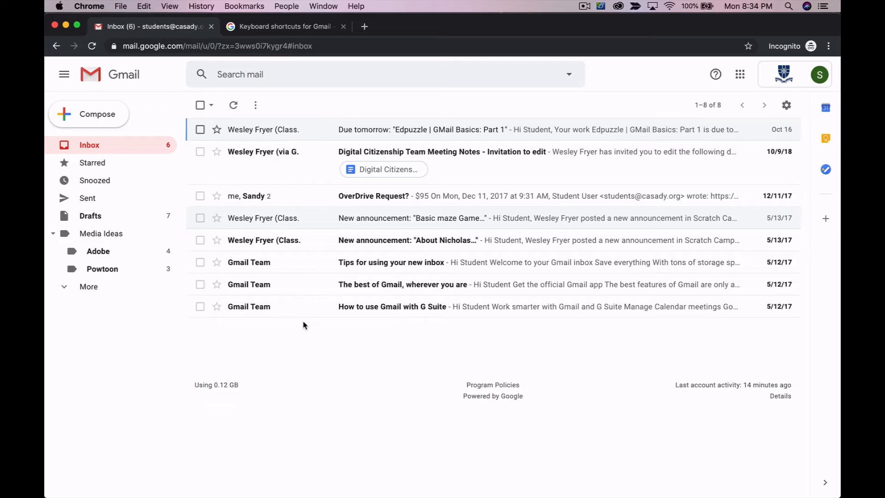
{"action": "mouse_move", "coordinate": [376, 244]}
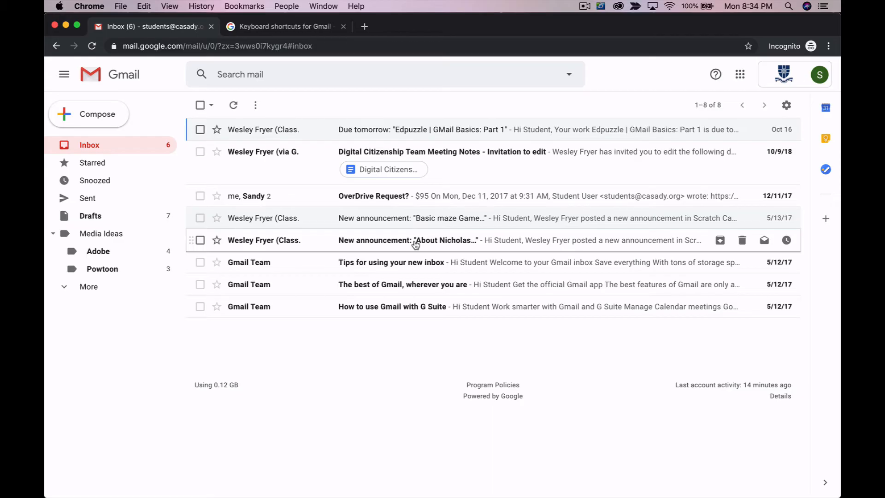
{"action": "mouse_move", "coordinate": [277, 155]}
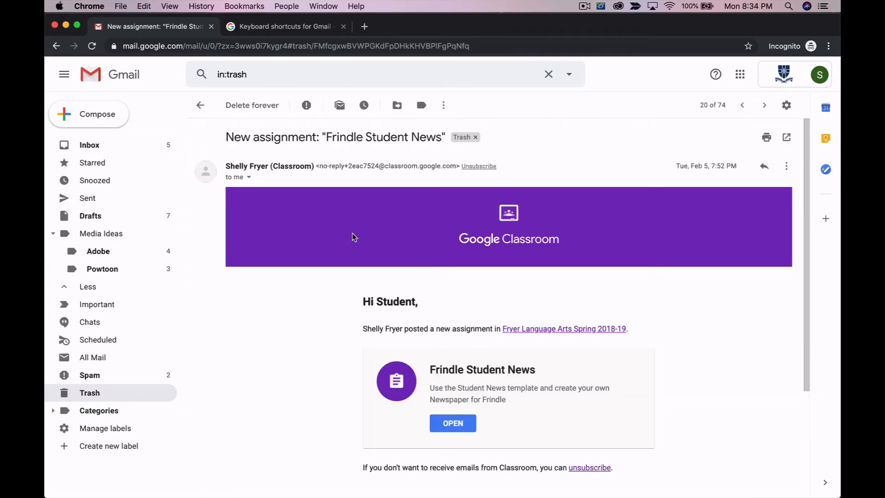
{"action": "mouse_move", "coordinate": [360, 155]}
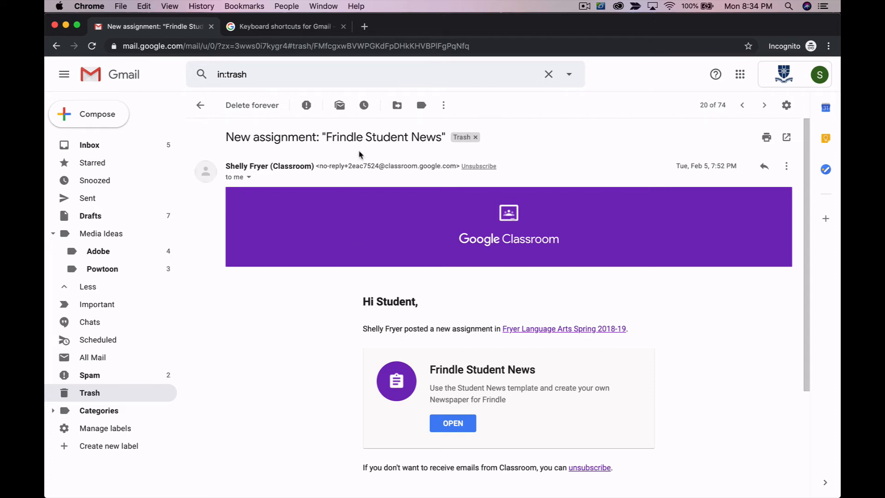
{"action": "mouse_move", "coordinate": [305, 145]}
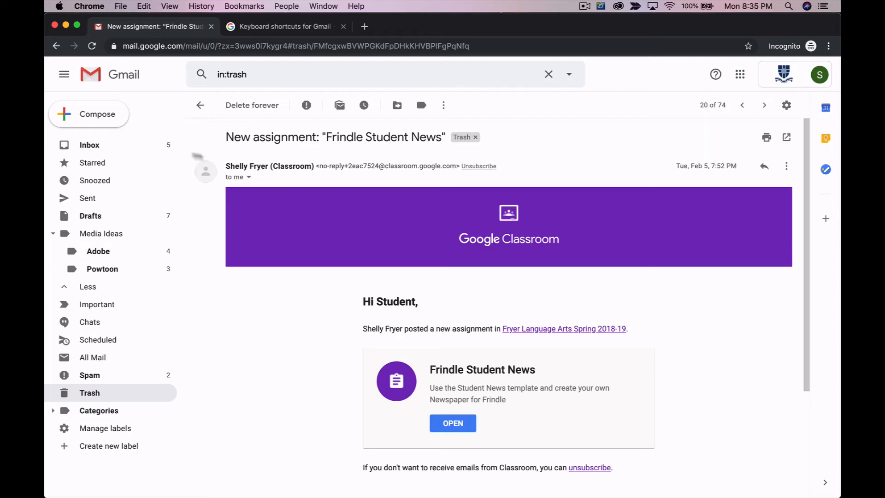
{"action": "mouse_move", "coordinate": [107, 149]}
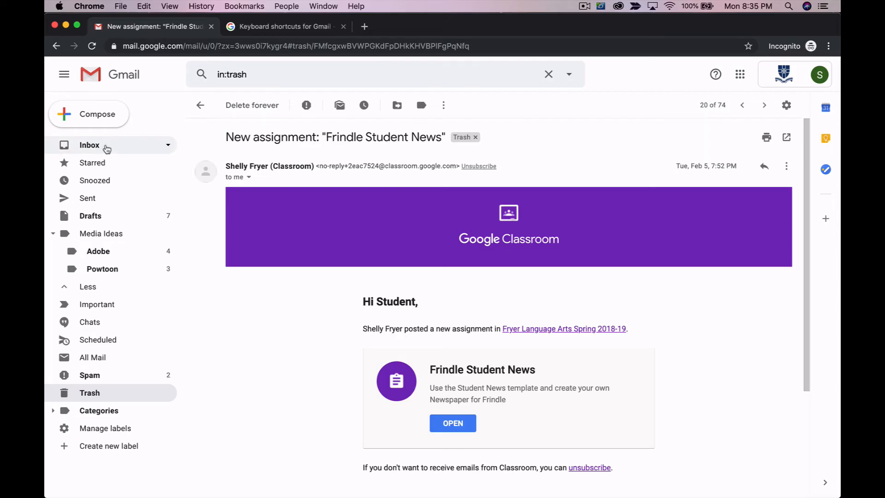
{"action": "mouse_move", "coordinate": [125, 149]}
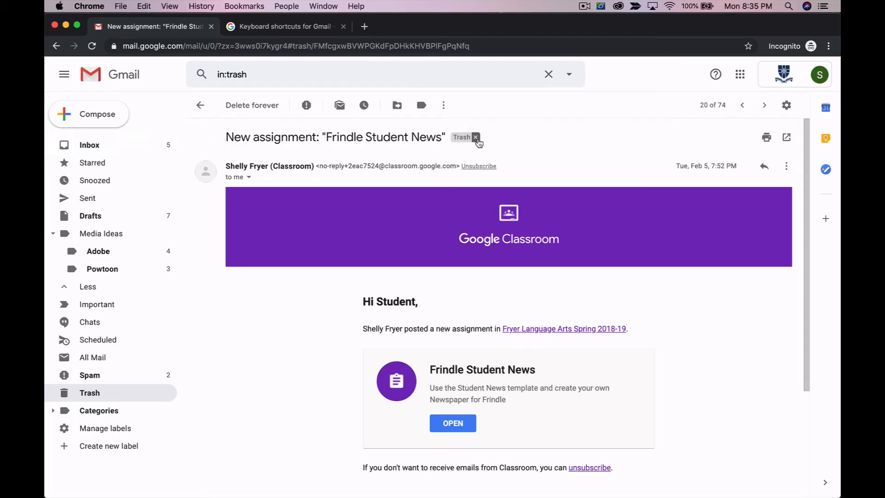
{"action": "mouse_move", "coordinate": [476, 140]}
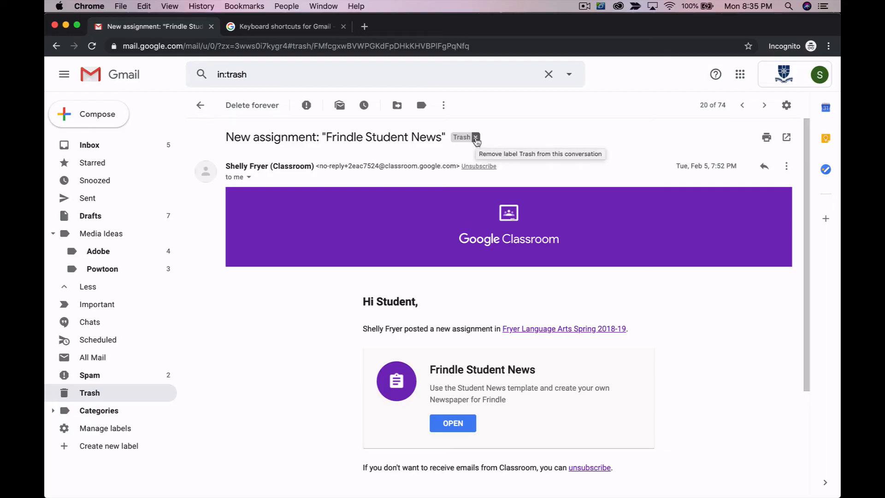
Remove the Trash label from Frindle Student News and view it in the inbox.
{"action": "left_click", "coordinate": [476, 137]}
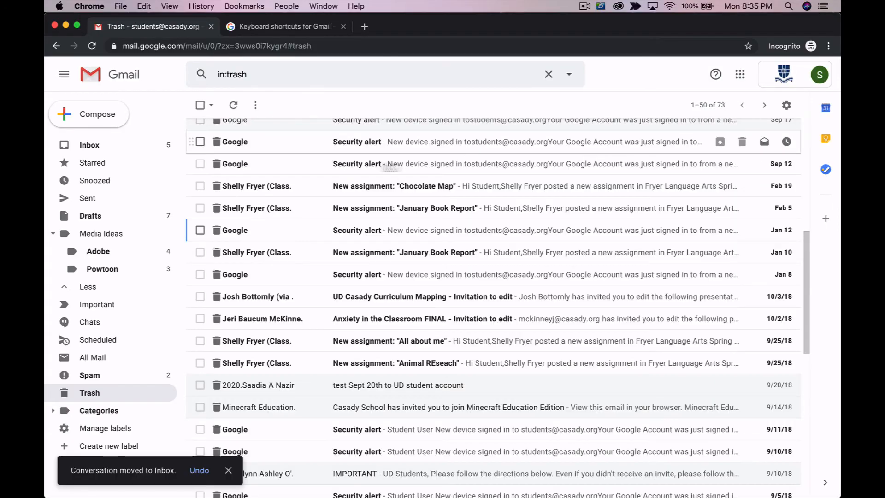
{"action": "left_click", "coordinate": [89, 145]}
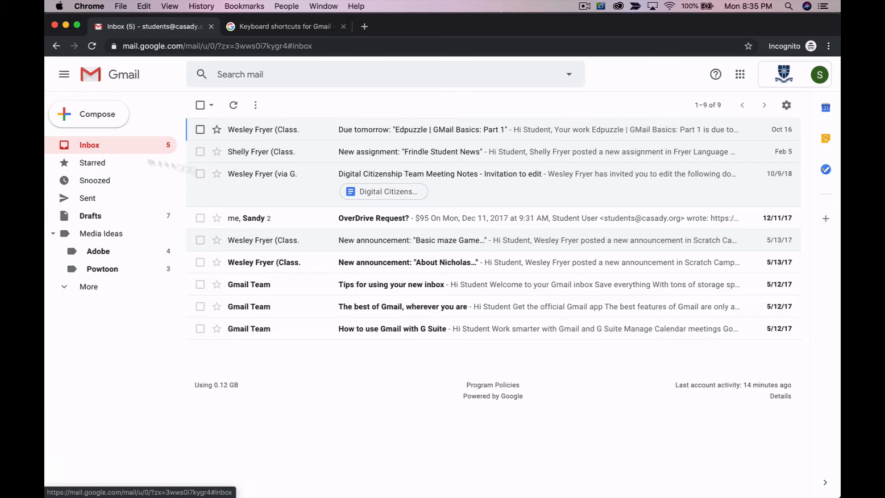
{"action": "mouse_move", "coordinate": [337, 201]}
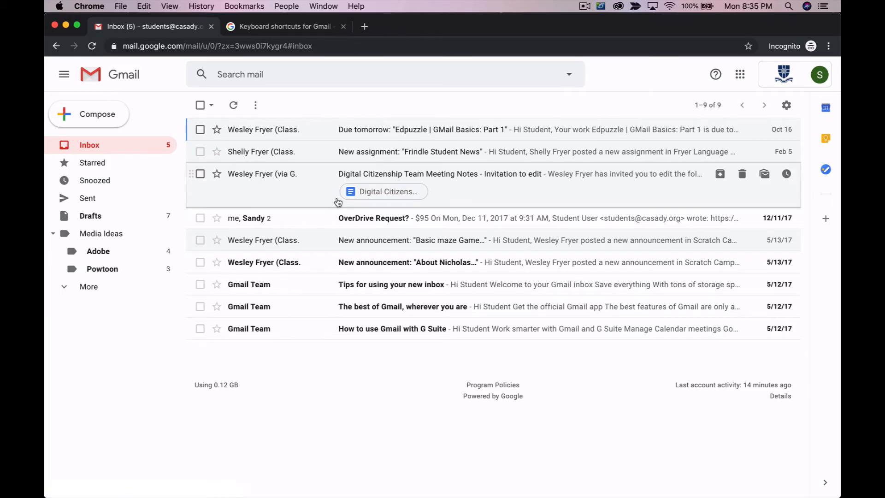
{"action": "mouse_move", "coordinate": [445, 152]}
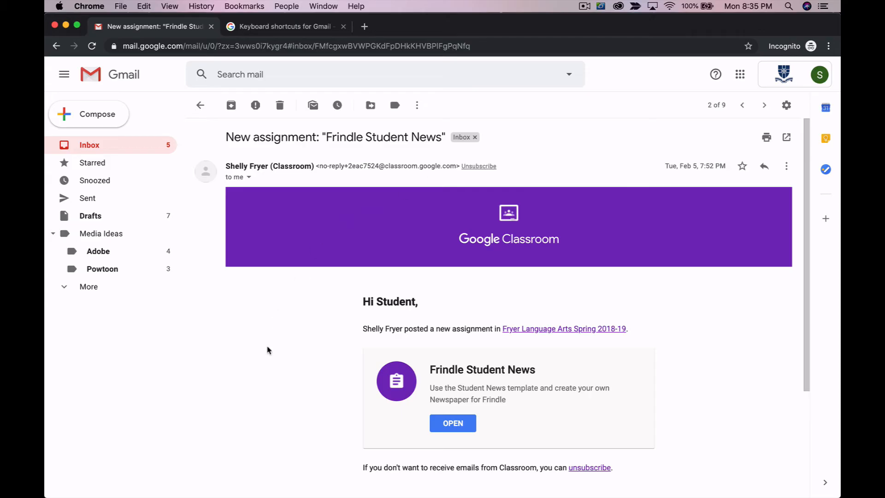
{"action": "mouse_move", "coordinate": [380, 197]}
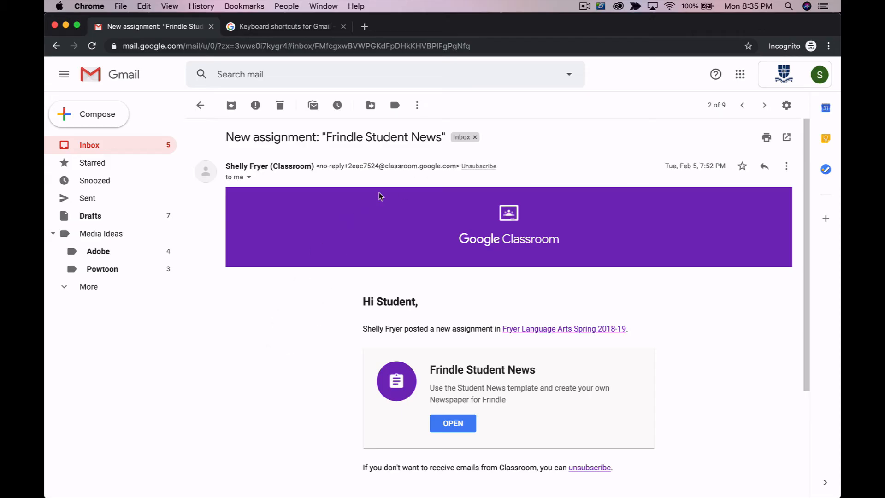
Start a filter from the open Classroom message and clear its sender address.
{"action": "left_click", "coordinate": [416, 104]}
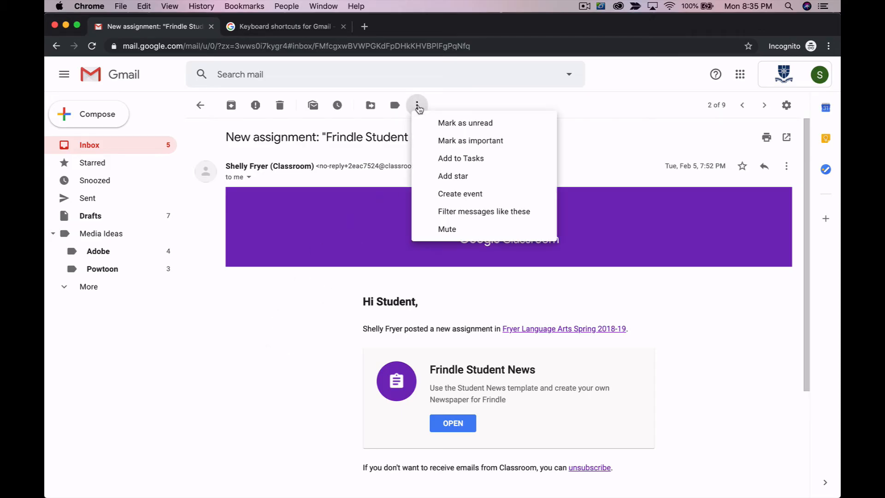
{"action": "left_click", "coordinate": [417, 105]}
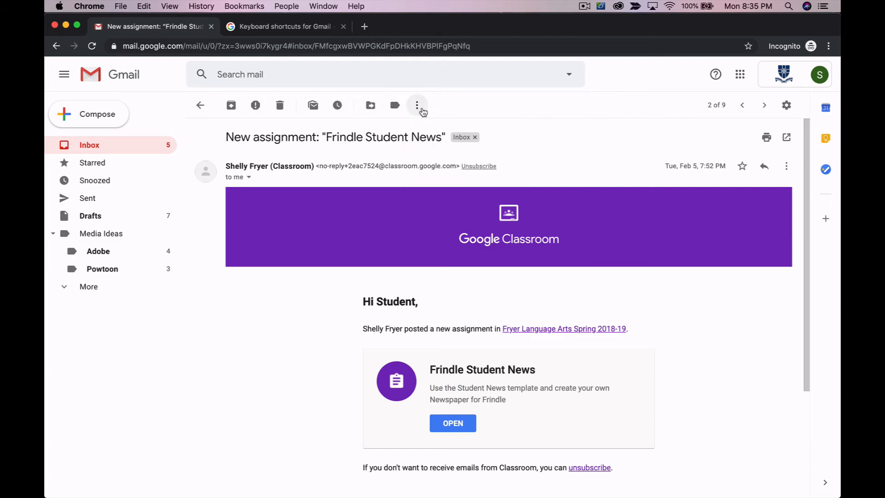
{"action": "left_click", "coordinate": [417, 105]}
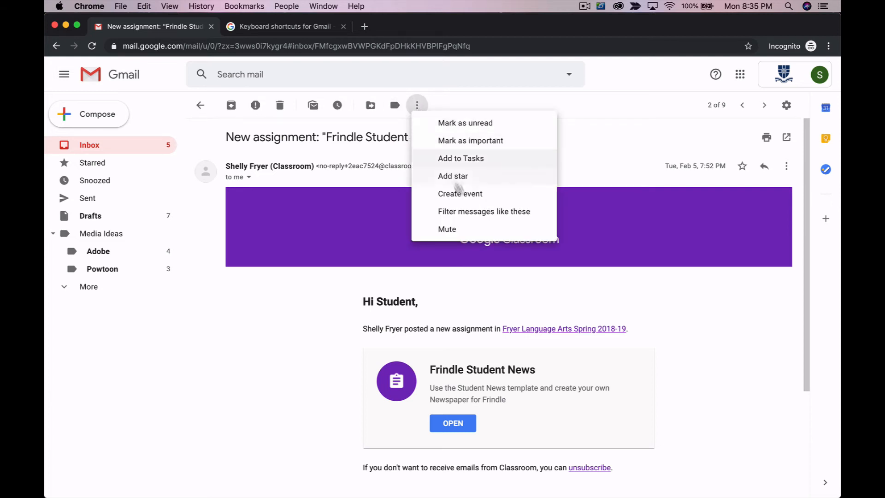
{"action": "left_click", "coordinate": [484, 211]}
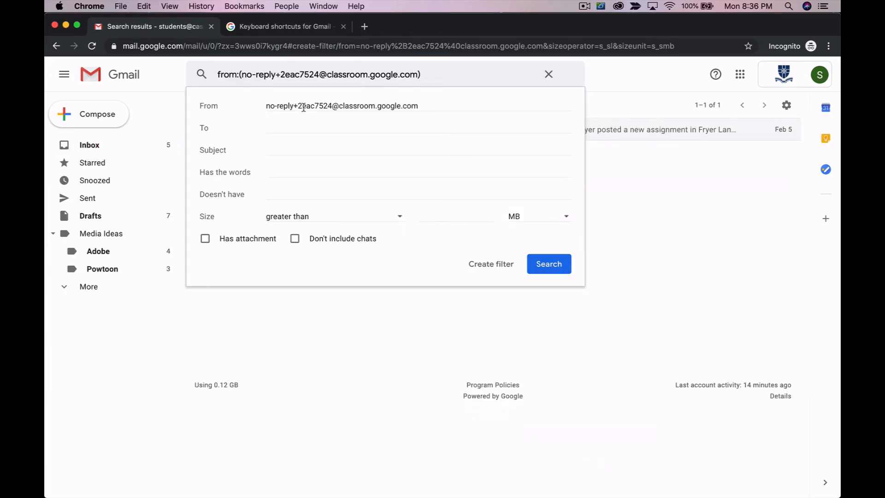
{"action": "double_click", "coordinate": [355, 106]}
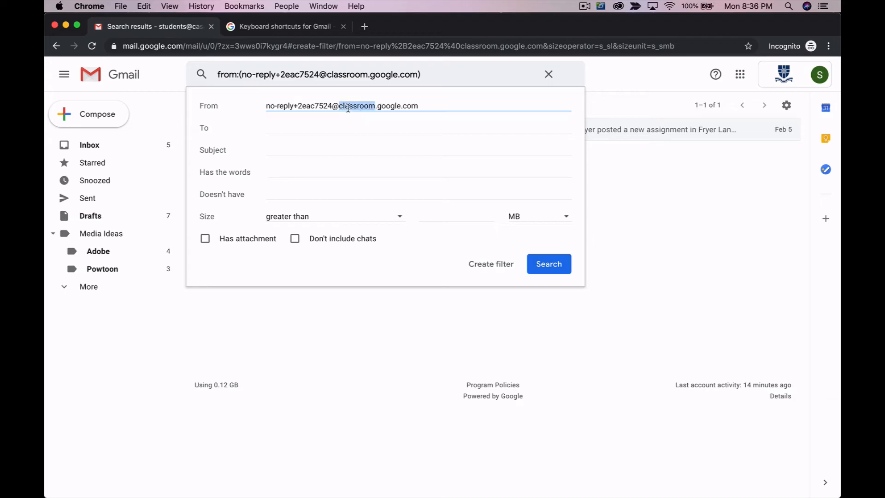
{"action": "triple_click", "coordinate": [341, 106]}
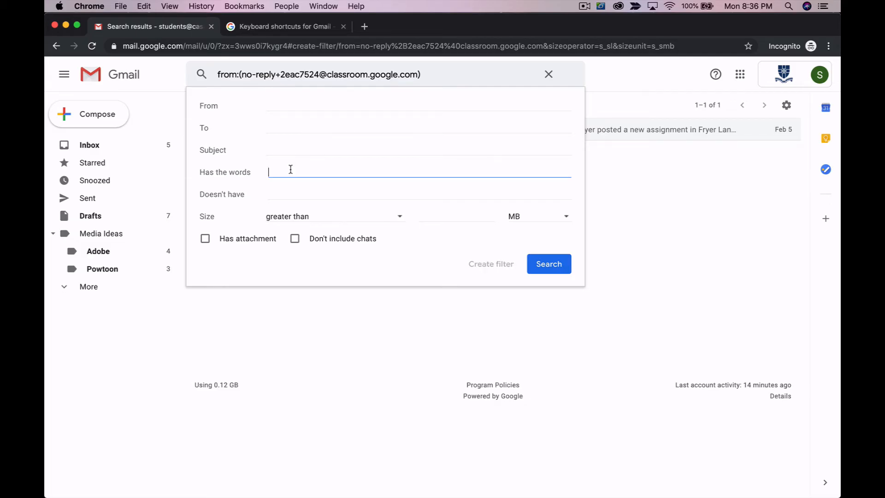
Enter 'New Assignment' as the filter's subject.
{"action": "type", "text": "New Assi"}
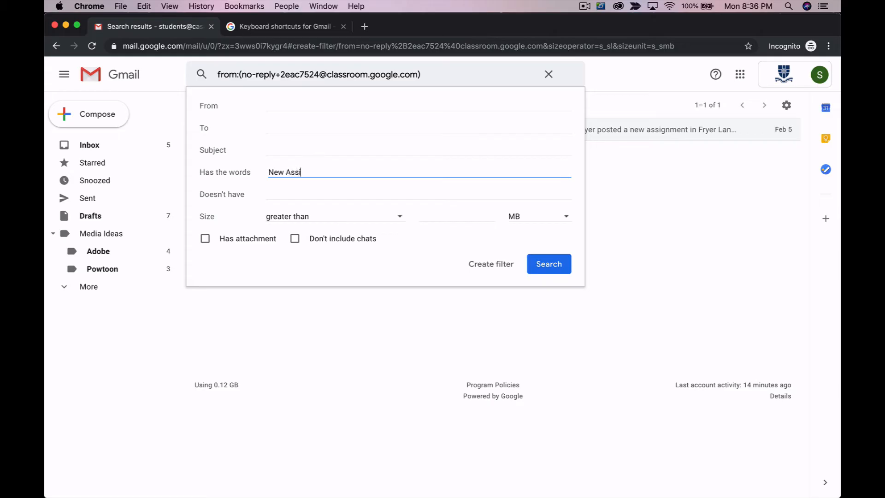
{"action": "type", "text": "gnment"}
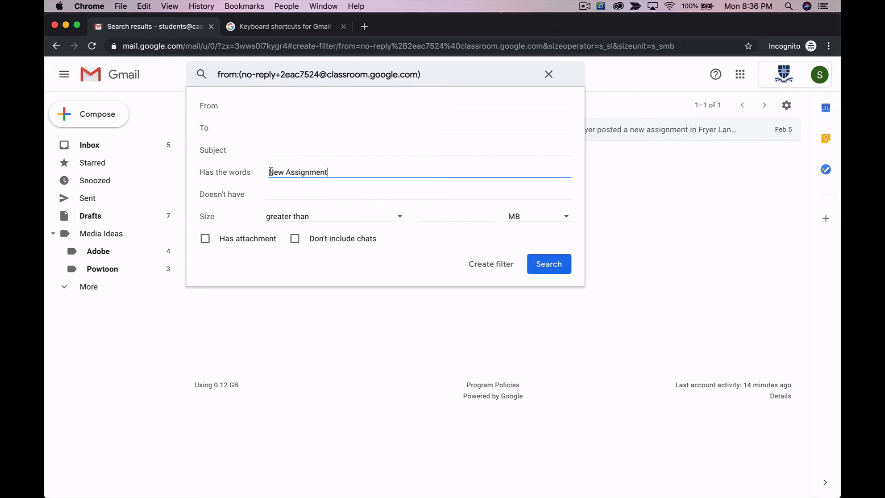
{"action": "mouse_move", "coordinate": [324, 155]}
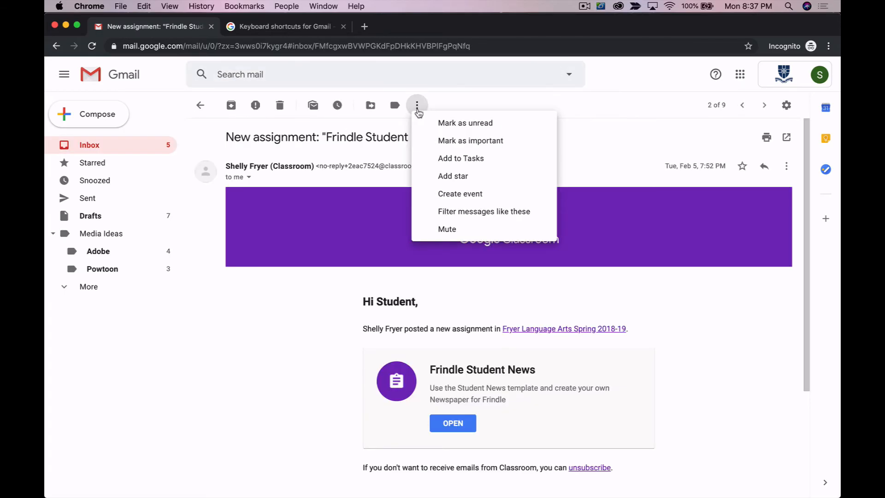
{"action": "left_click", "coordinate": [483, 211]}
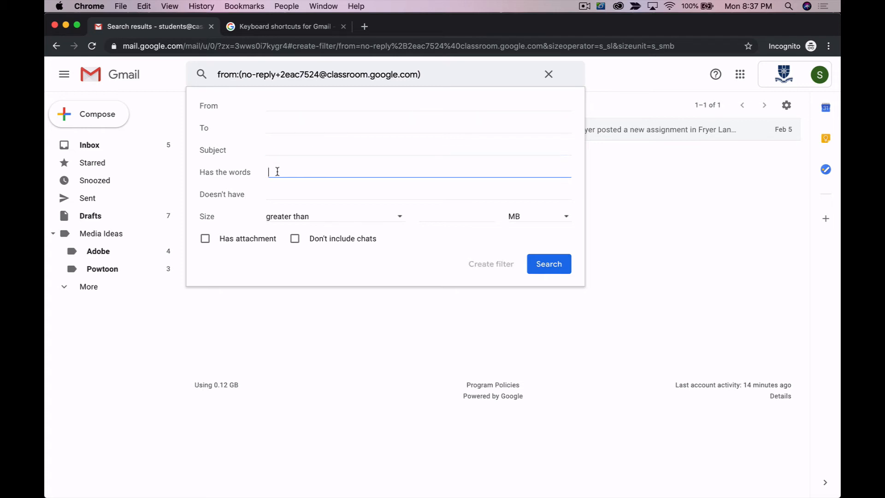
{"action": "type", "text": "New Assi"}
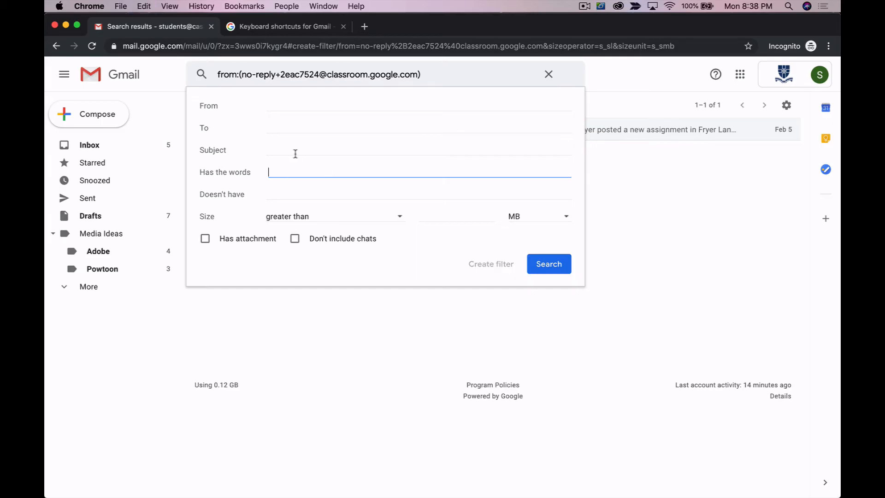
{"action": "type", "text": "New Assignment"}
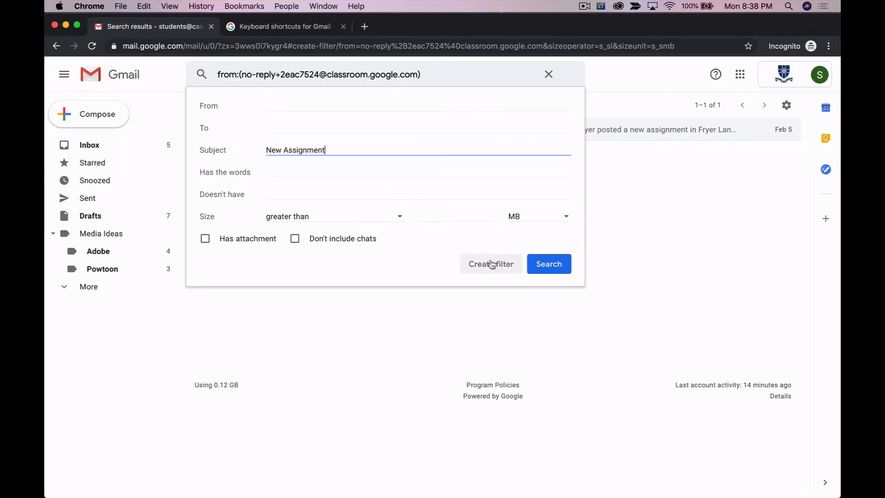
Make the New Assignment filter apply a new 'Google Classroom Messages' label and skip the inbox.
{"action": "left_click", "coordinate": [491, 263]}
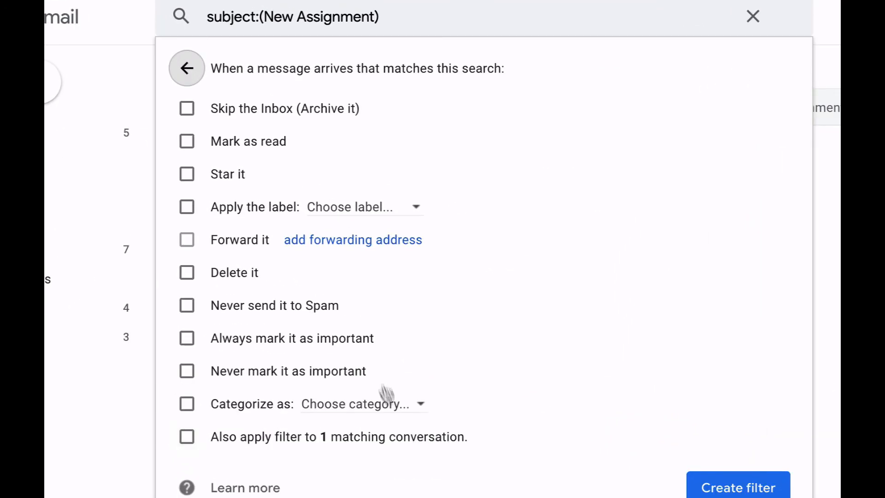
{"action": "left_click", "coordinate": [187, 207]}
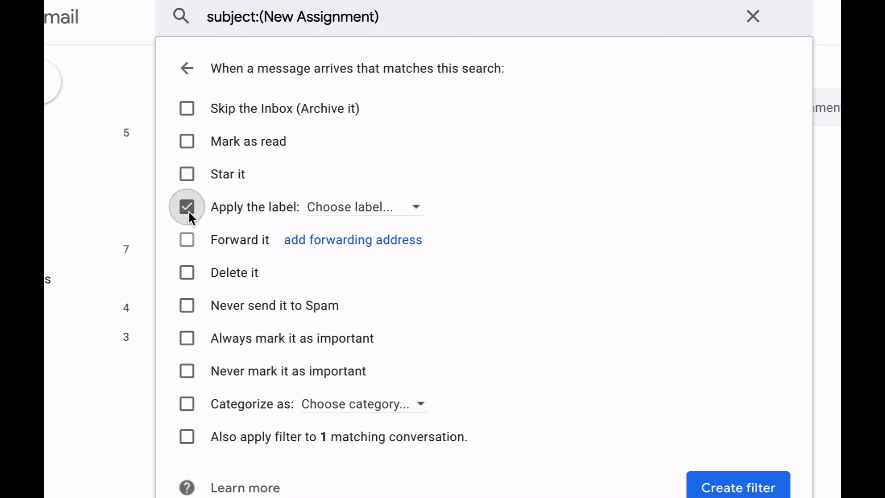
{"action": "left_click", "coordinate": [362, 207]}
{"action": "type", "text": "Google Classr"}
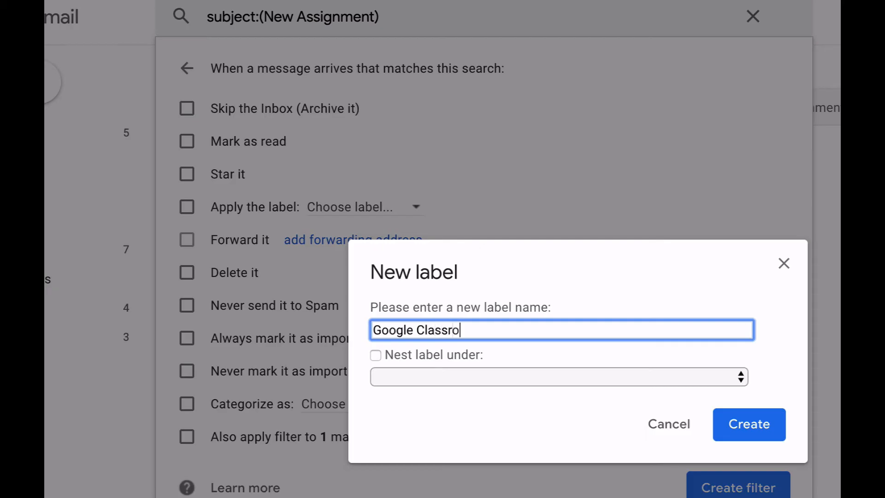
{"action": "type", "text": "om"}
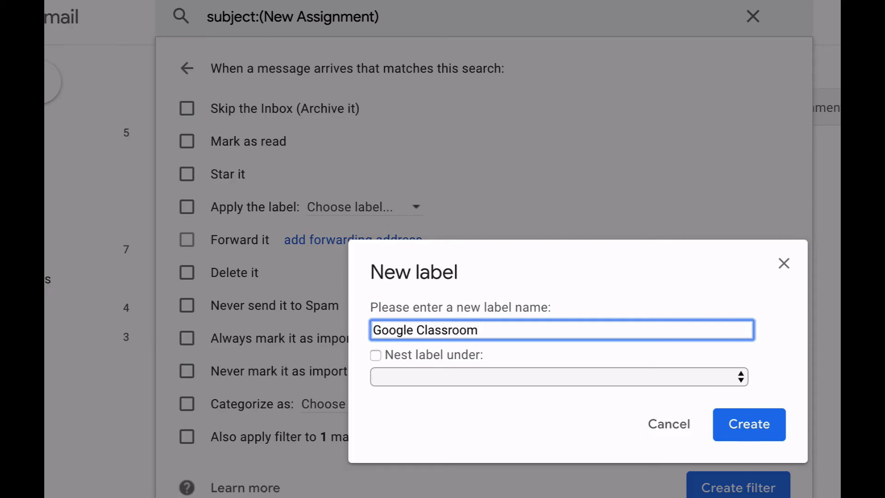
{"action": "type", "text": "Messa"}
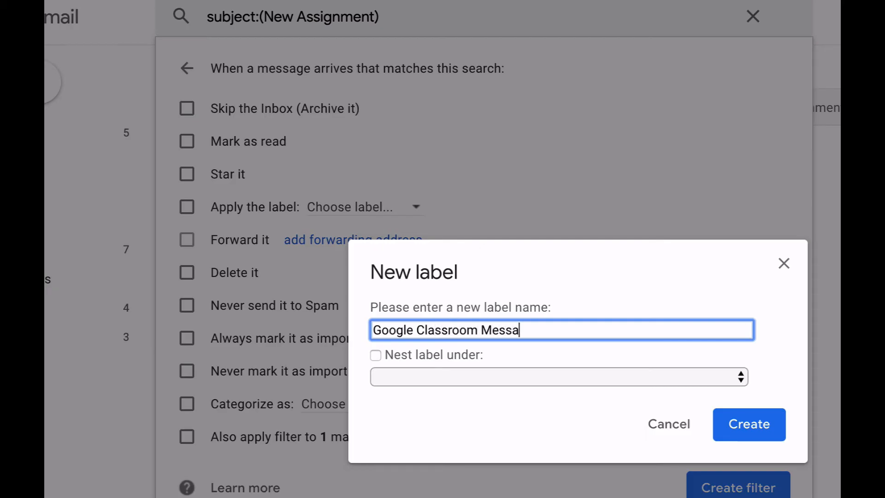
{"action": "type", "text": "ges"}
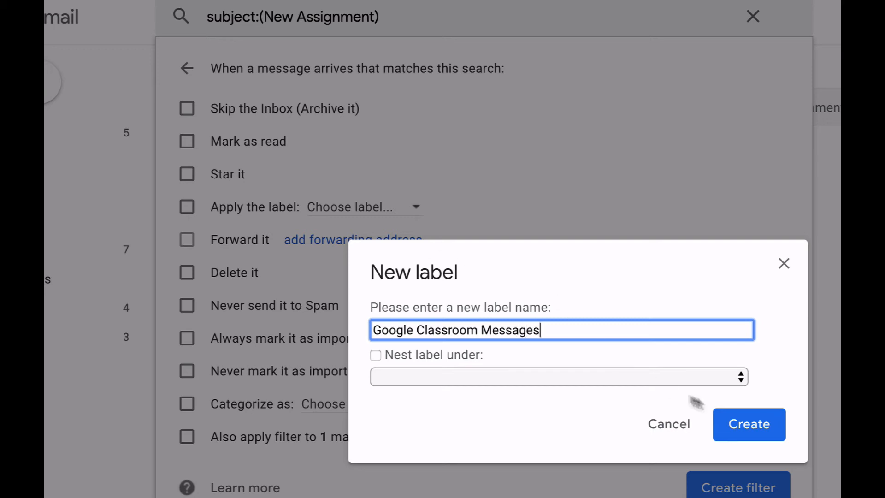
{"action": "left_click", "coordinate": [749, 424]}
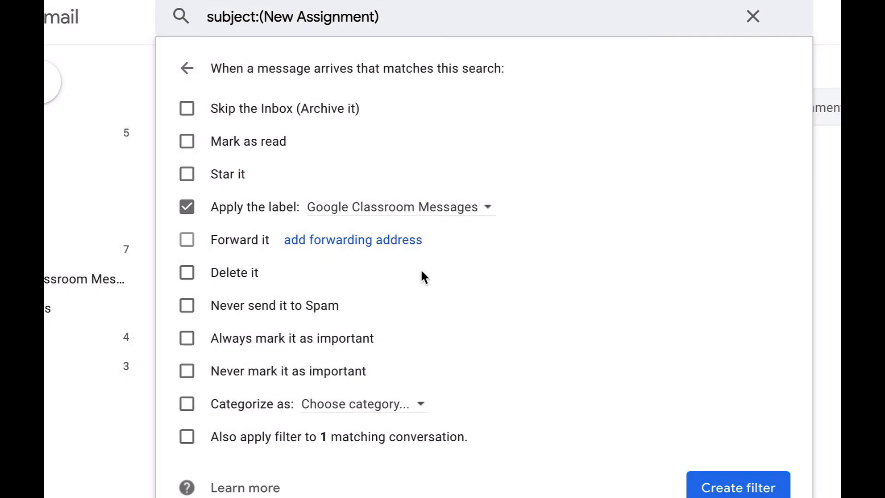
{"action": "mouse_move", "coordinate": [311, 219]}
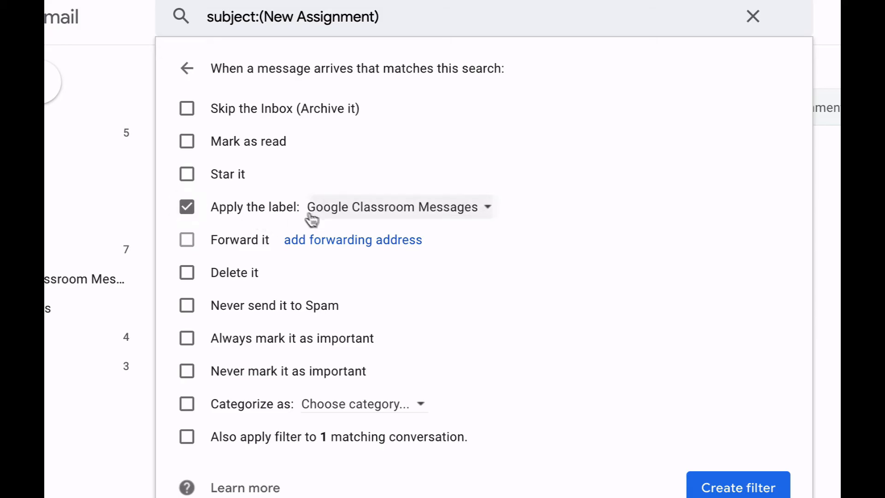
{"action": "mouse_move", "coordinate": [276, 267]}
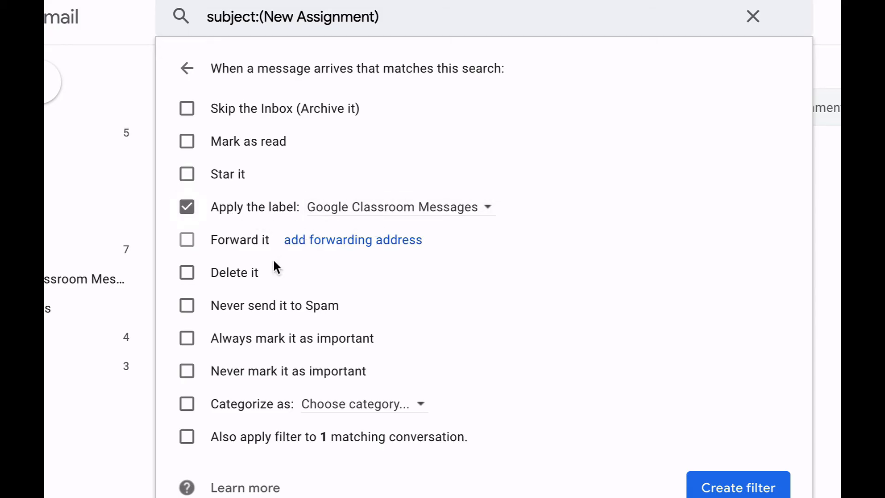
{"action": "mouse_move", "coordinate": [280, 279]}
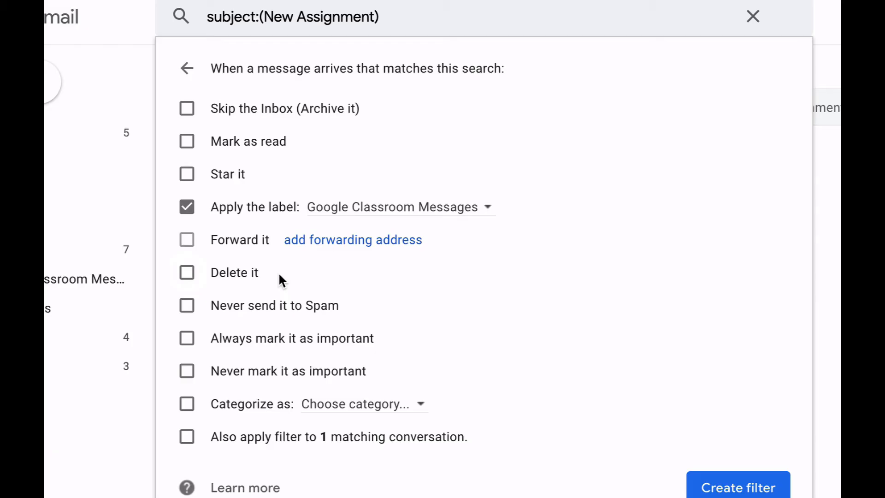
{"action": "left_click", "coordinate": [187, 109]}
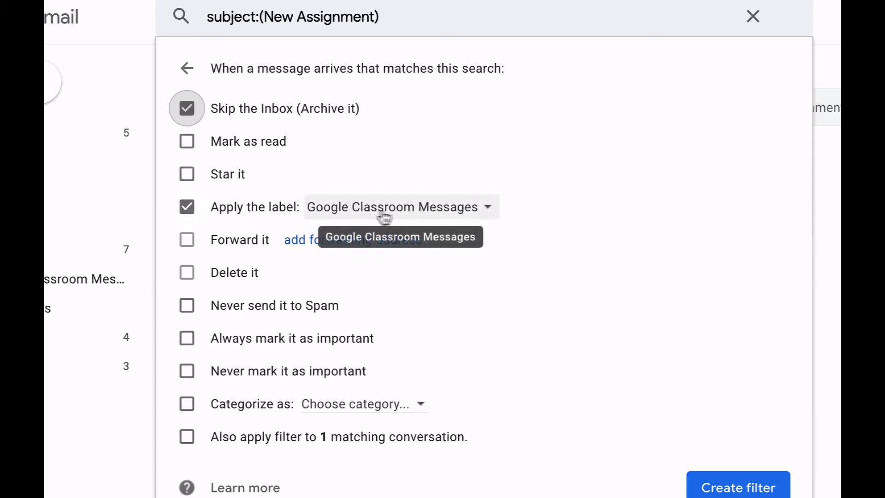
{"action": "mouse_move", "coordinate": [726, 488]}
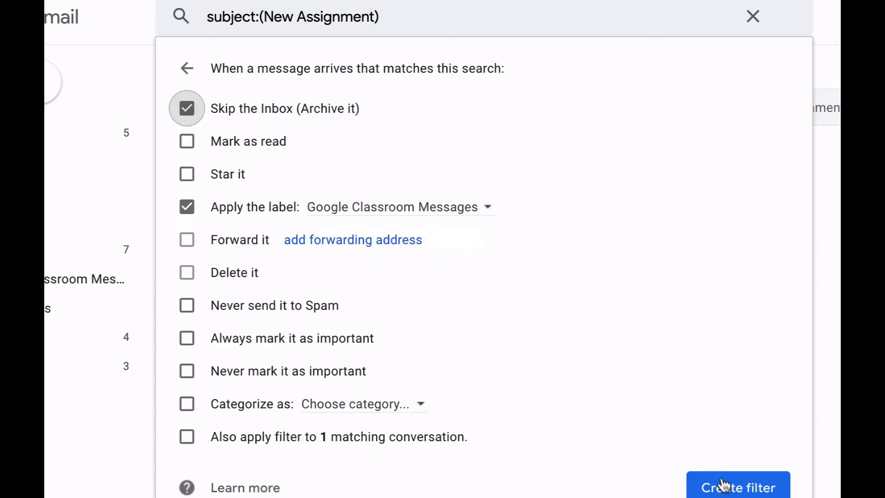
{"action": "left_click", "coordinate": [738, 486]}
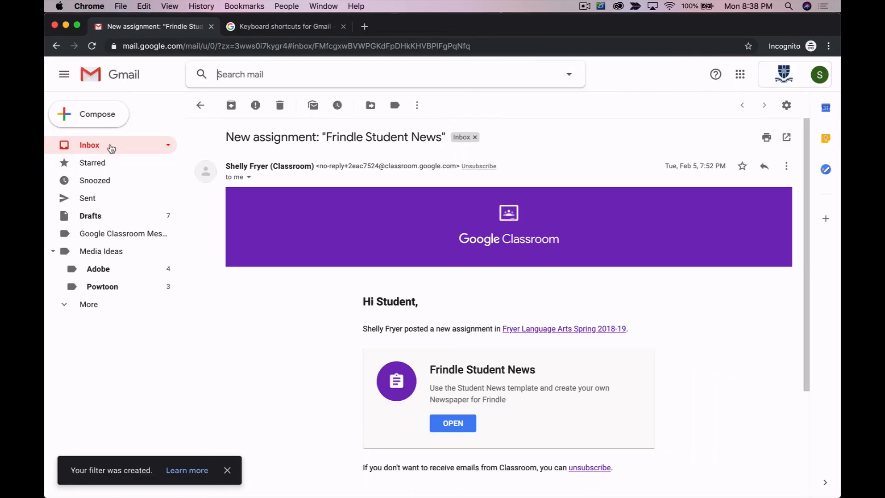
Go back to the inbox message list and bring up the quick settings menu.
{"action": "left_click", "coordinate": [89, 145]}
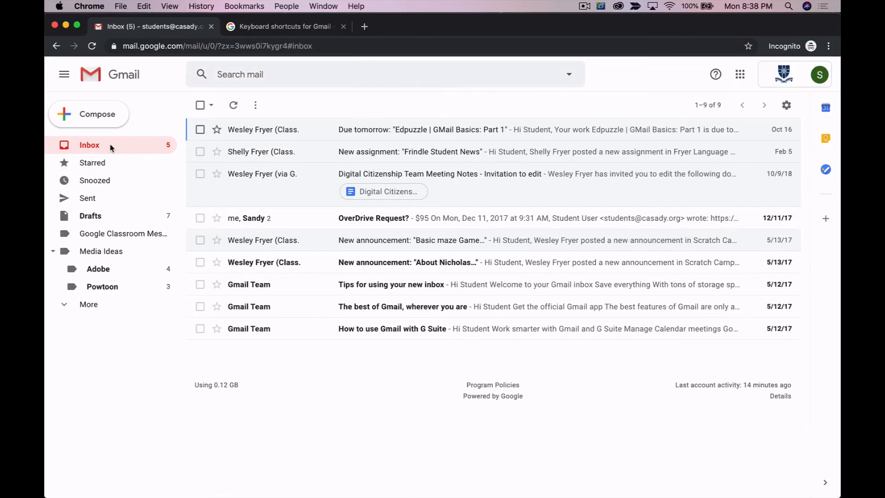
{"action": "mouse_move", "coordinate": [431, 156]}
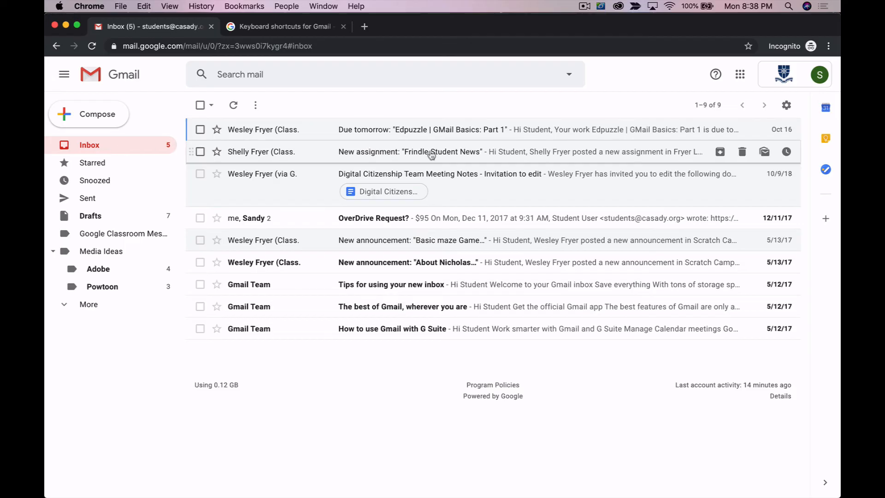
{"action": "mouse_move", "coordinate": [394, 153]}
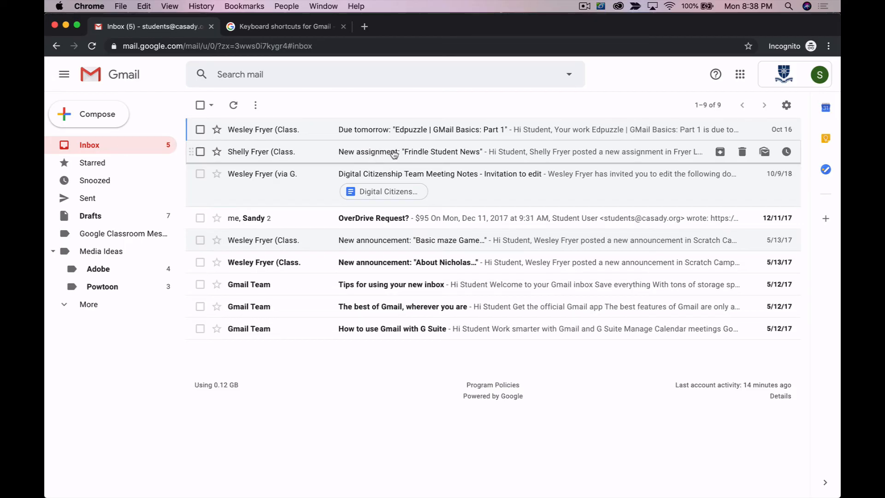
{"action": "mouse_move", "coordinate": [394, 157]}
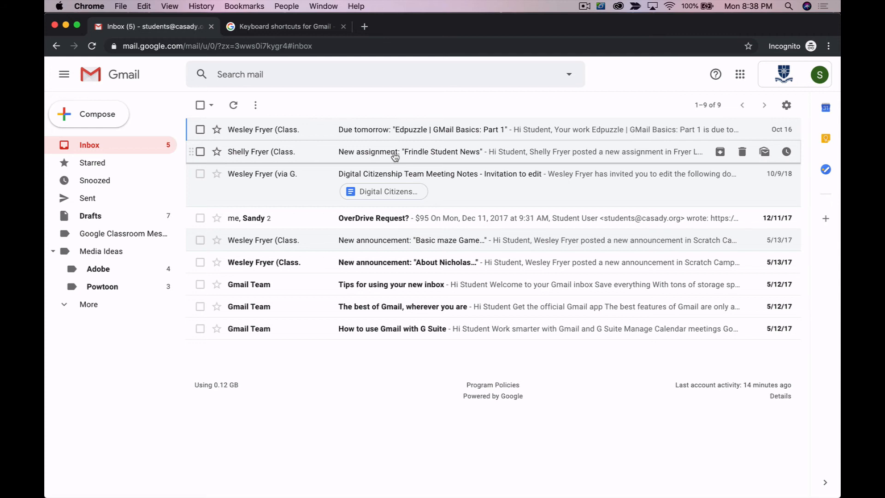
{"action": "mouse_move", "coordinate": [90, 304]}
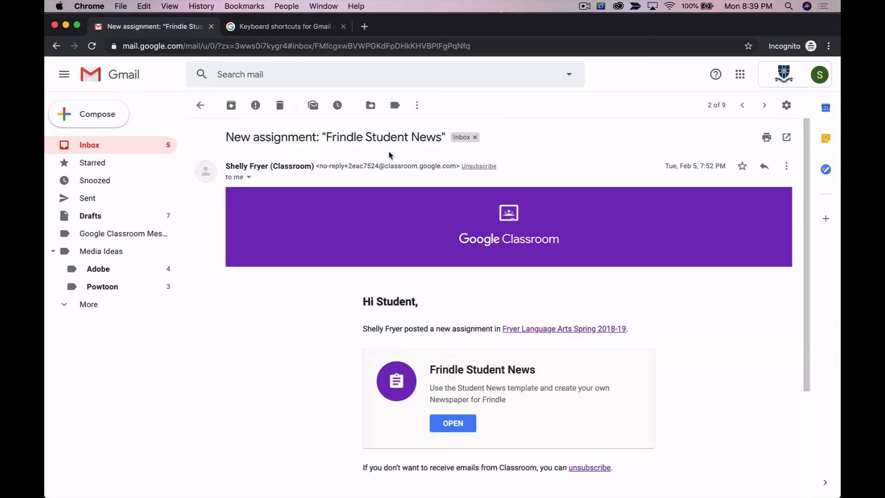
{"action": "left_click", "coordinate": [199, 105]}
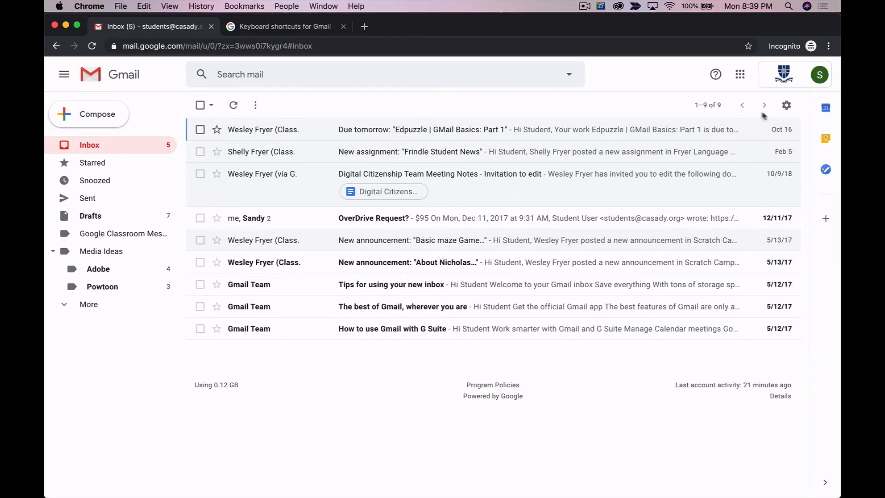
{"action": "left_click", "coordinate": [787, 105]}
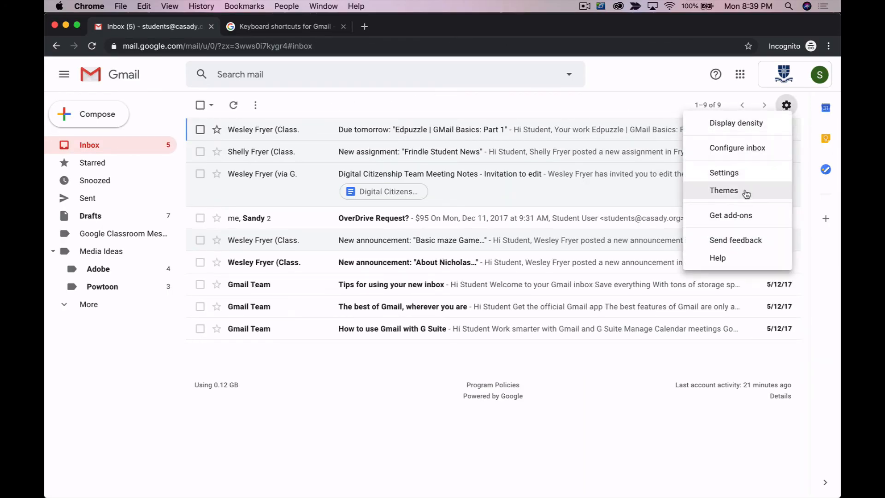
Review the new-filter criteria form, return to the inbox, then switch to the lesson slides.
{"action": "left_click", "coordinate": [724, 172]}
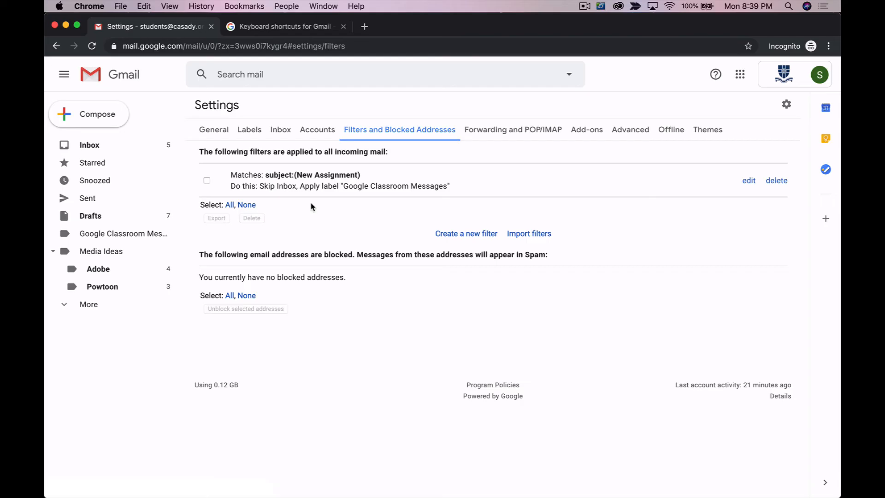
{"action": "mouse_move", "coordinate": [397, 250]}
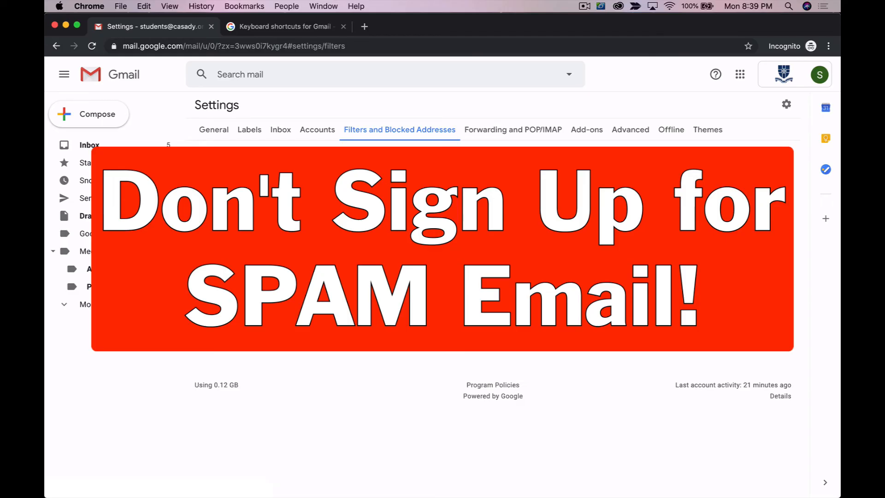
{"action": "left_click", "coordinate": [569, 73]}
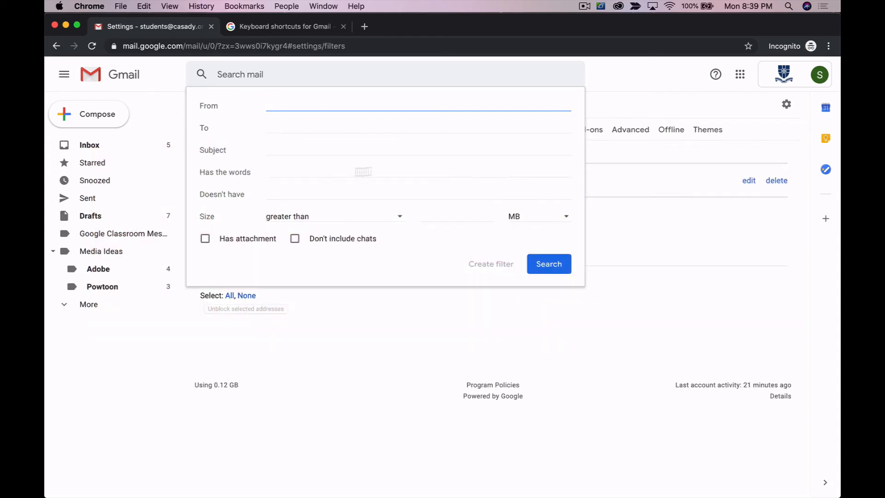
{"action": "mouse_move", "coordinate": [518, 137]}
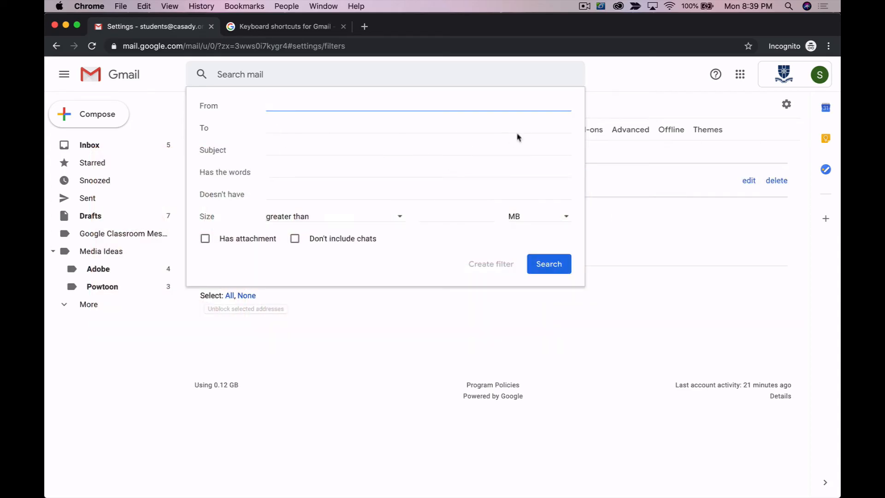
{"action": "mouse_move", "coordinate": [507, 266]}
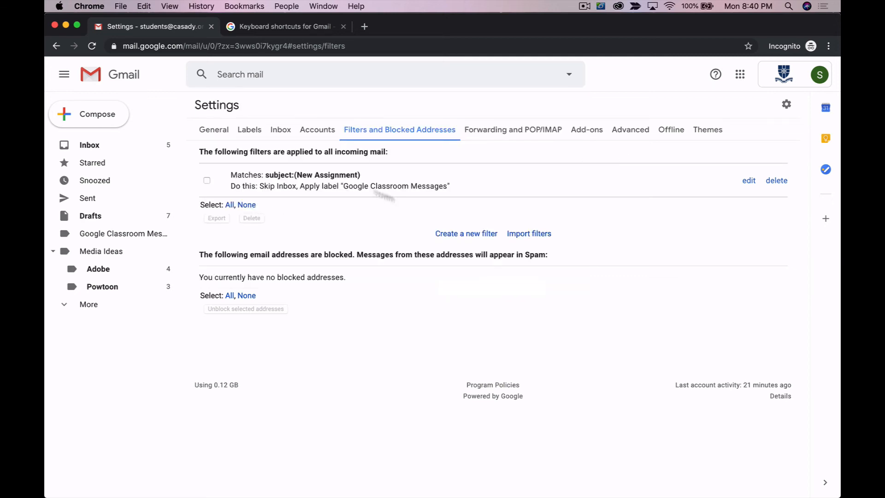
{"action": "left_click", "coordinate": [89, 145]}
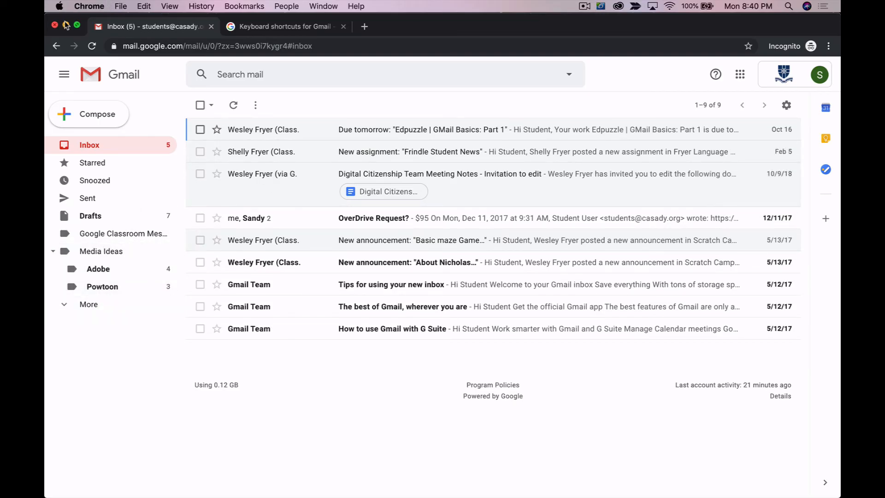
{"action": "left_click", "coordinate": [280, 26]}
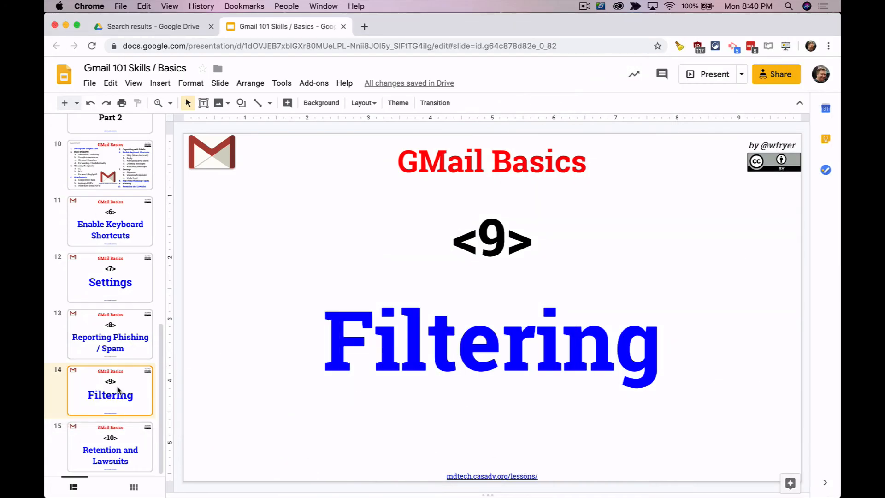
View slide 14 'Filtering' in the deck, then return to the Gmail inbox tab.
{"action": "left_click", "coordinate": [110, 449]}
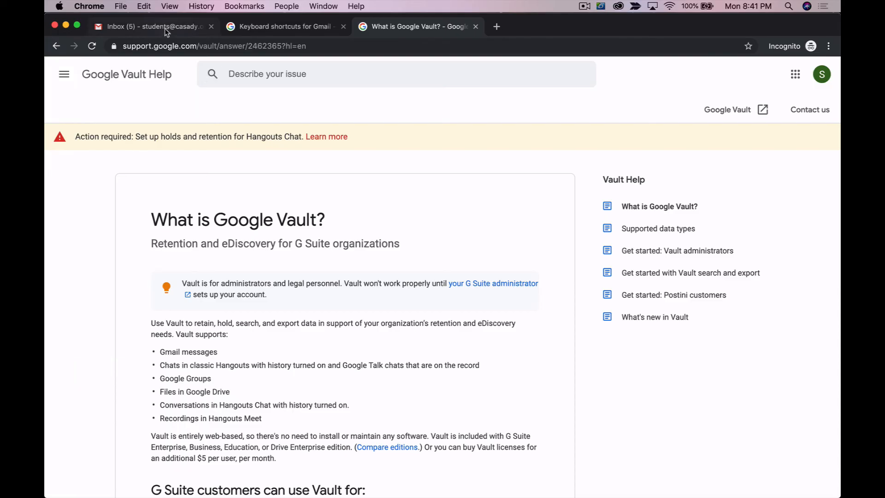
{"action": "left_click", "coordinate": [152, 26]}
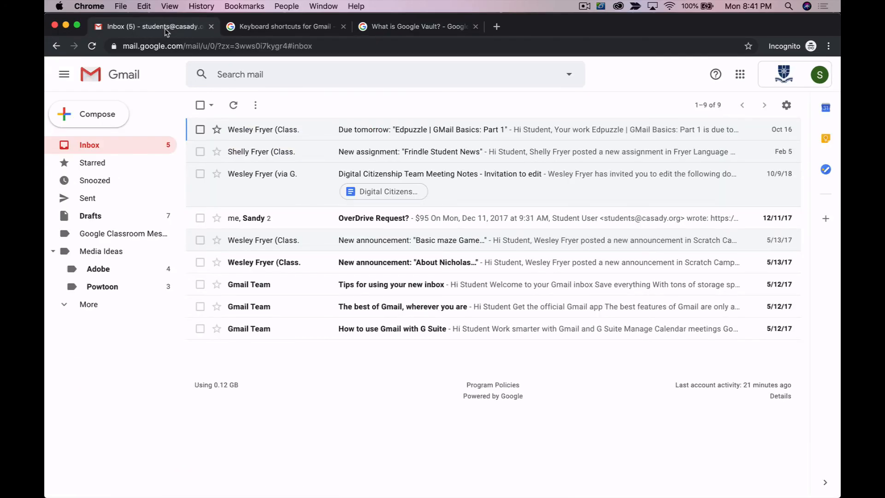
{"action": "mouse_move", "coordinate": [103, 114]}
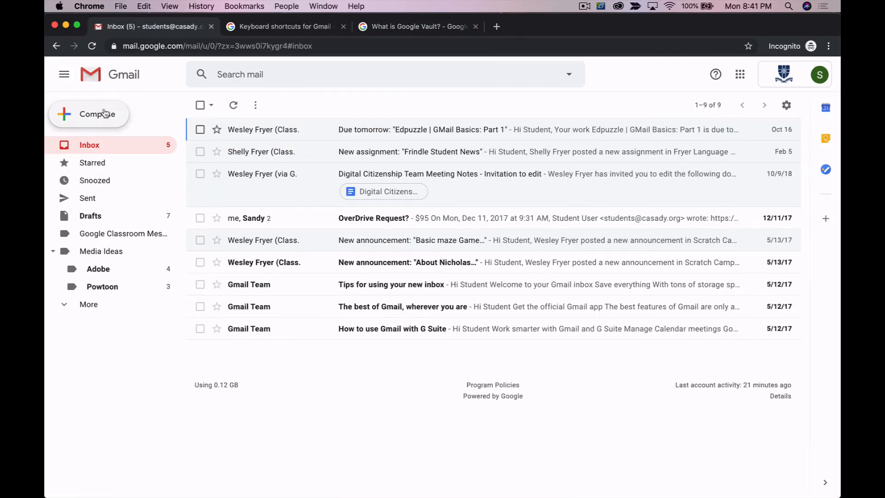
Draft a new message with subject 'NO PRIVACY!', then switch to the Google Vault article.
{"action": "left_click", "coordinate": [99, 114]}
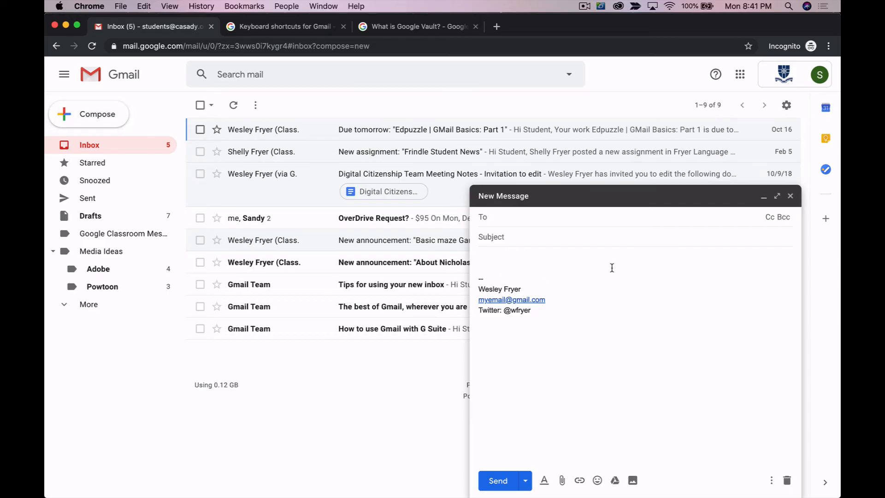
{"action": "mouse_move", "coordinate": [581, 264]}
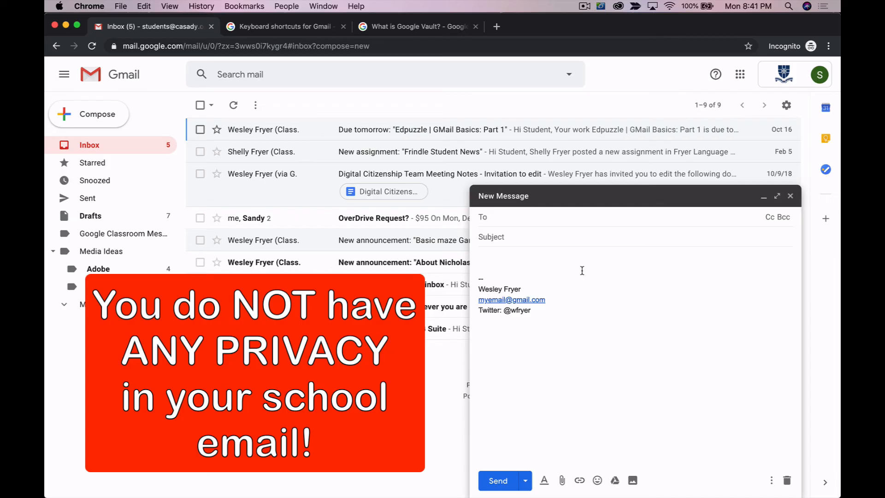
{"action": "mouse_move", "coordinate": [579, 270]}
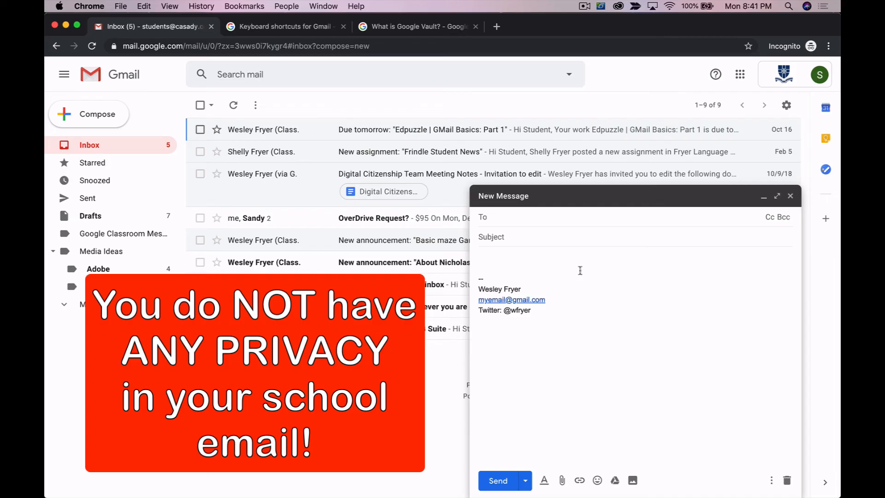
{"action": "type", "text": "NO PRIVACY!"}
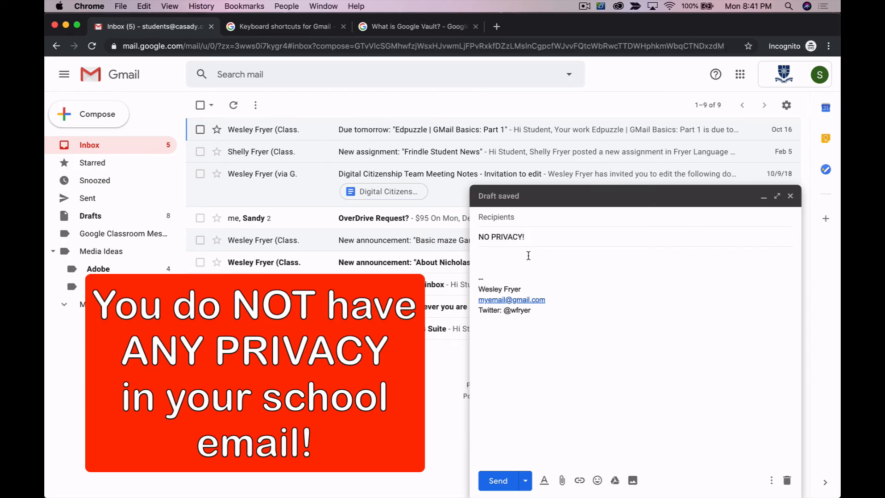
{"action": "mouse_move", "coordinate": [550, 271]}
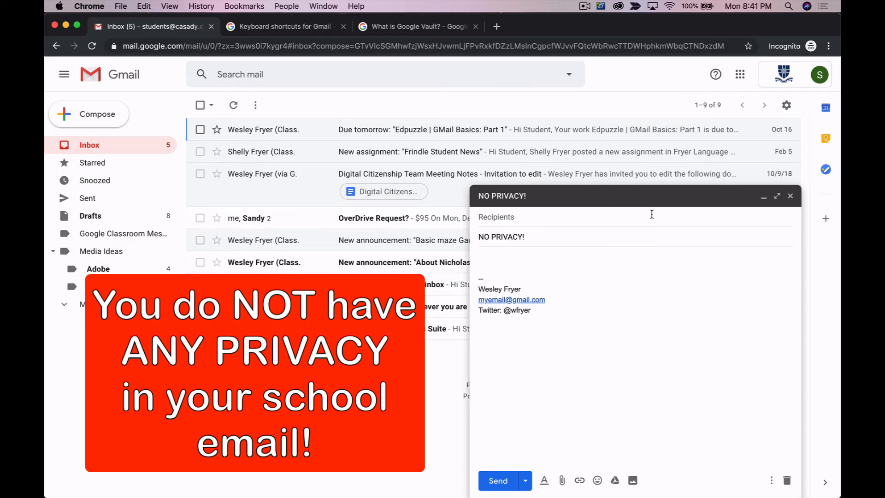
{"action": "mouse_move", "coordinate": [526, 37]}
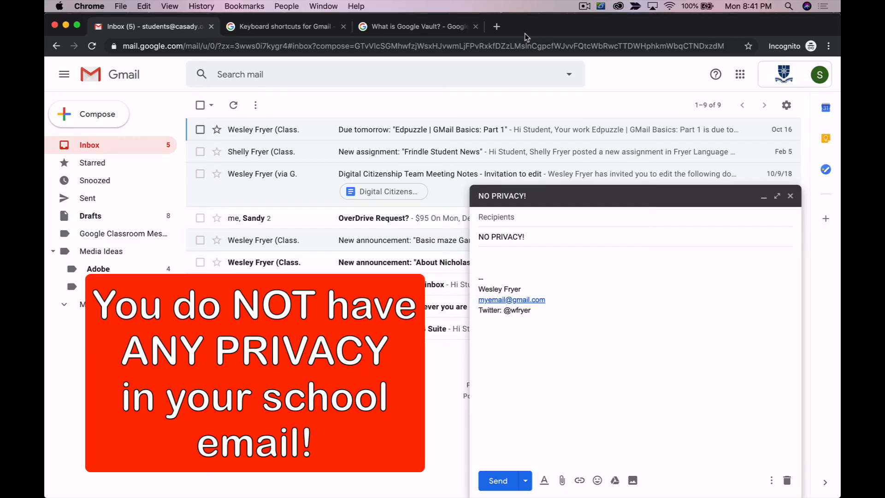
{"action": "left_click", "coordinate": [422, 27]}
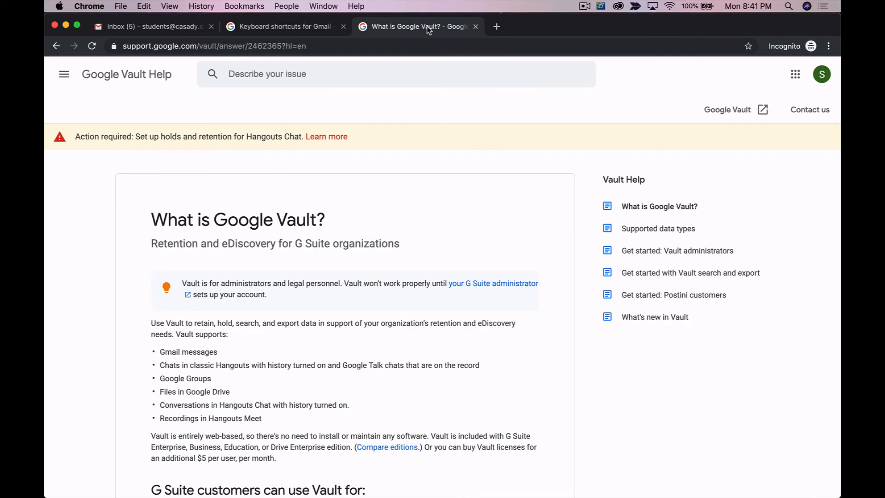
Highlight 'Retention' and 'Chats in classic Hangouts' while reading the Vault help article.
{"action": "scroll", "scroll_direction": "down", "scroll_amount": 3}
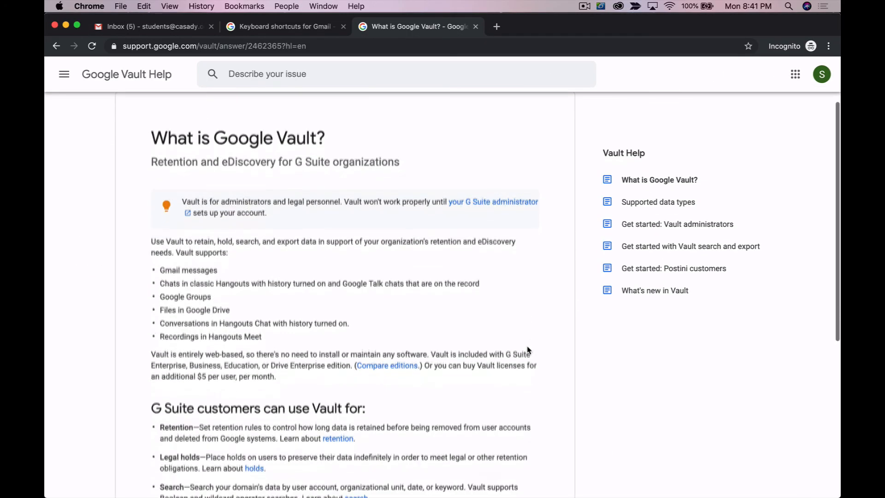
{"action": "double_click", "coordinate": [174, 161]}
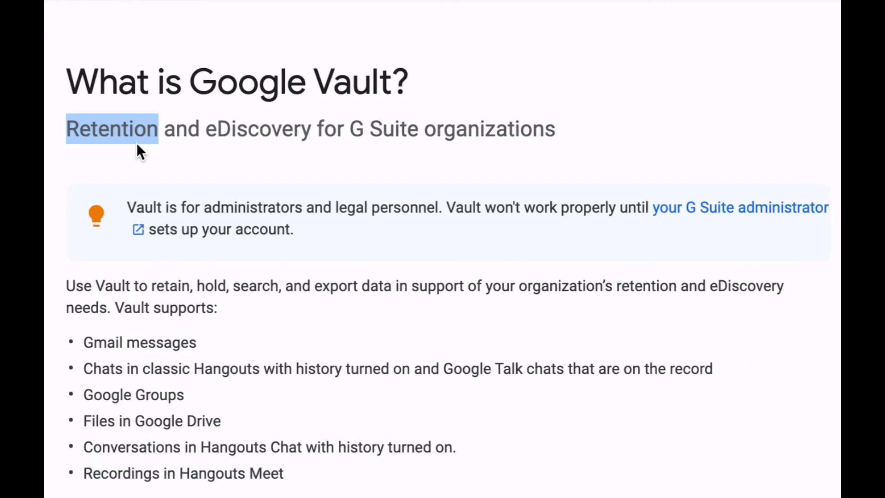
{"action": "scroll", "scroll_direction": "down", "scroll_amount": 3}
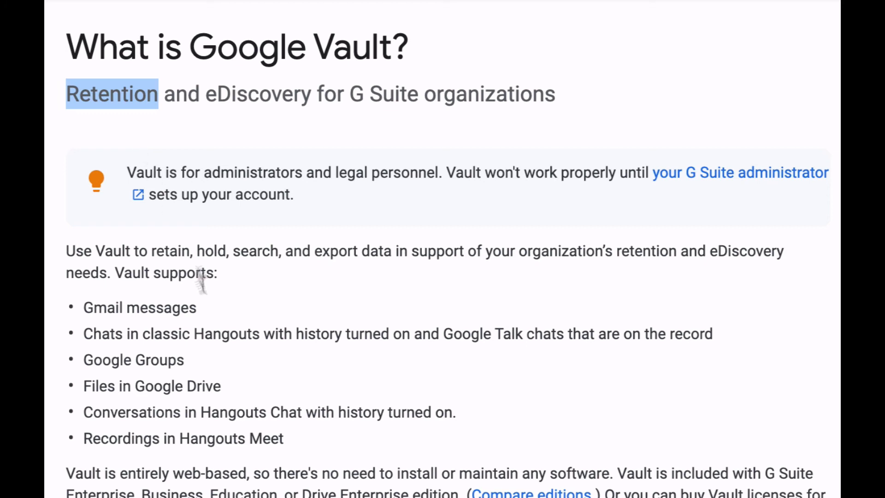
{"action": "double_click", "coordinate": [159, 308]}
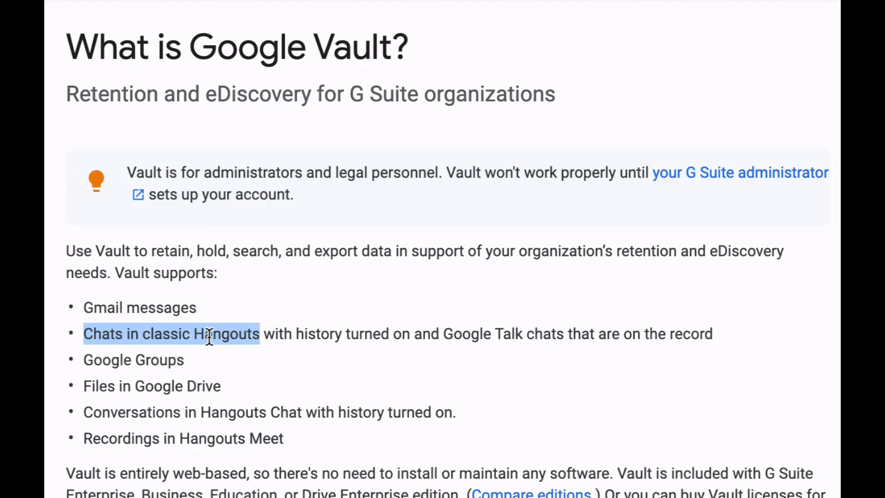
{"action": "double_click", "coordinate": [119, 360]}
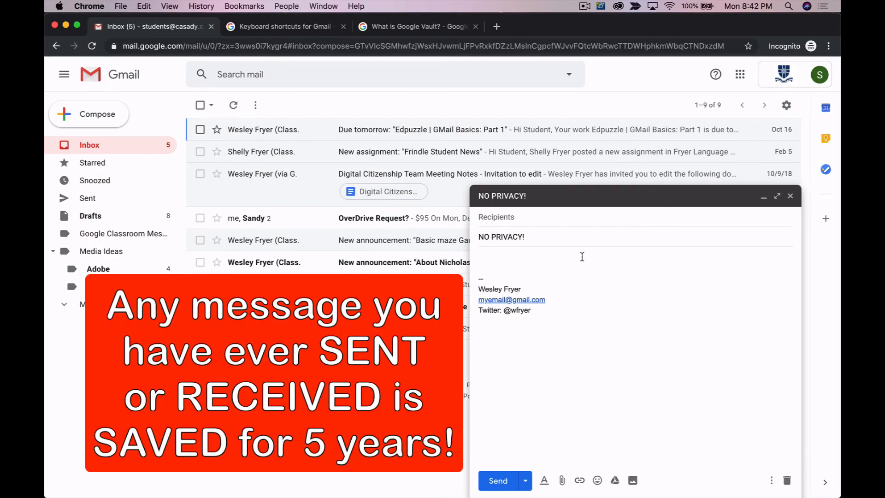
{"action": "mouse_move", "coordinate": [572, 260]}
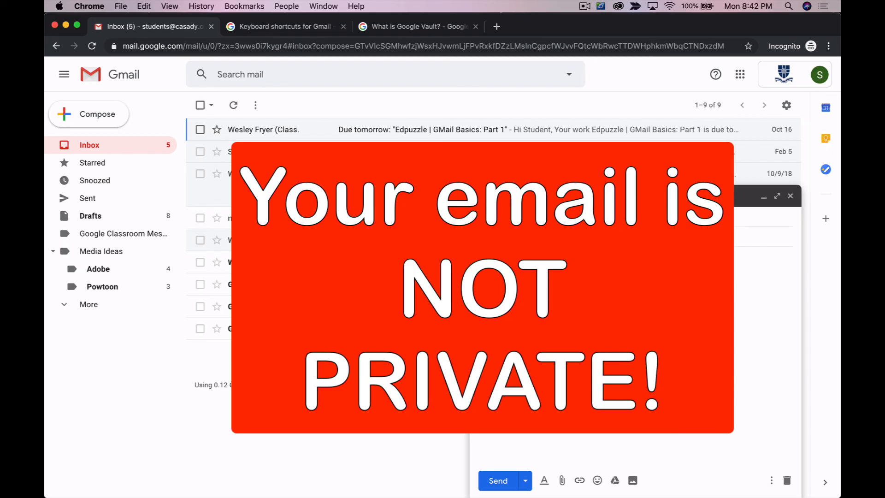
Switch back to the 'What is Google Vault?' help article tab.
{"action": "left_click", "coordinate": [411, 26]}
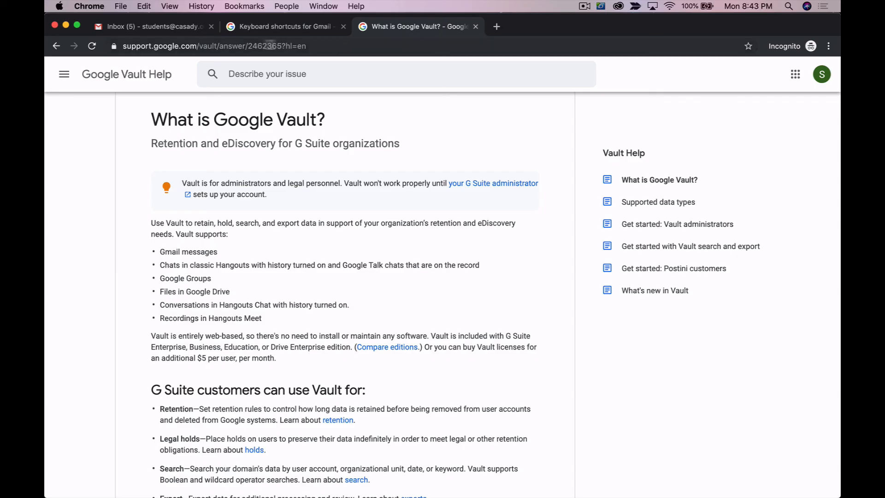
Switch to the lesson slides and bring up the GMail Basics overview slide.
{"action": "left_click", "coordinate": [152, 26]}
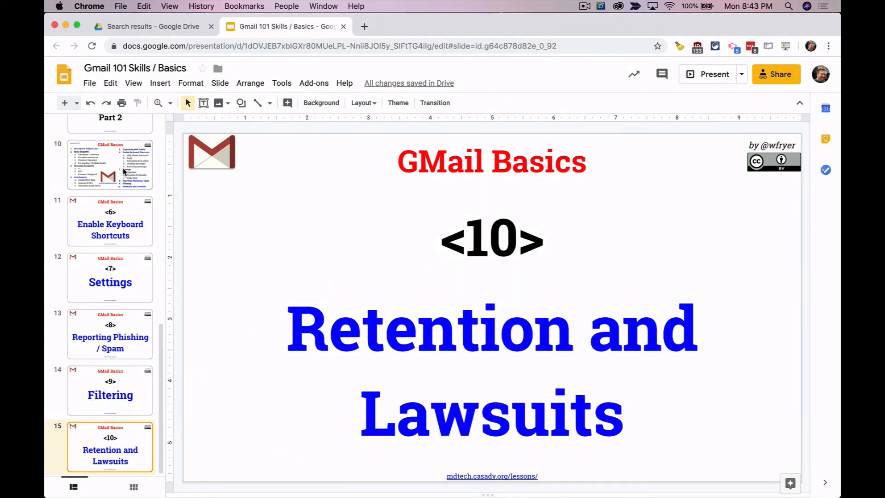
{"action": "left_click", "coordinate": [707, 74]}
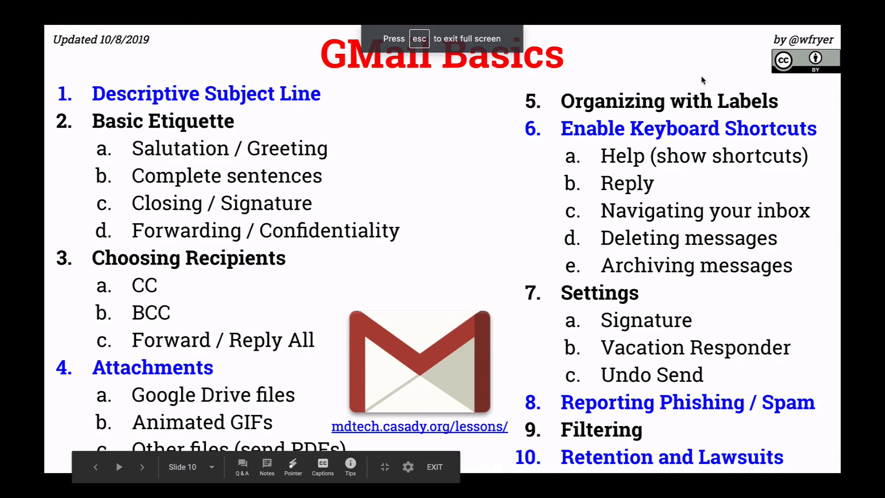